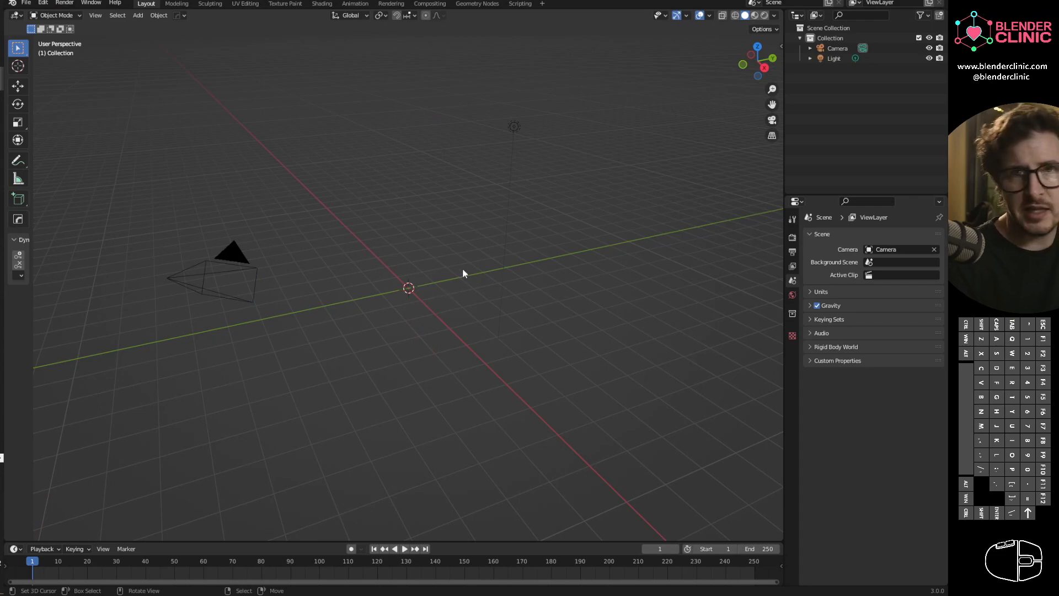
Step: Add an icosphere mesh to the empty scene
left_click(137, 15)
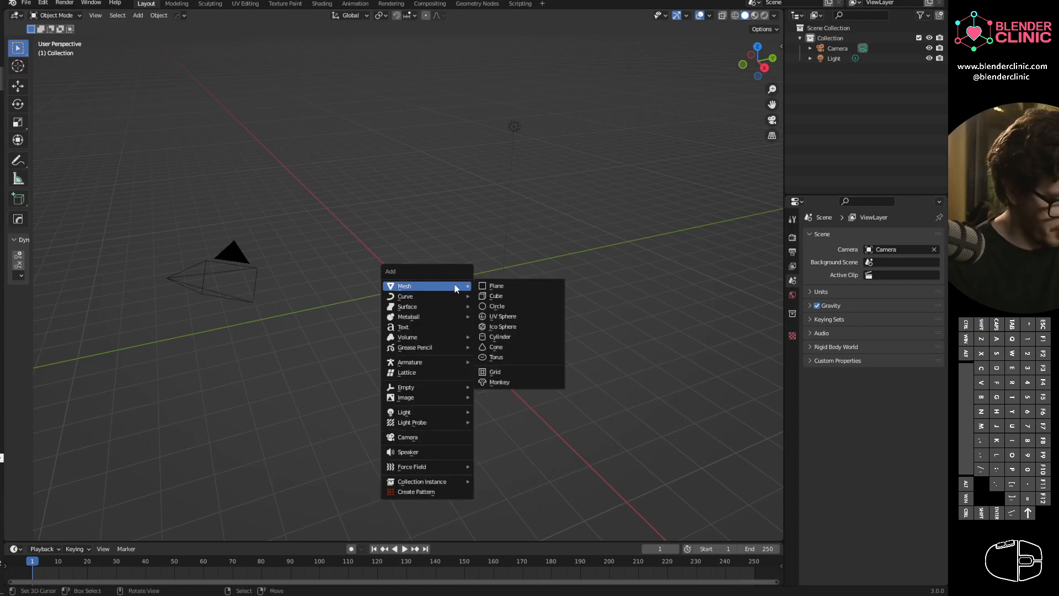
left_click(503, 327)
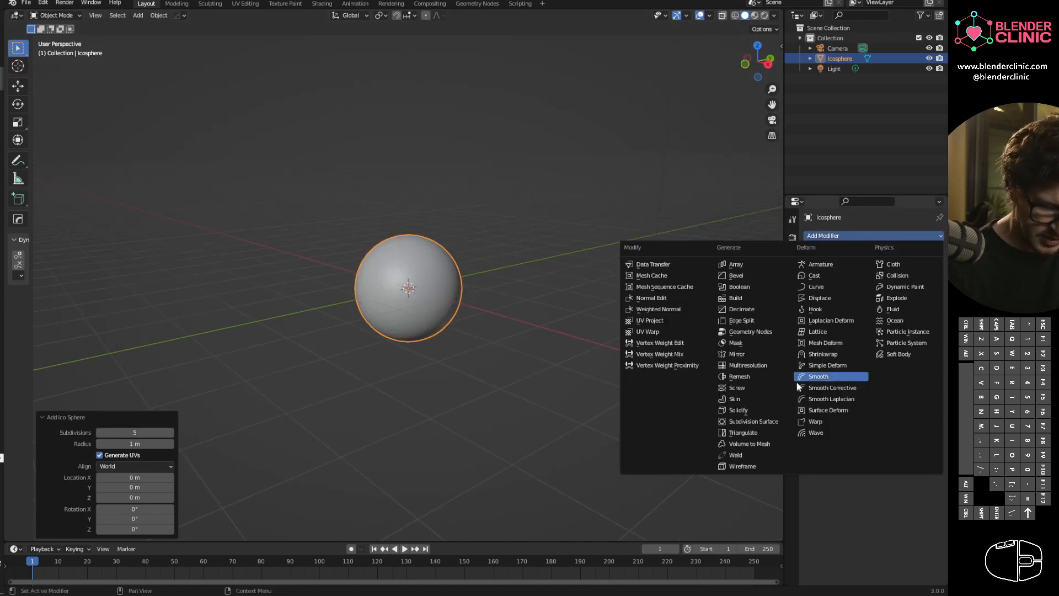
mouse_move(751, 420)
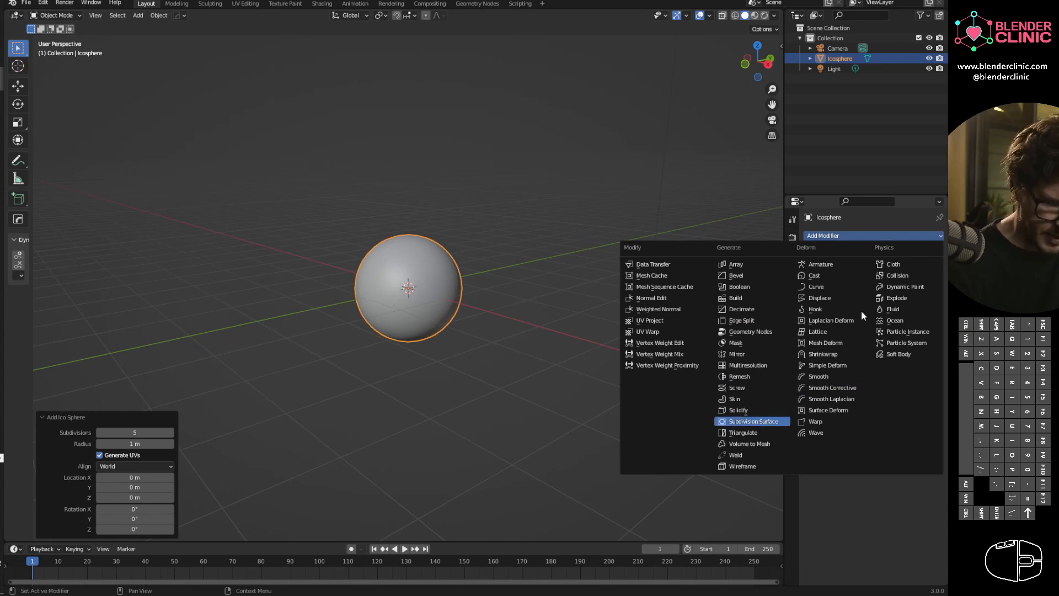
Step: Add a Subdivision Surface modifier to the icosphere and reopen the Add Modifier list
left_click(750, 420)
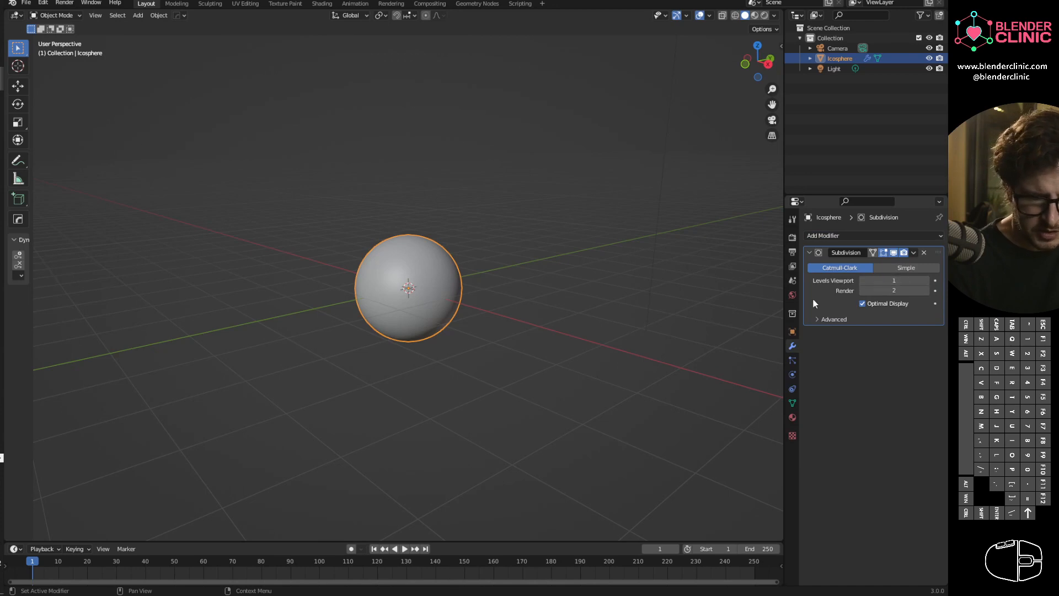
left_click(823, 235)
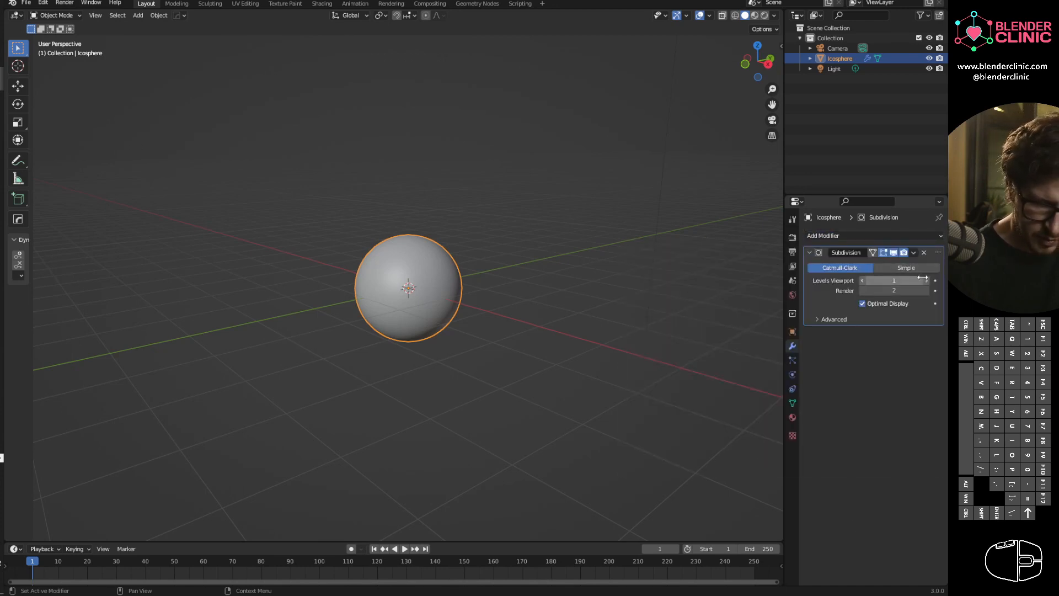
left_click(825, 235)
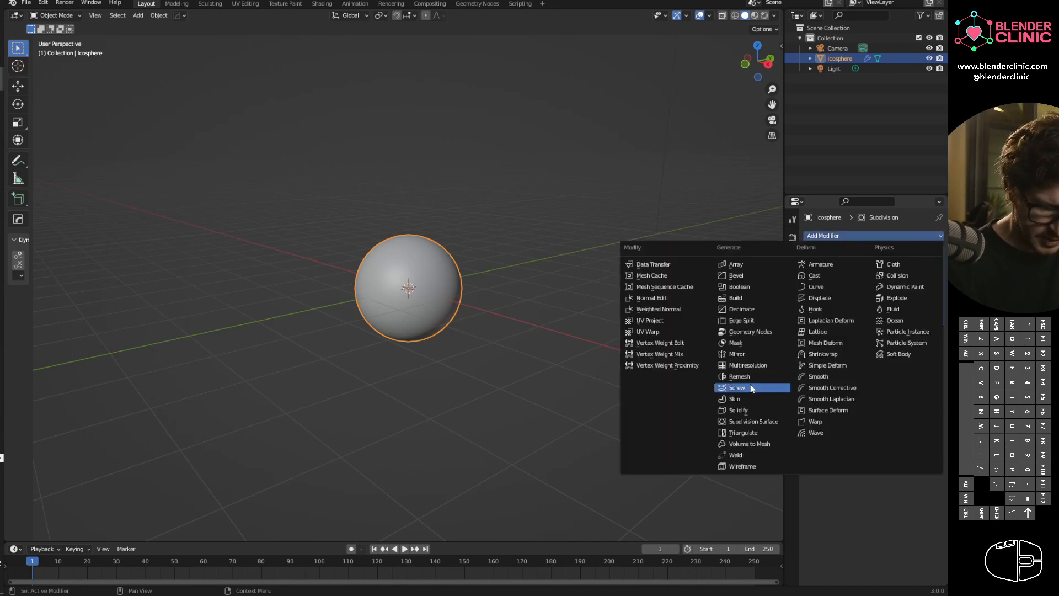
mouse_move(740, 376)
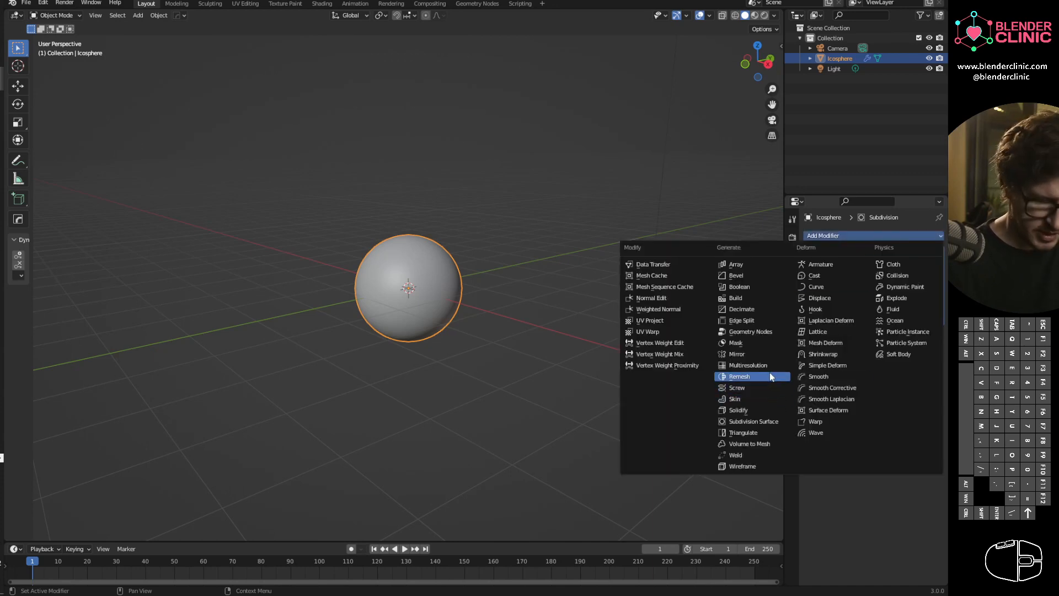
Step: Add a Displace modifier with a new texture set to Voronoi type
left_click(820, 297)
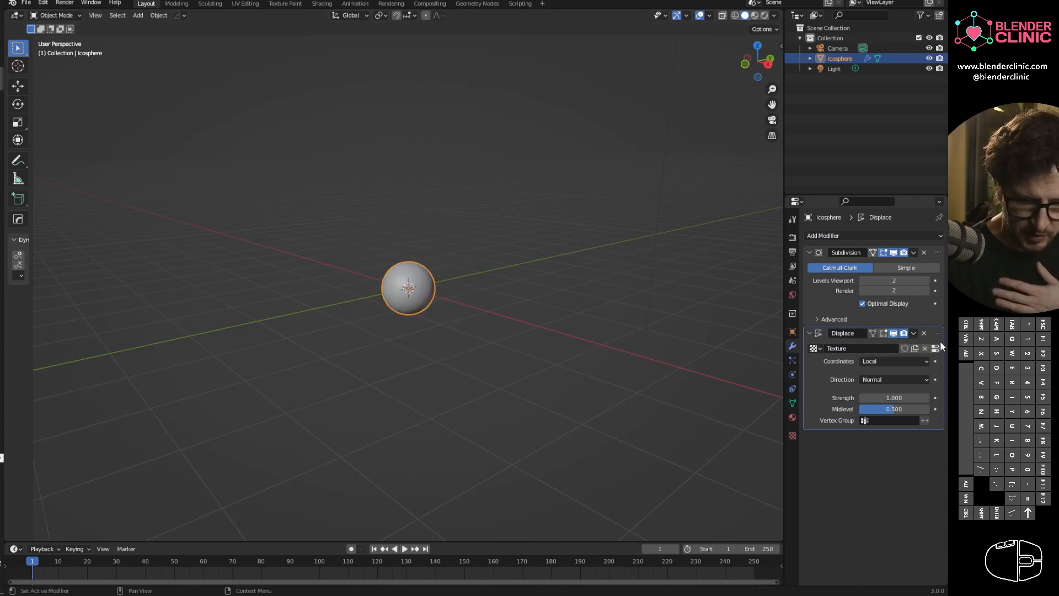
left_click(891, 360)
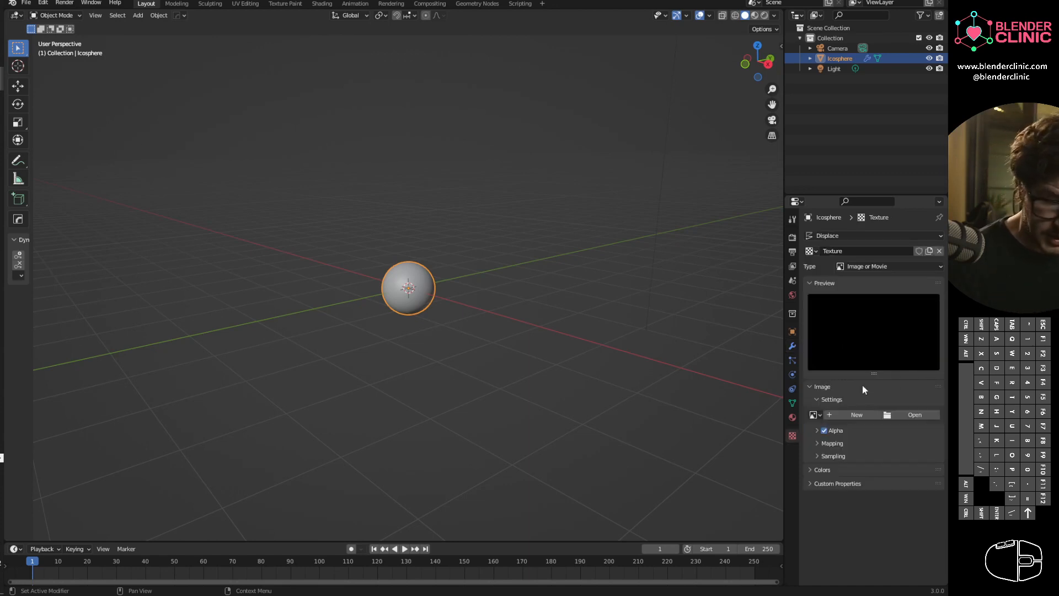
left_click(888, 266)
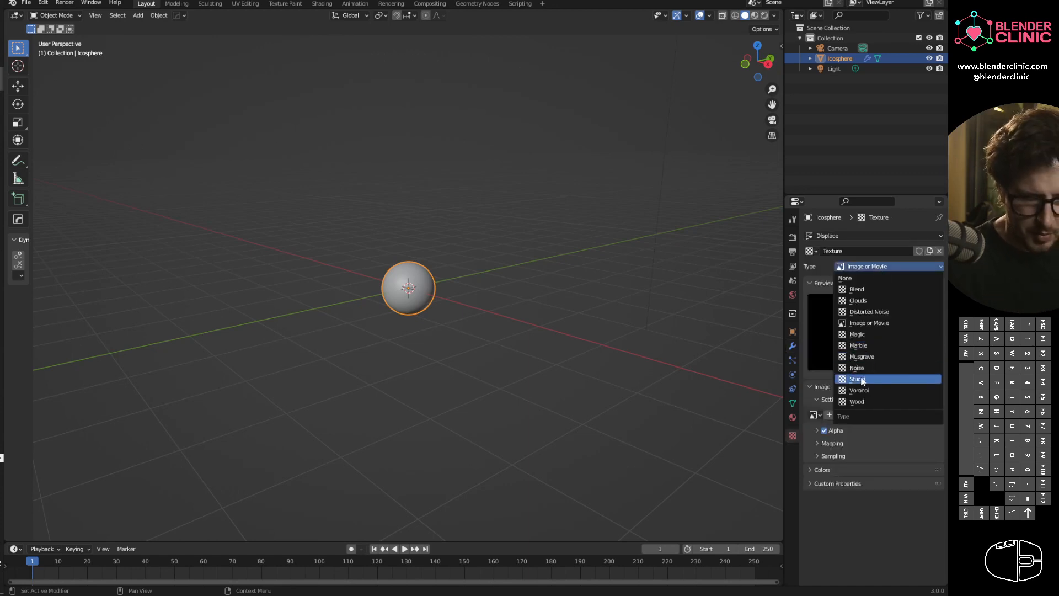
left_click(859, 389)
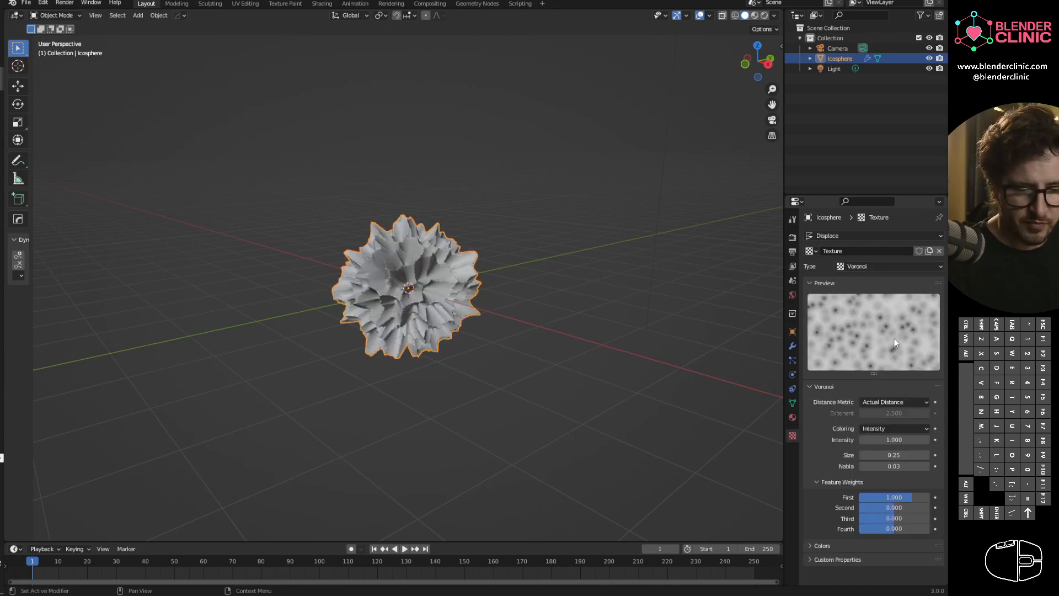
Step: Set Voronoi to Distance Squared with size about 0.87 and intensity about 0.22
left_click(893, 402)
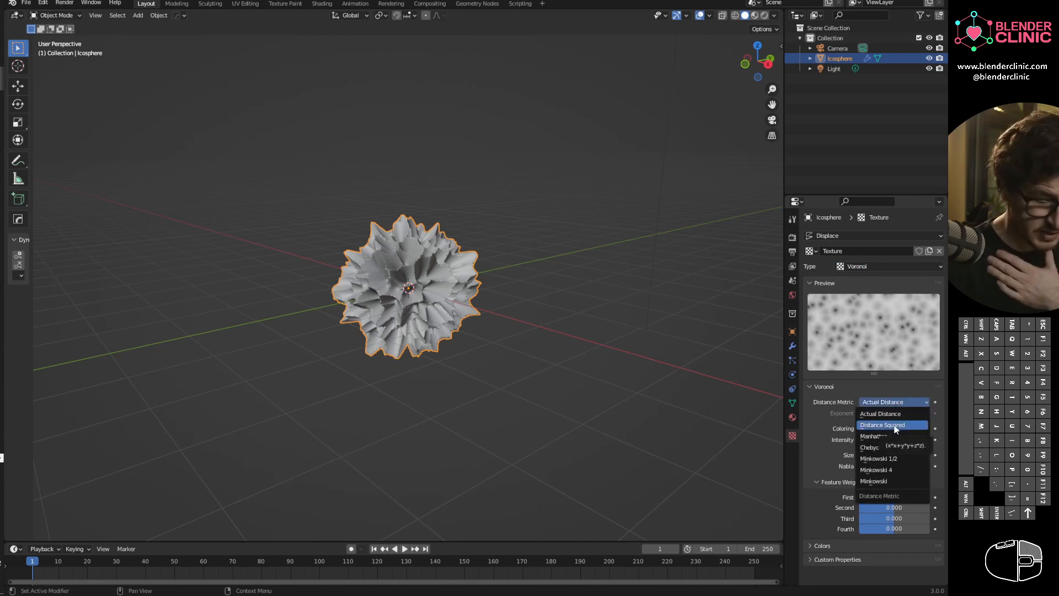
left_click(882, 424)
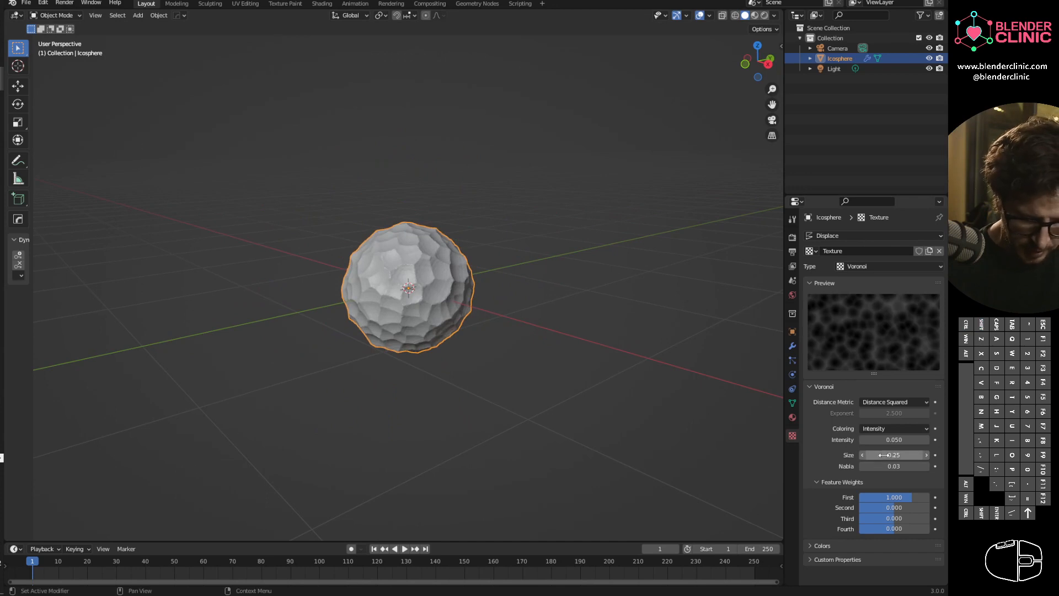
left_click_drag(892, 455, 919, 455)
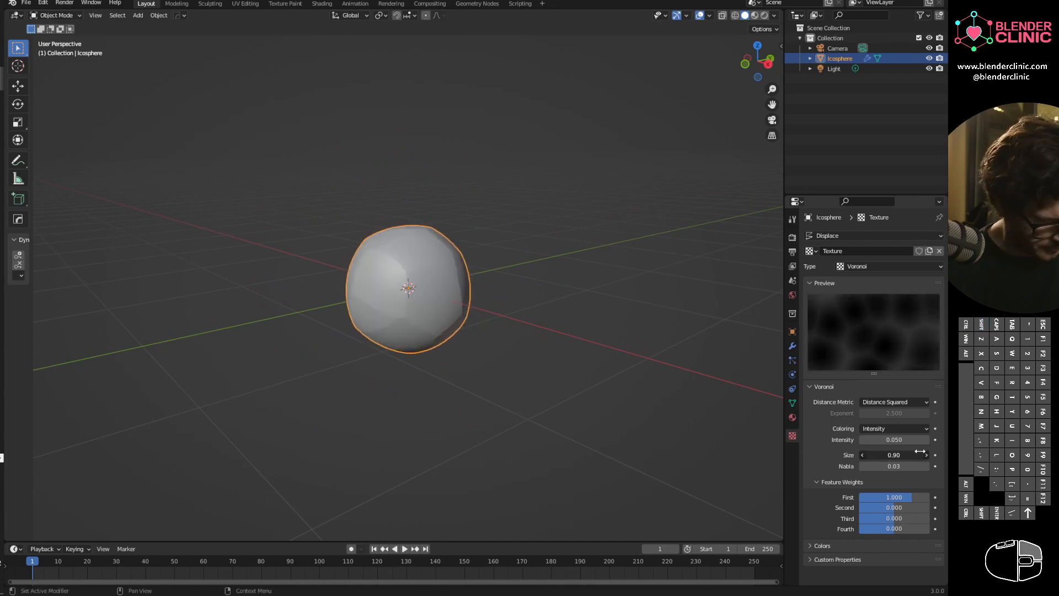
left_click_drag(894, 453, 885, 454)
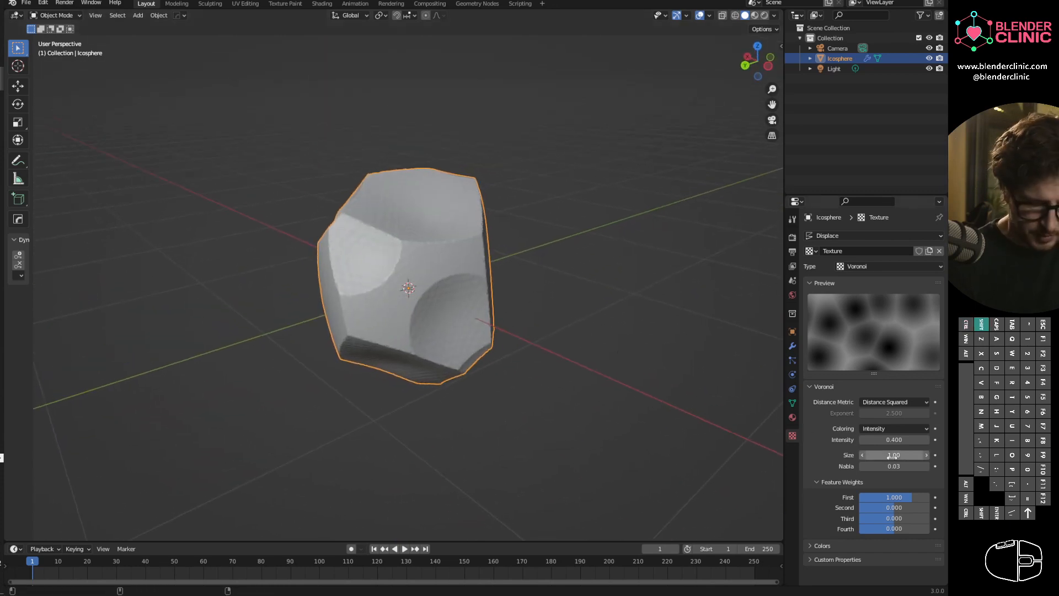
left_click_drag(899, 455, 878, 455)
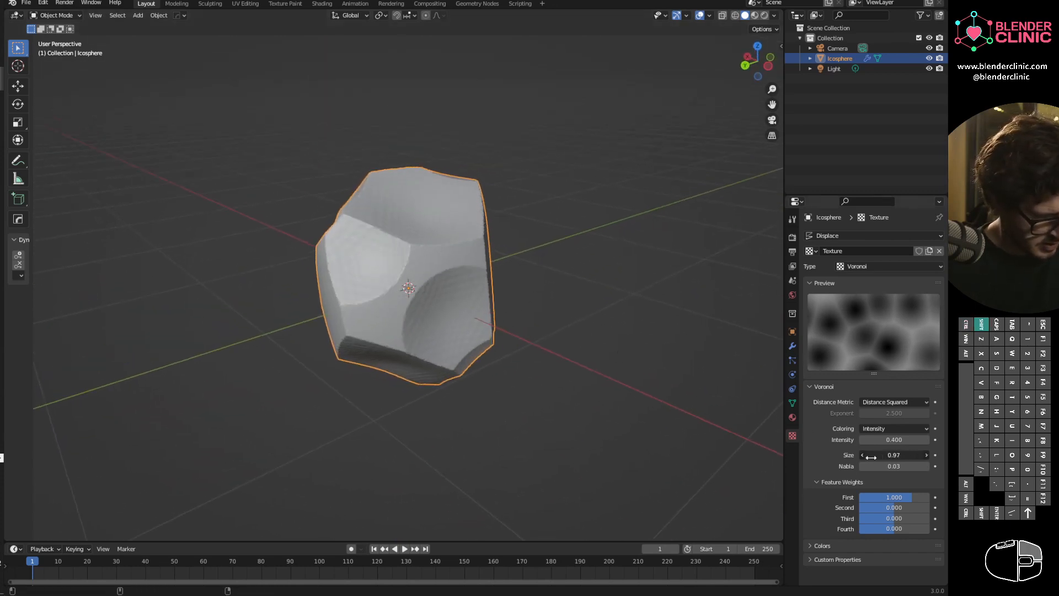
left_click_drag(905, 455, 872, 454)
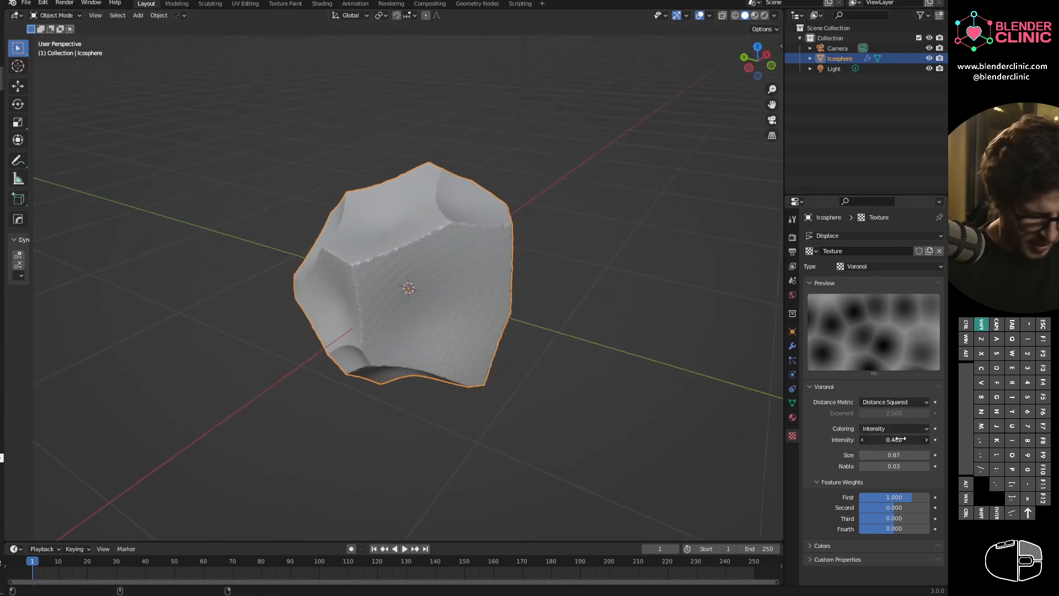
left_click_drag(905, 441, 885, 440)
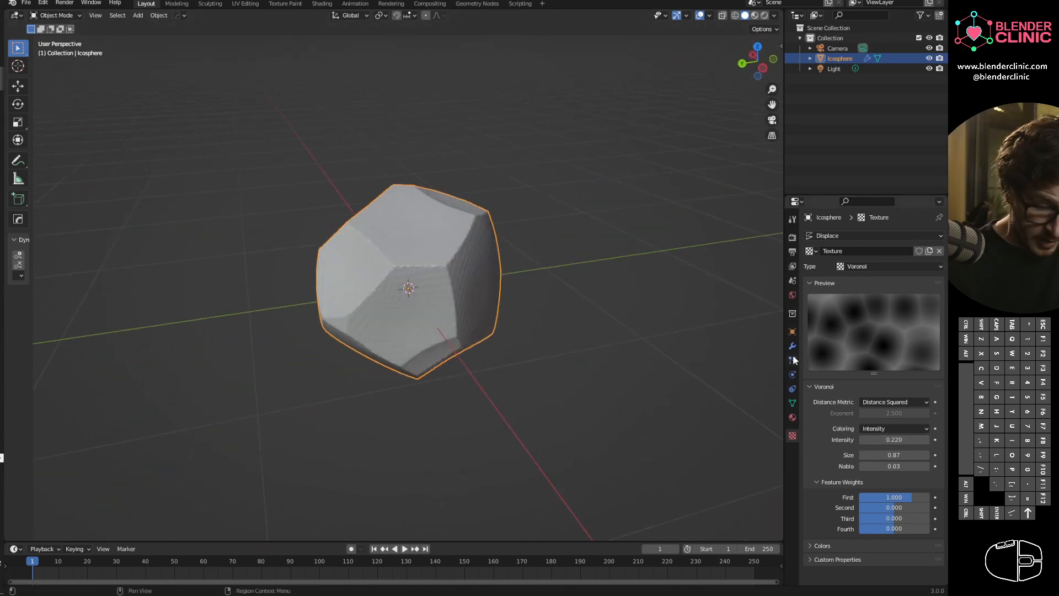
Step: Add a Decimate modifier in Planar mode to flatten the rock's facets
left_click(792, 345)
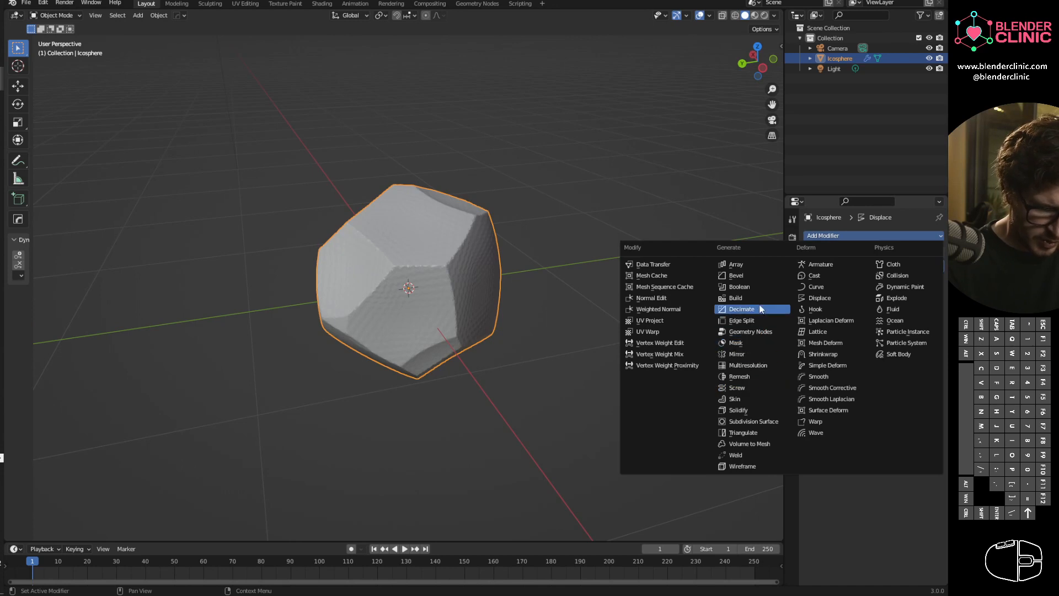
left_click(742, 309)
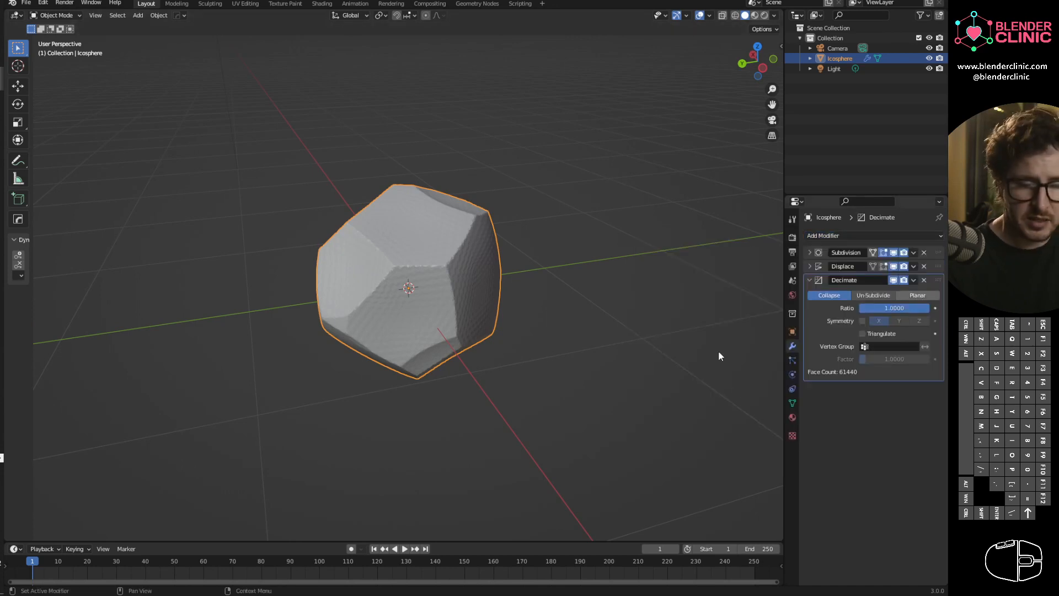
mouse_move(480, 241)
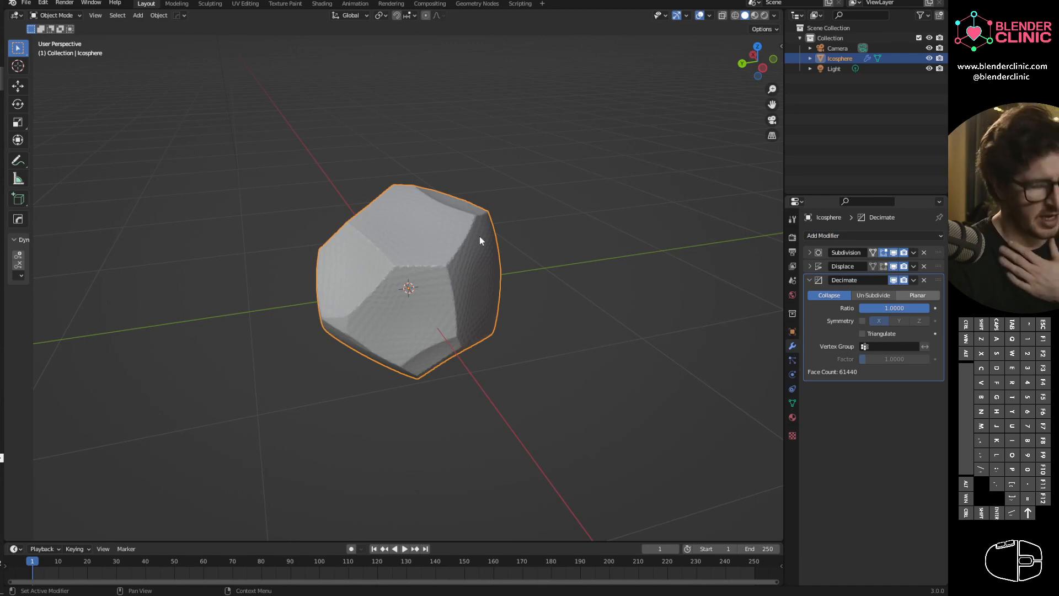
left_click(918, 296)
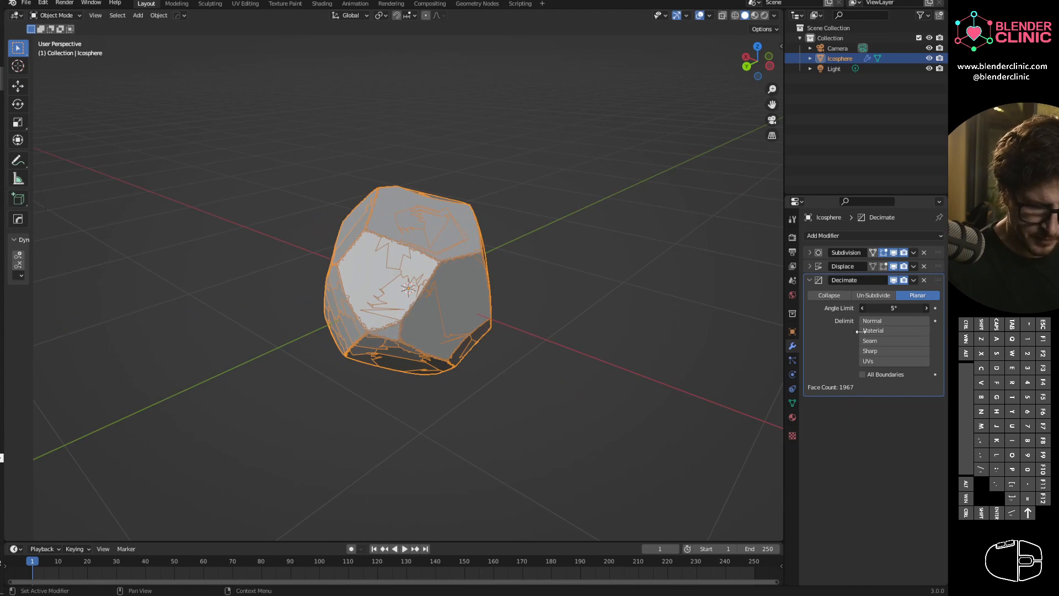
Step: Raise the planar decimation angle limit to 35°
left_click_drag(891, 308, 899, 308)
type("25")
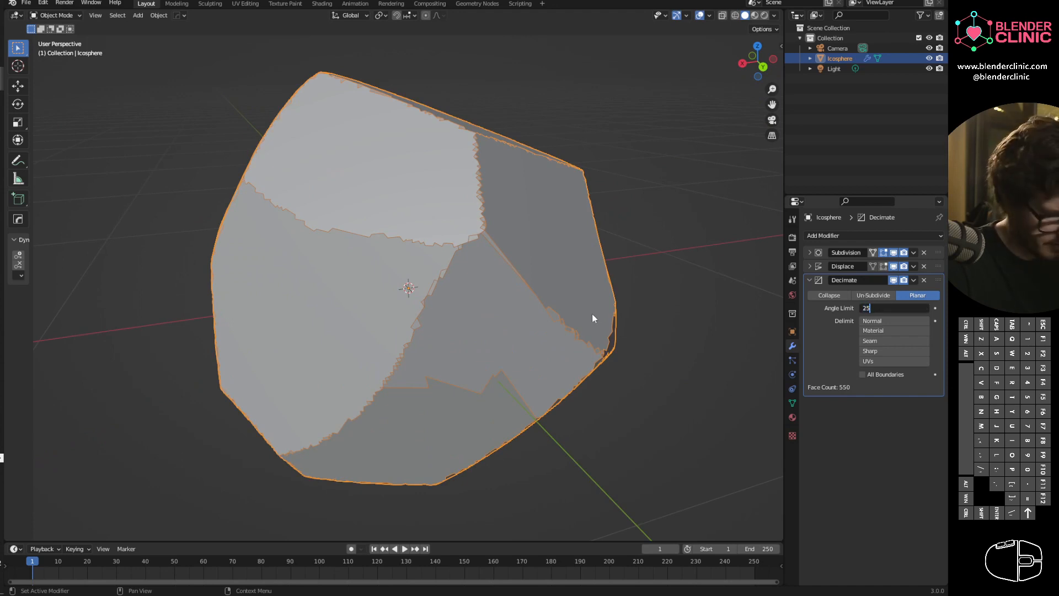
mouse_move(890, 320)
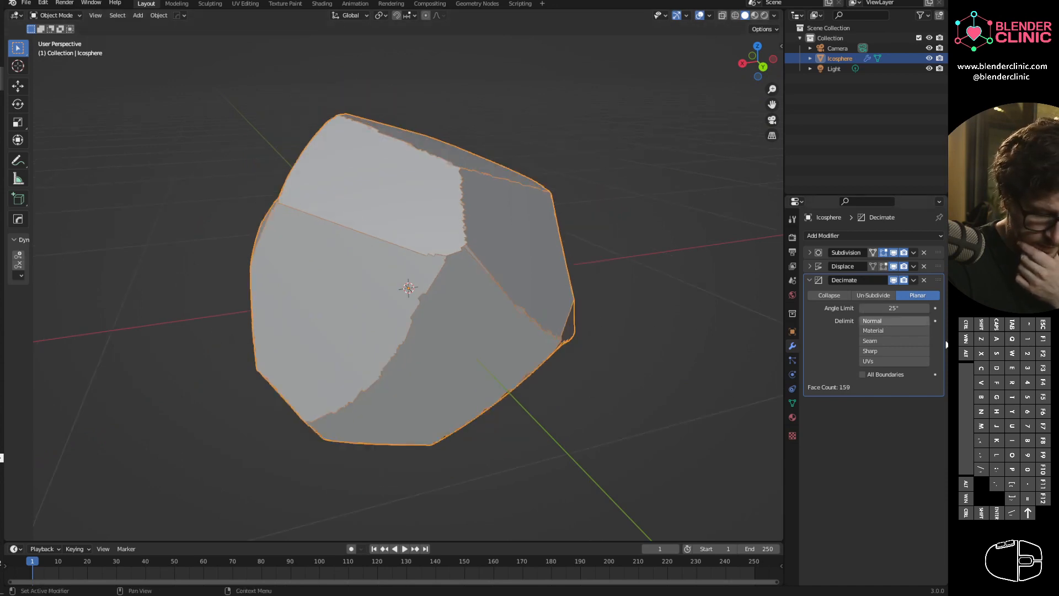
mouse_move(671, 329)
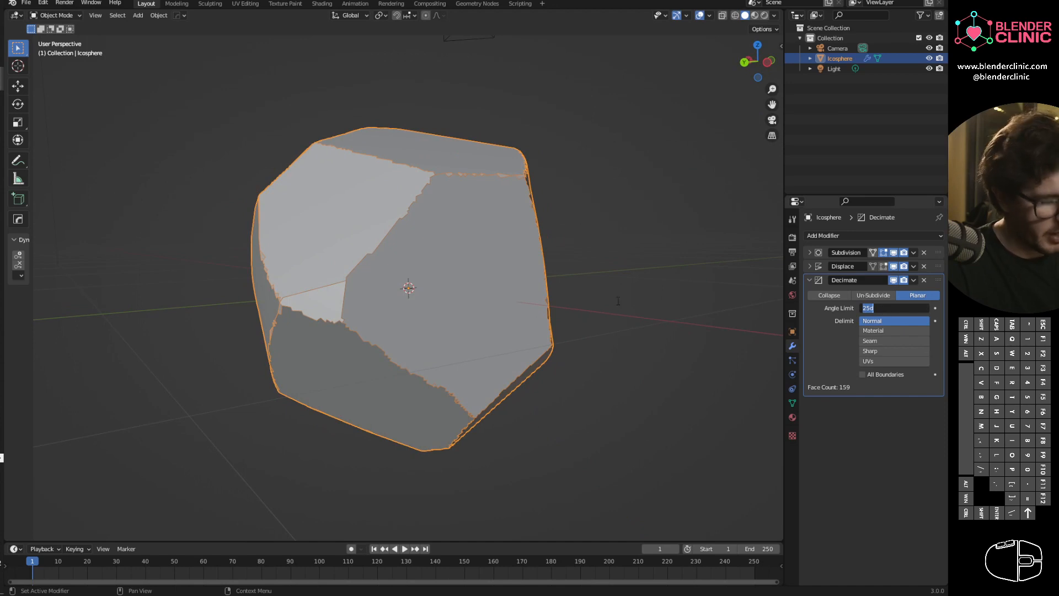
mouse_move(673, 322)
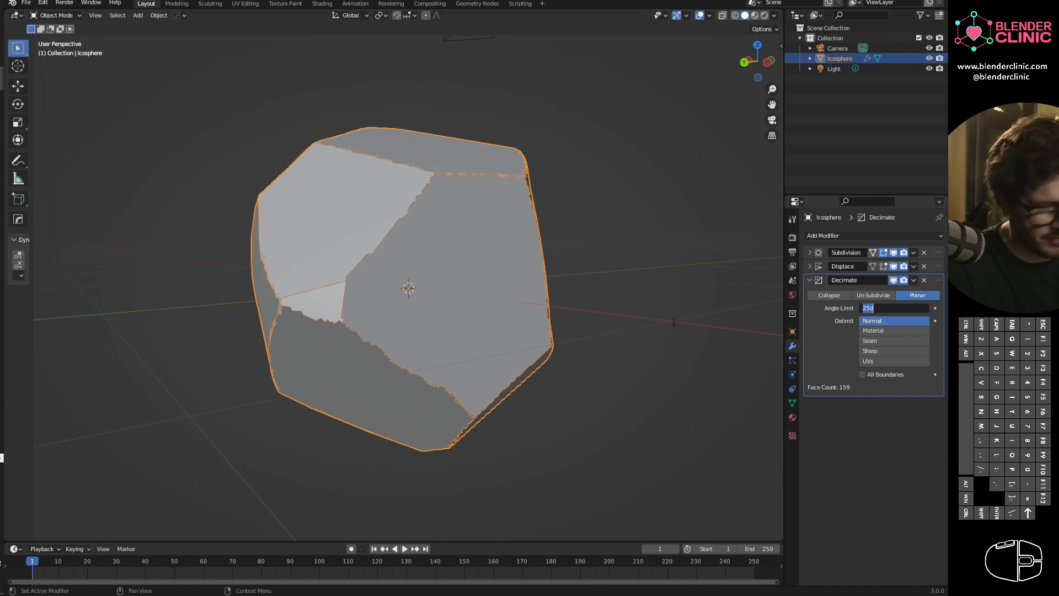
type("35")
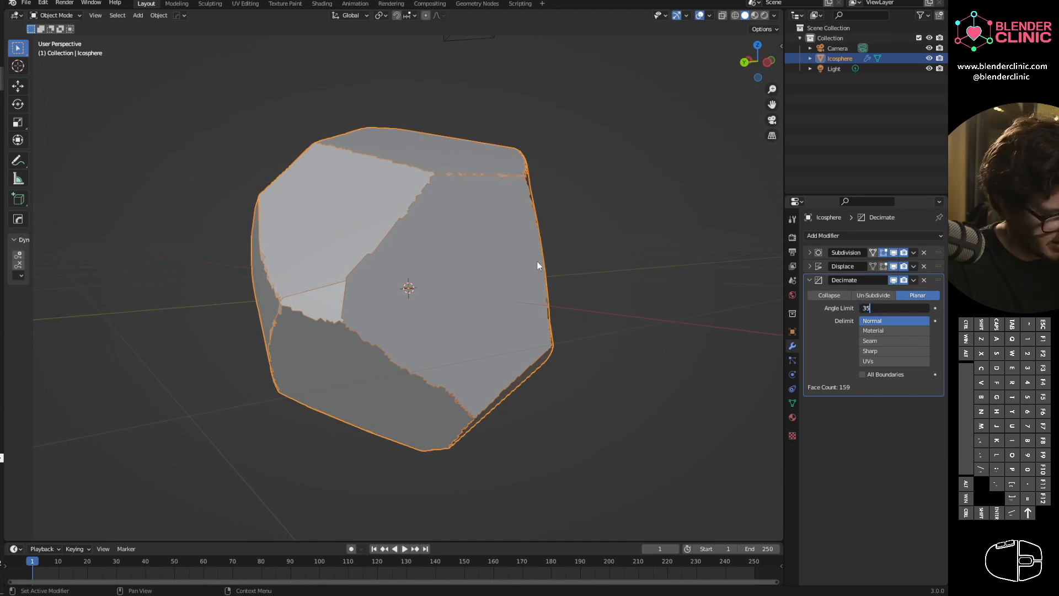
mouse_move(399, 237)
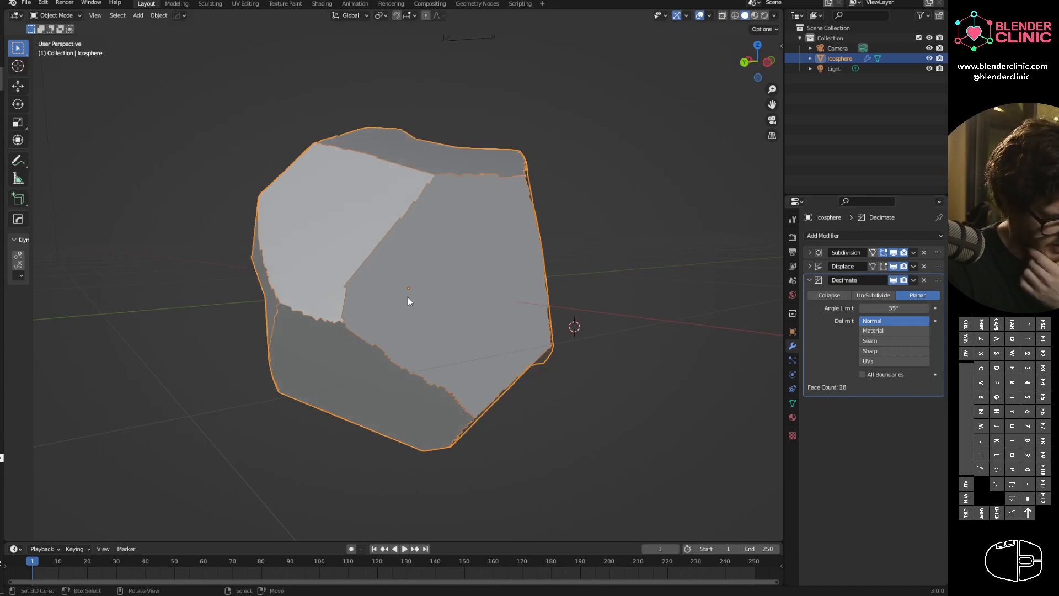
Step: Set the decimation angle limit to 20° with All Boundaries kept
left_click_drag(408, 300, 483, 300)
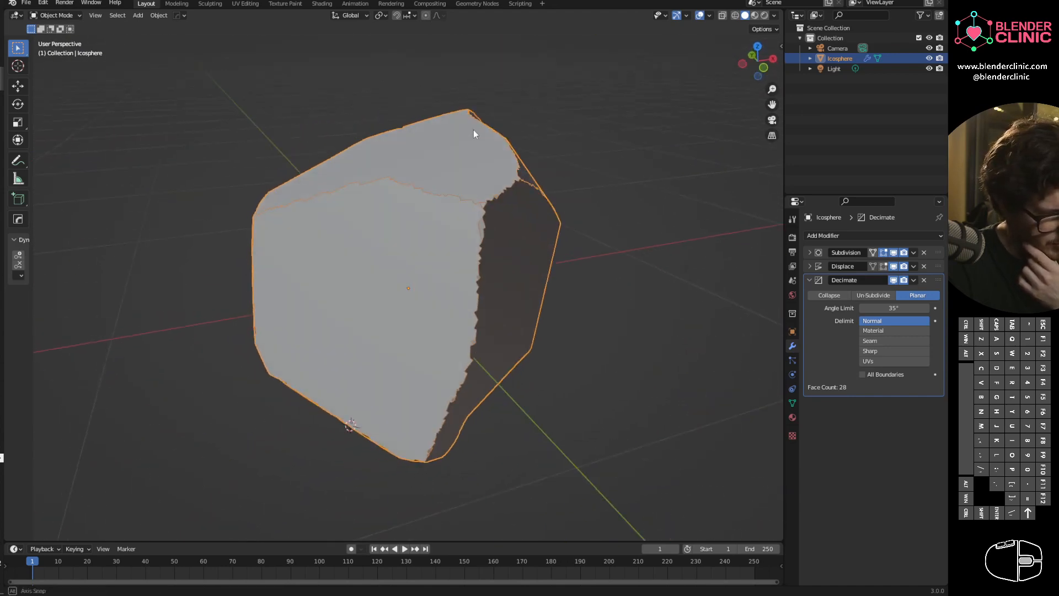
left_click(893, 308)
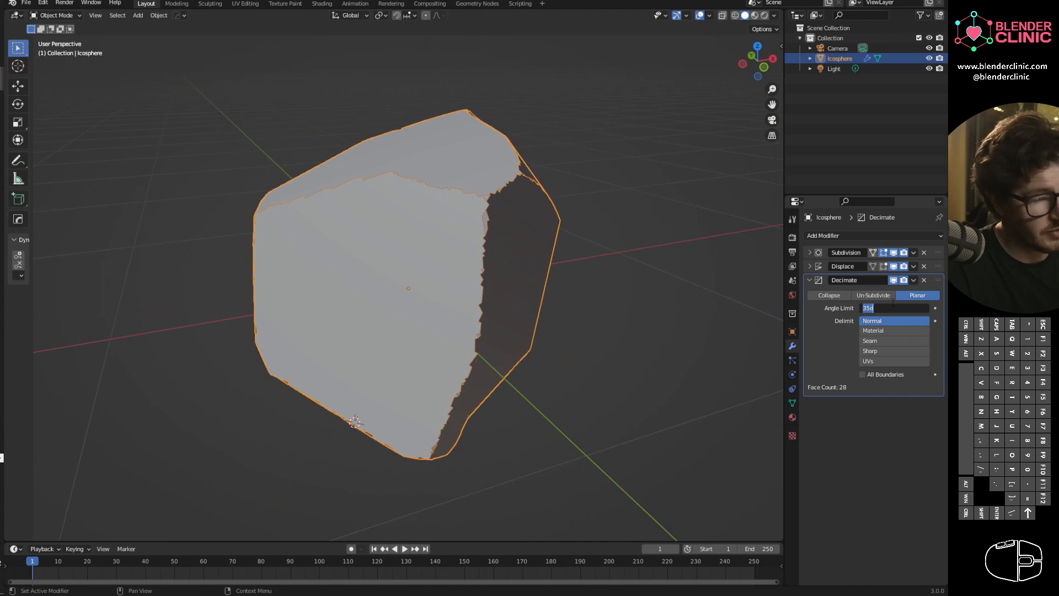
type("20")
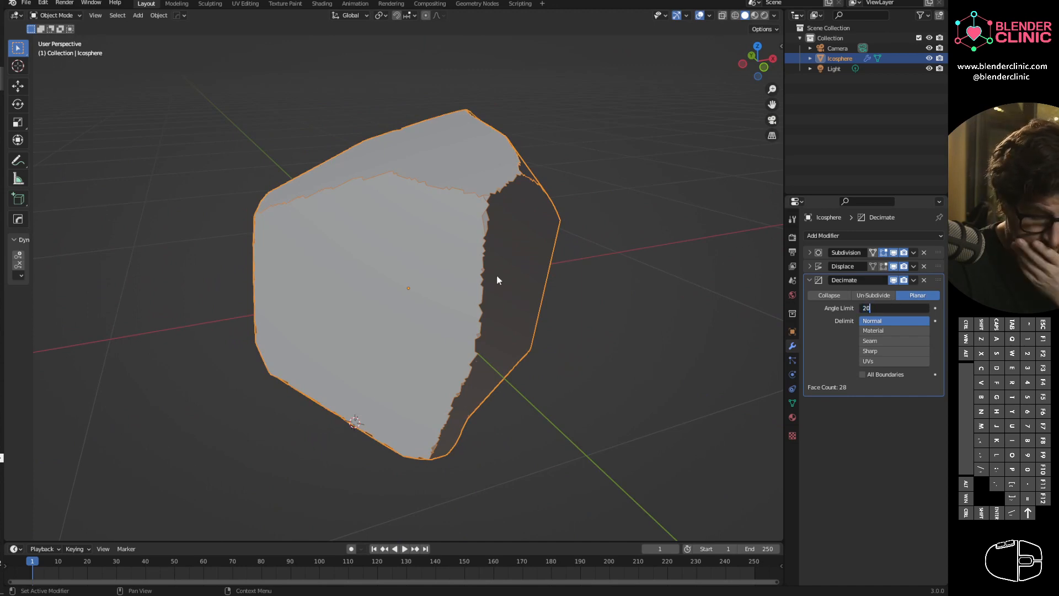
mouse_move(883, 370)
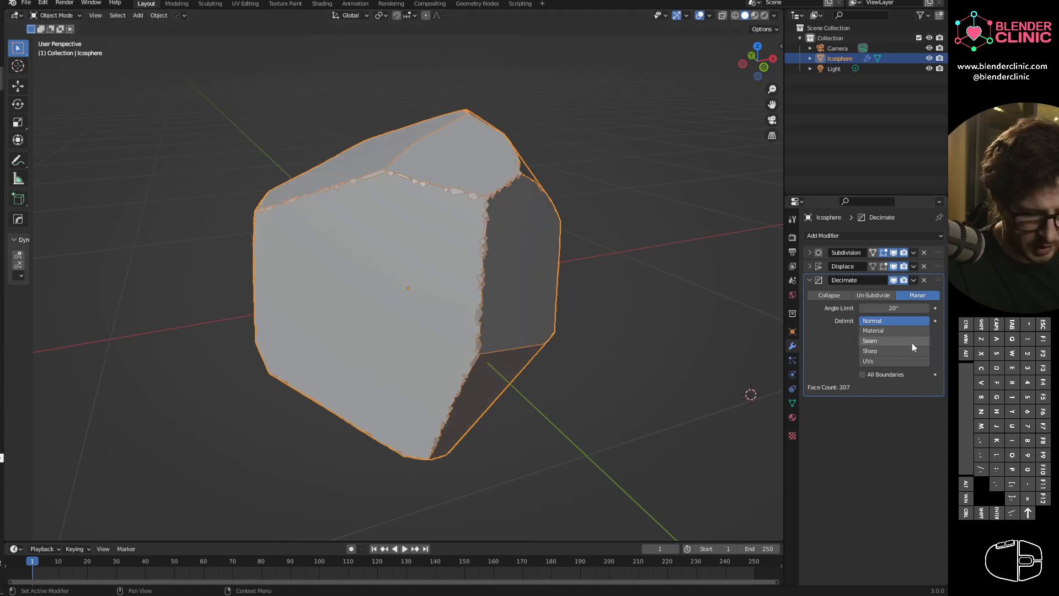
mouse_move(816, 386)
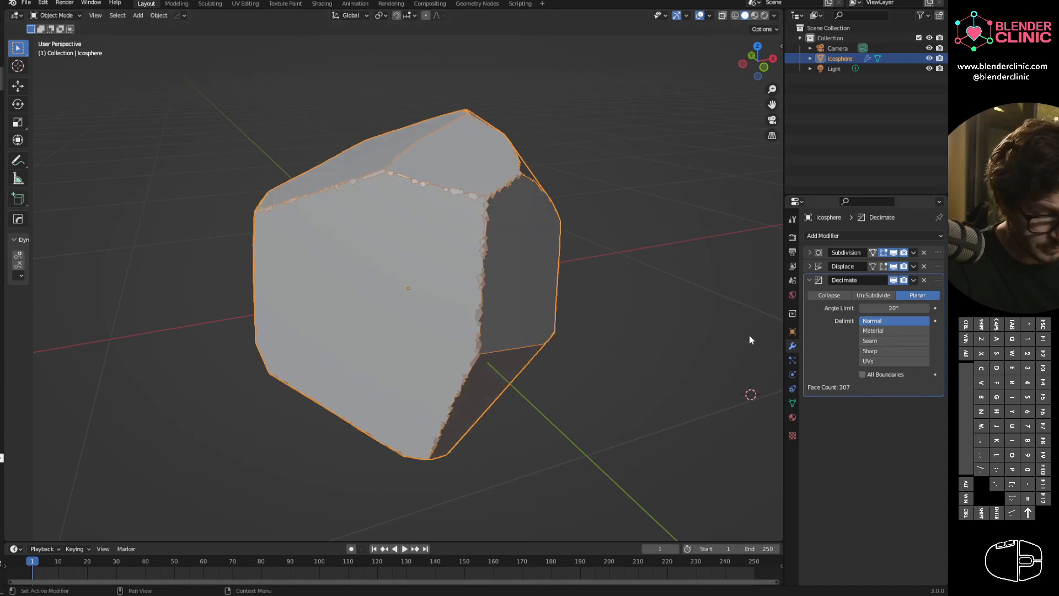
left_click(863, 374)
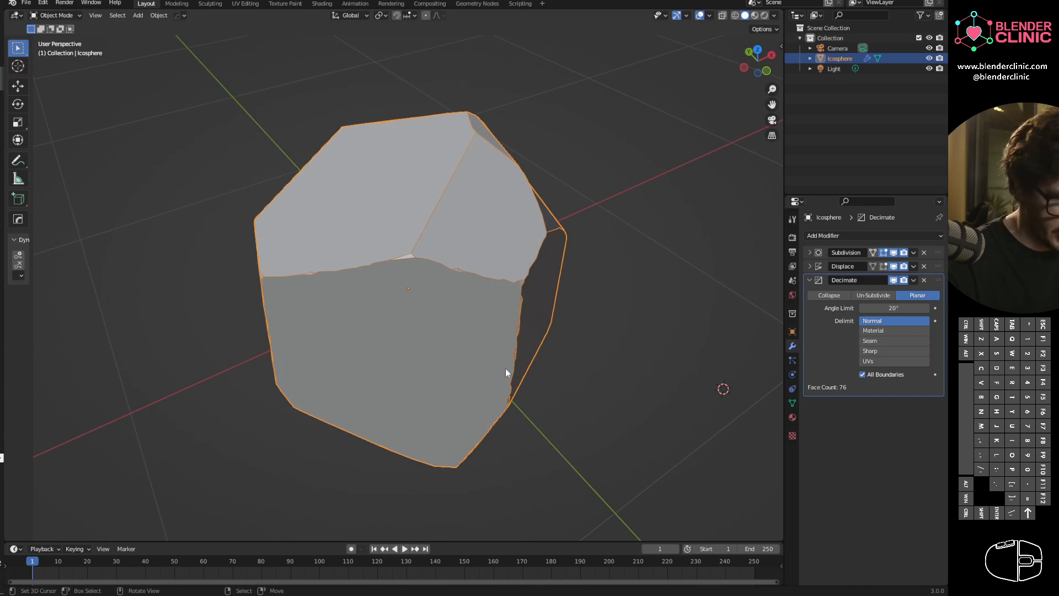
left_click_drag(506, 372, 606, 369)
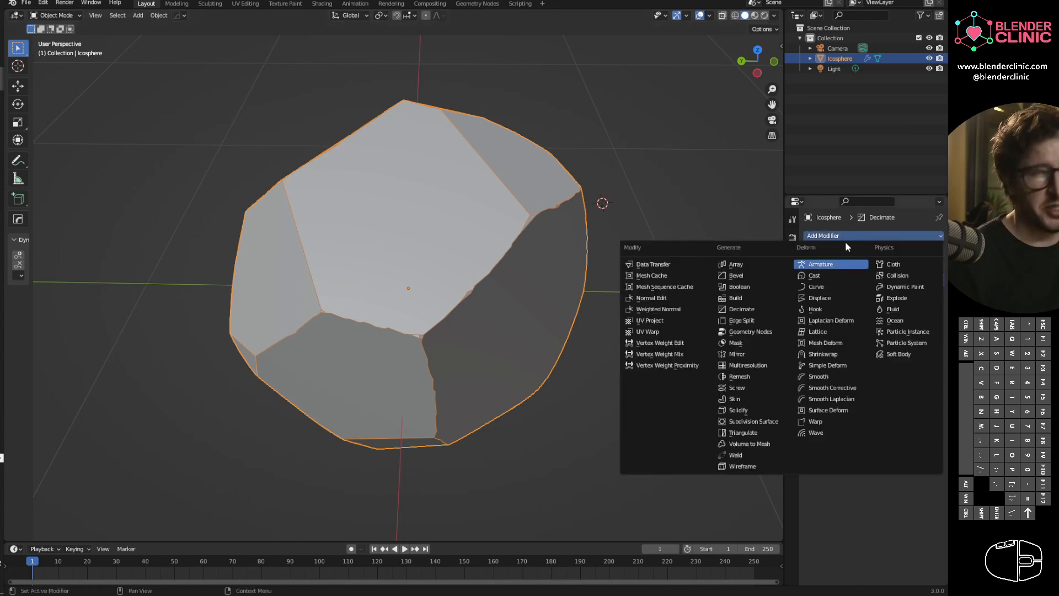
mouse_move(736, 298)
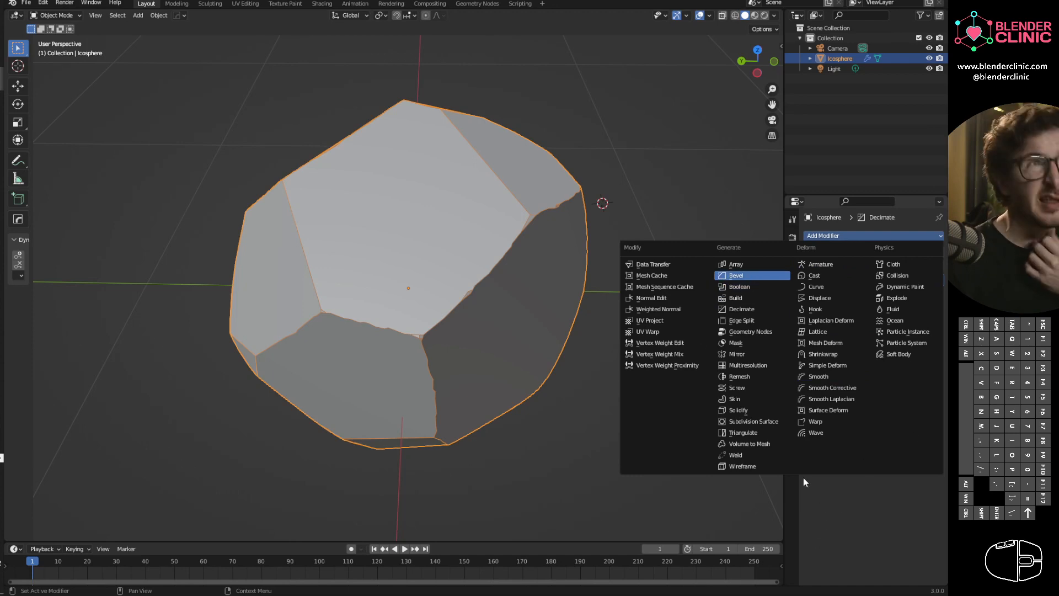
Step: Add a Bevel modifier at 0.18 m with Limit Method set to None
left_click(736, 274)
type(".18")
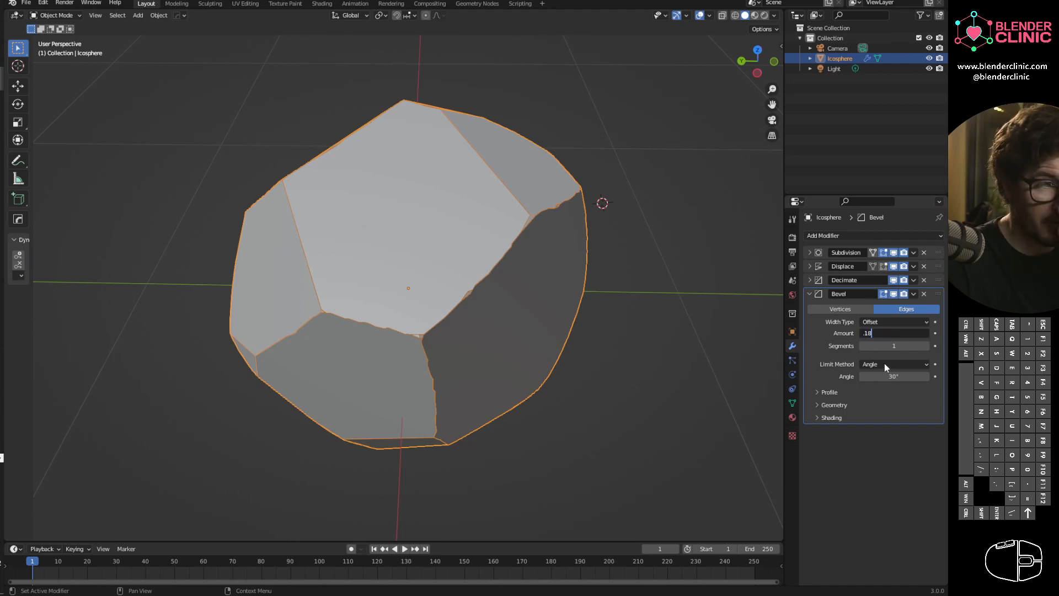
mouse_move(768, 369)
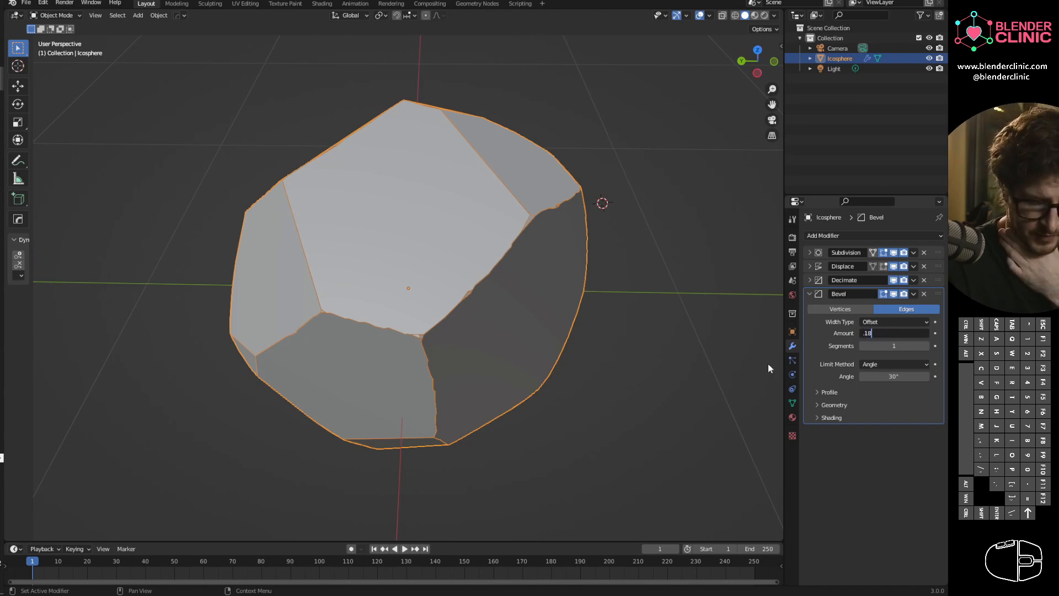
key("Return")
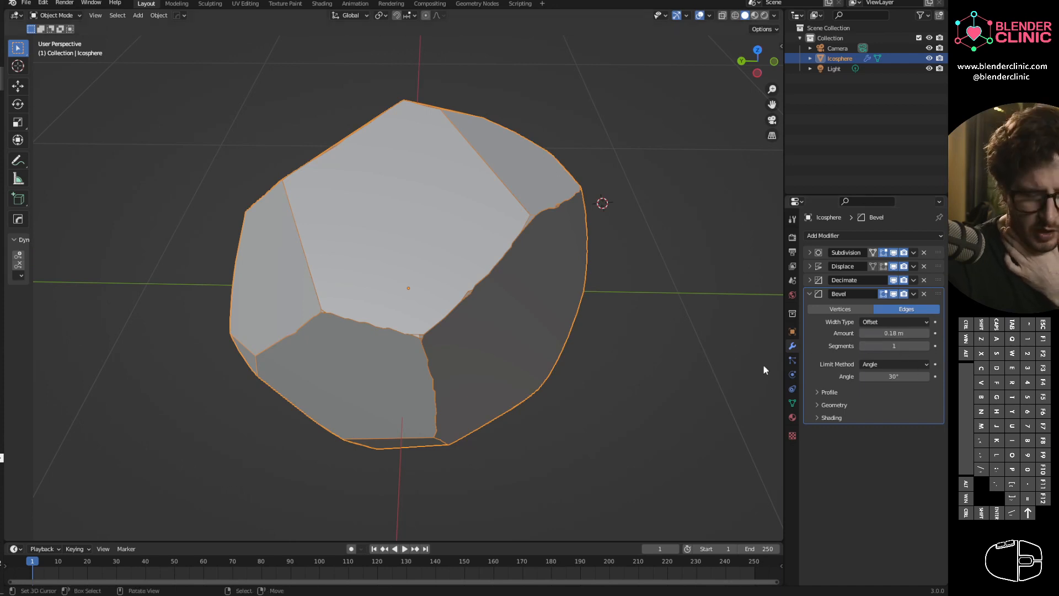
left_click(892, 364)
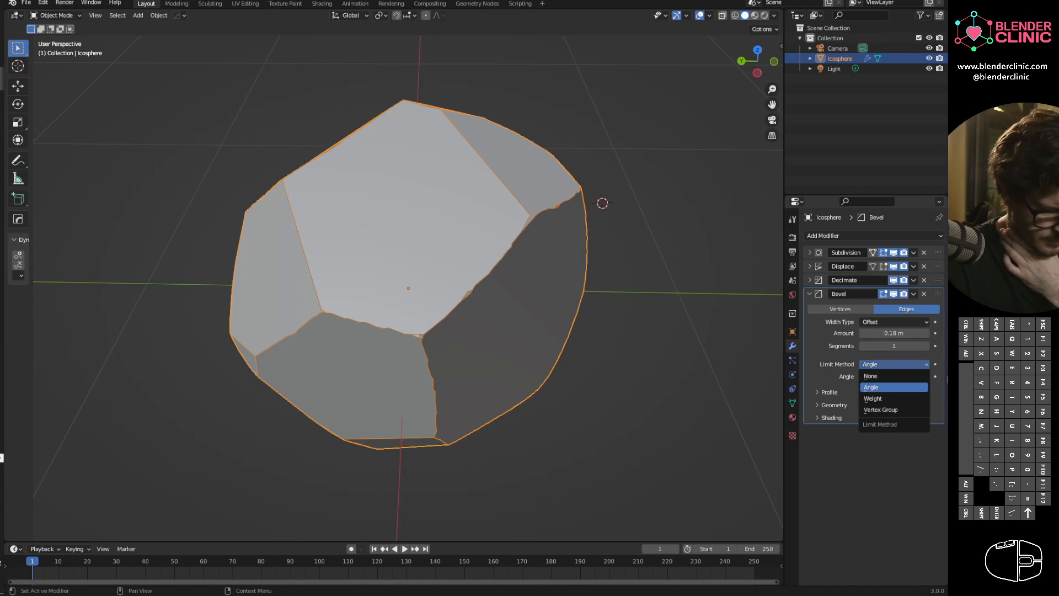
left_click(870, 388)
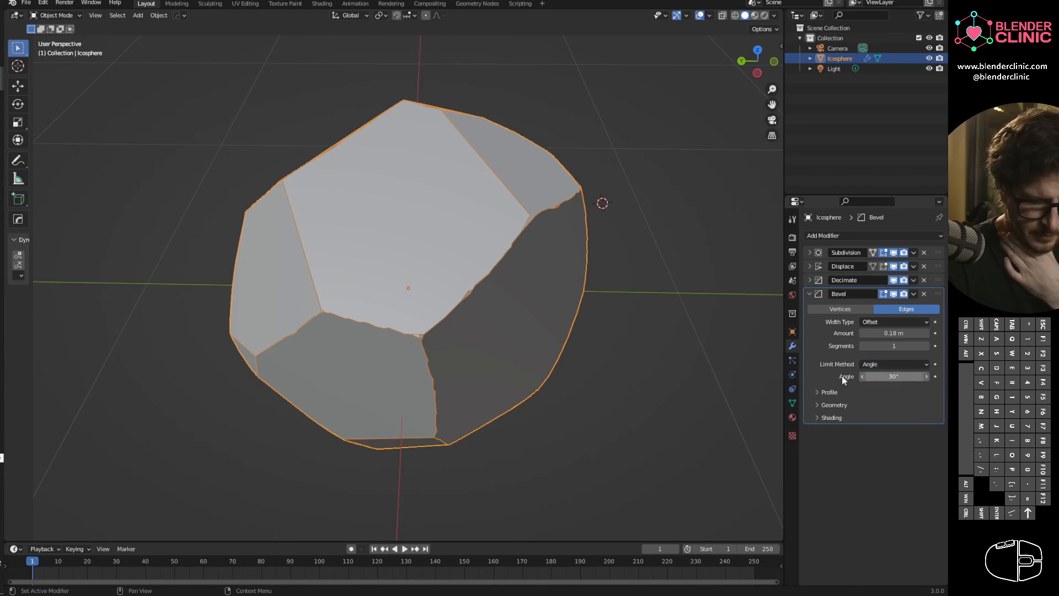
left_click(892, 364)
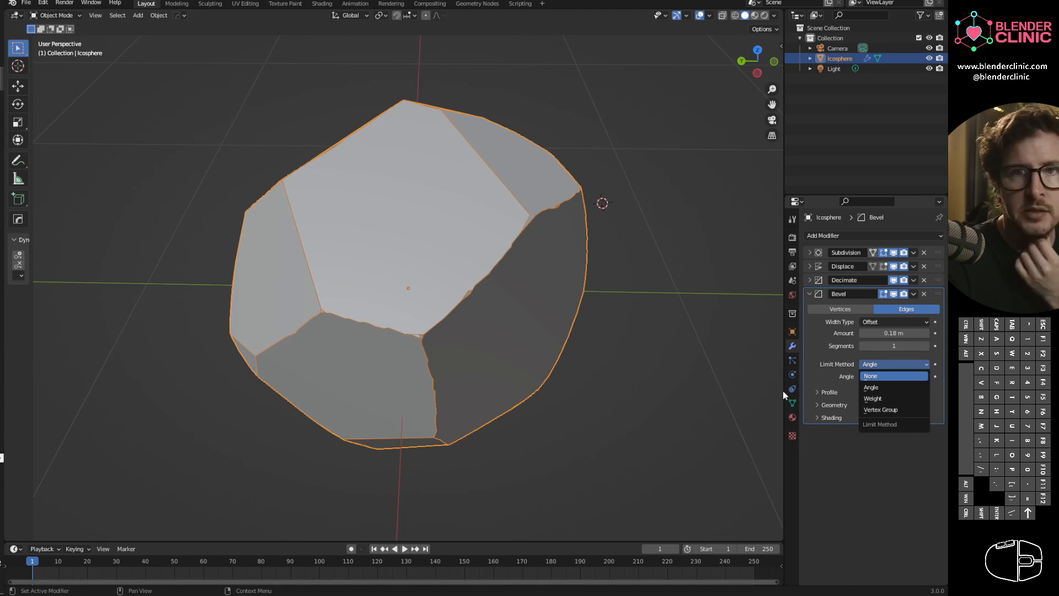
left_click(872, 375)
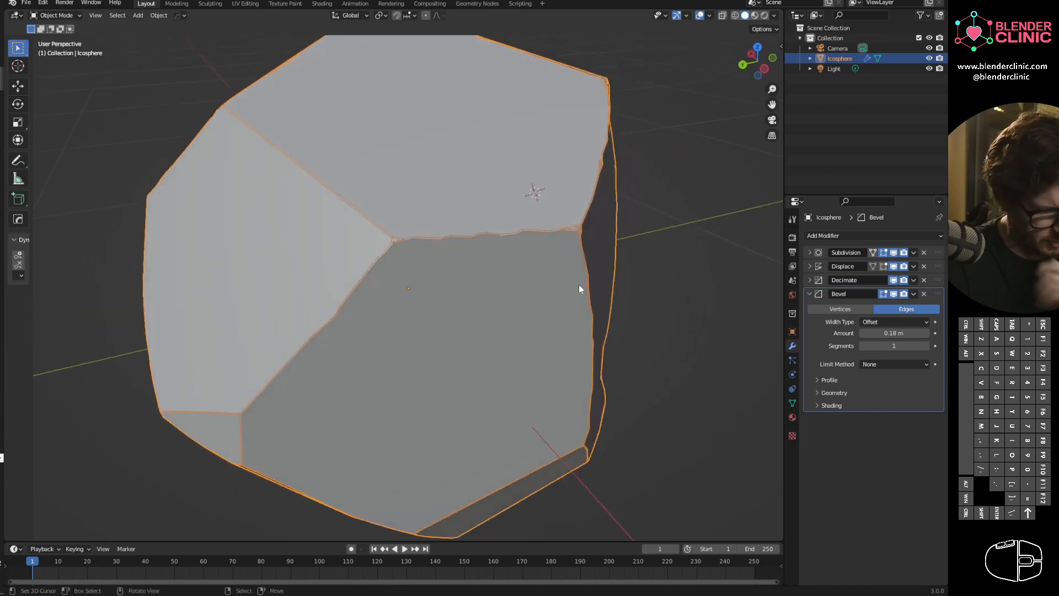
left_click_drag(579, 288, 636, 223)
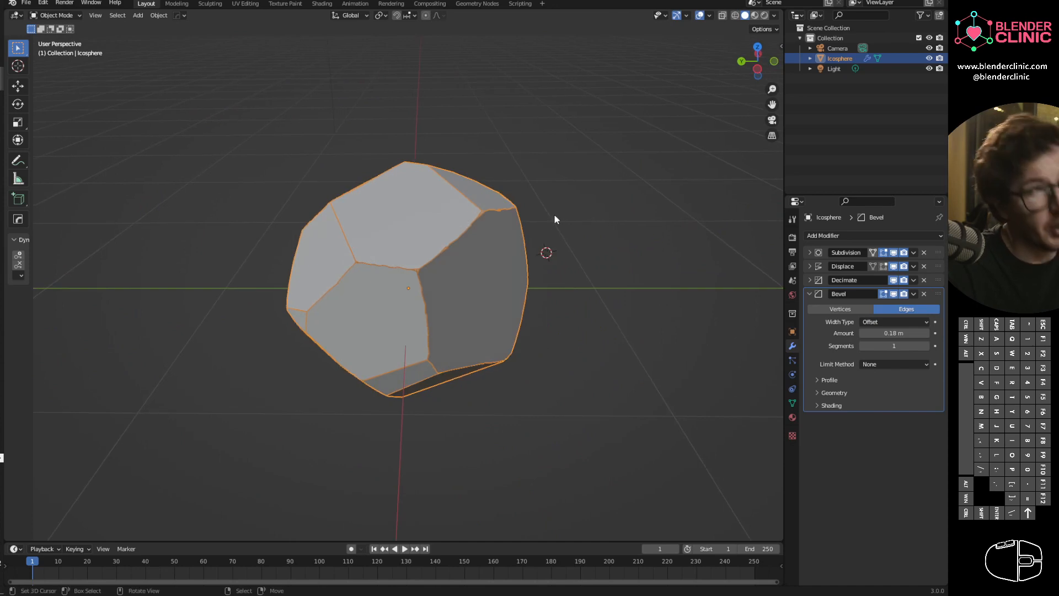
mouse_move(509, 283)
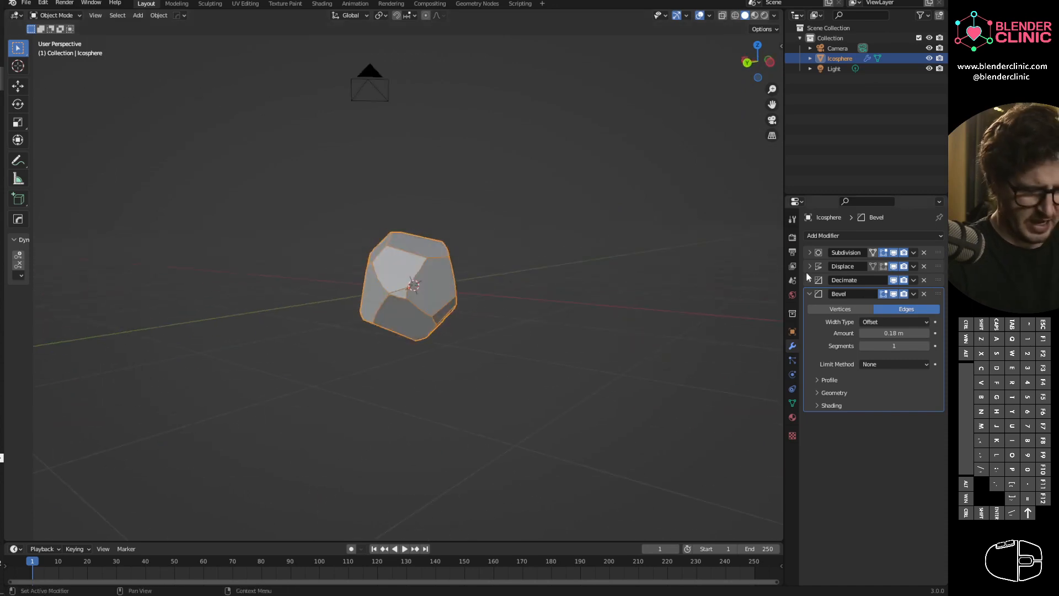
Step: Switch the Displace texture coordinates to Global and start moving the rock
left_click(810, 293)
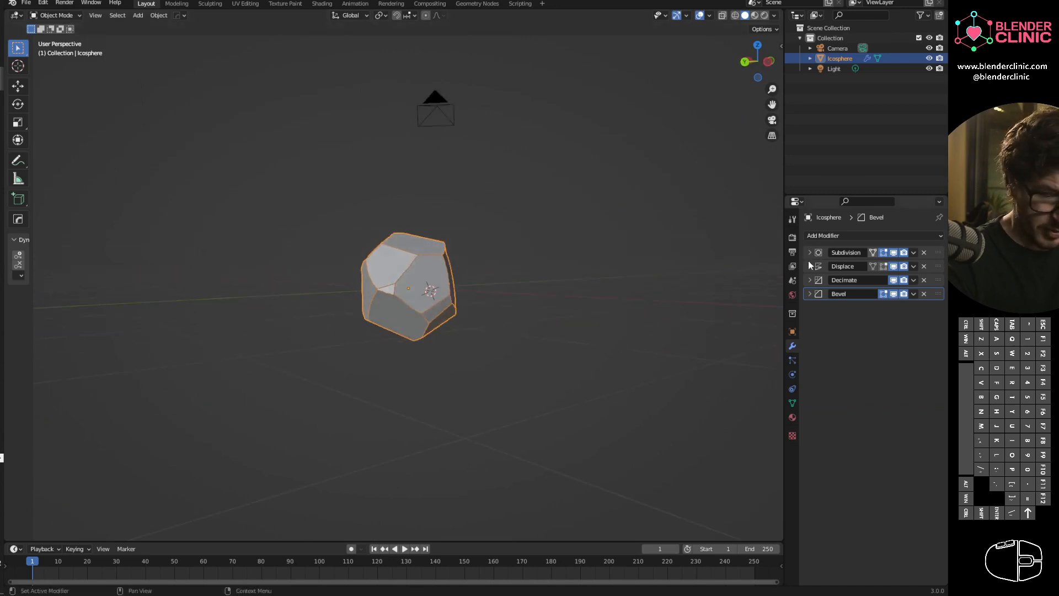
left_click(809, 266)
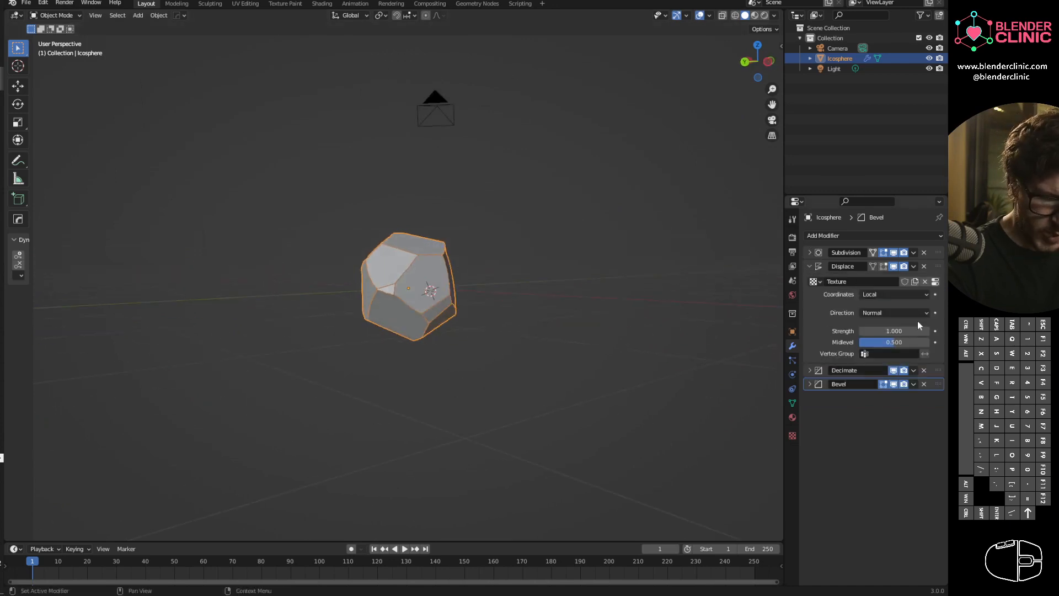
left_click(893, 293)
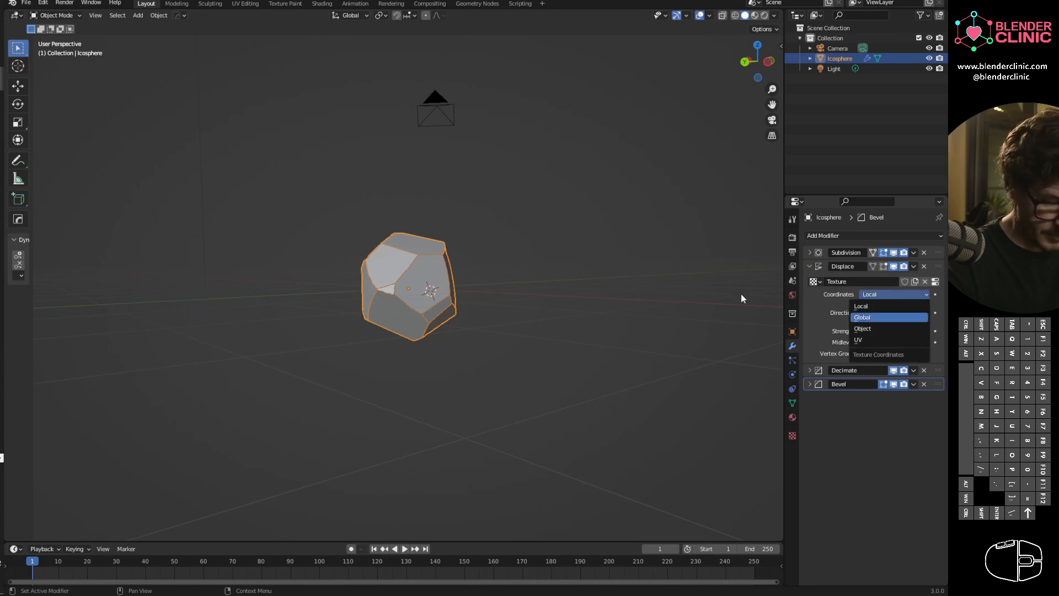
mouse_move(458, 282)
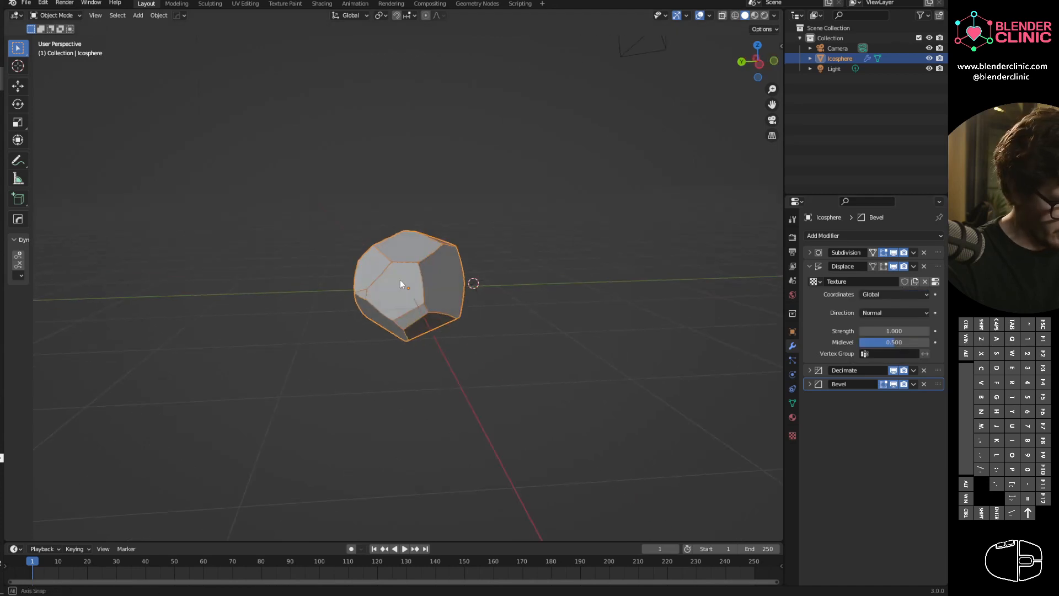
mouse_move(540, 273)
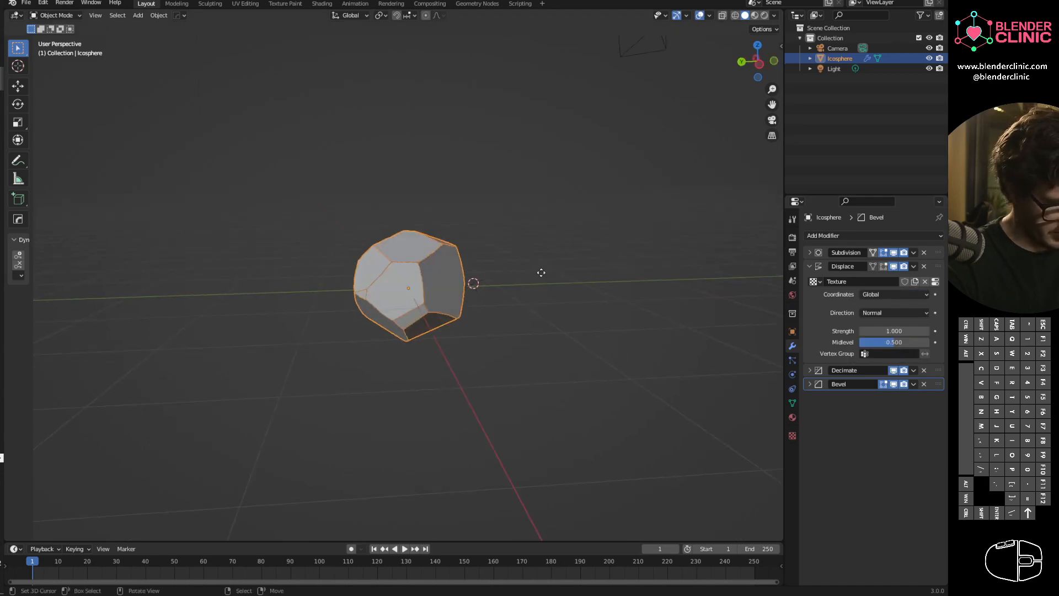
mouse_move(341, 262)
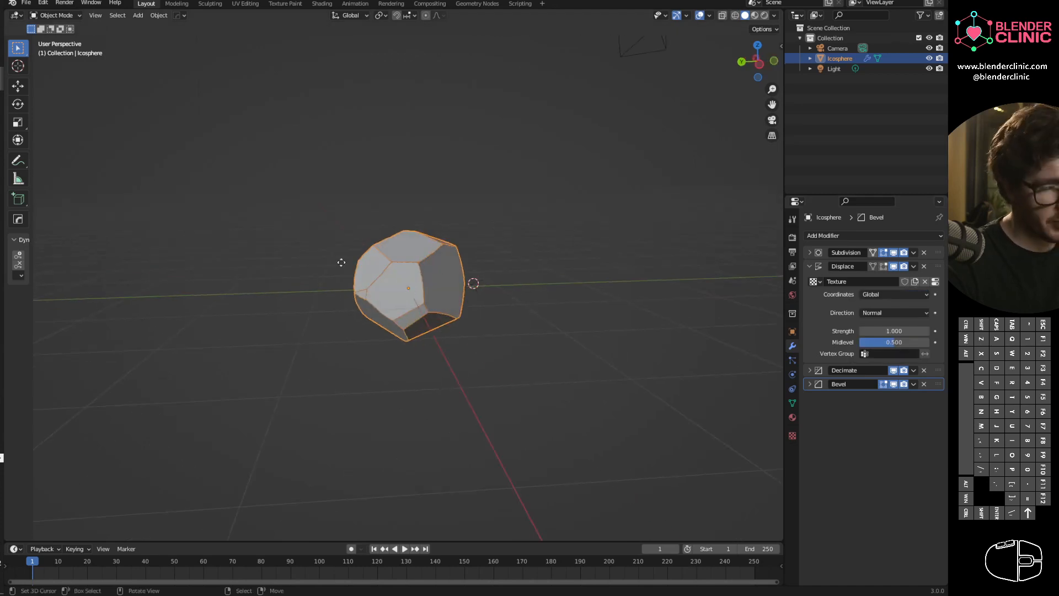
key("g")
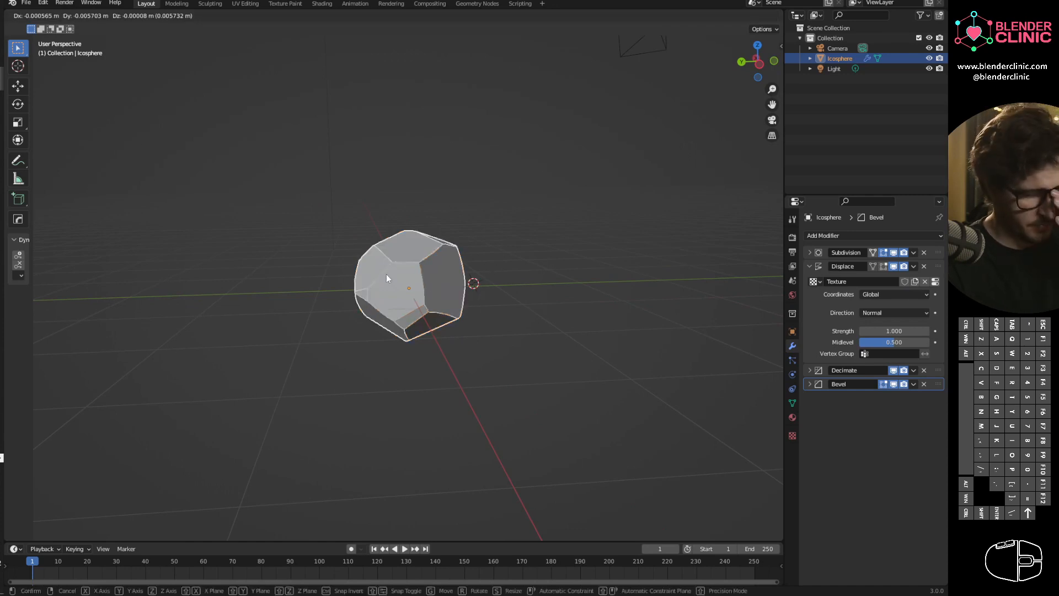
mouse_move(370, 308)
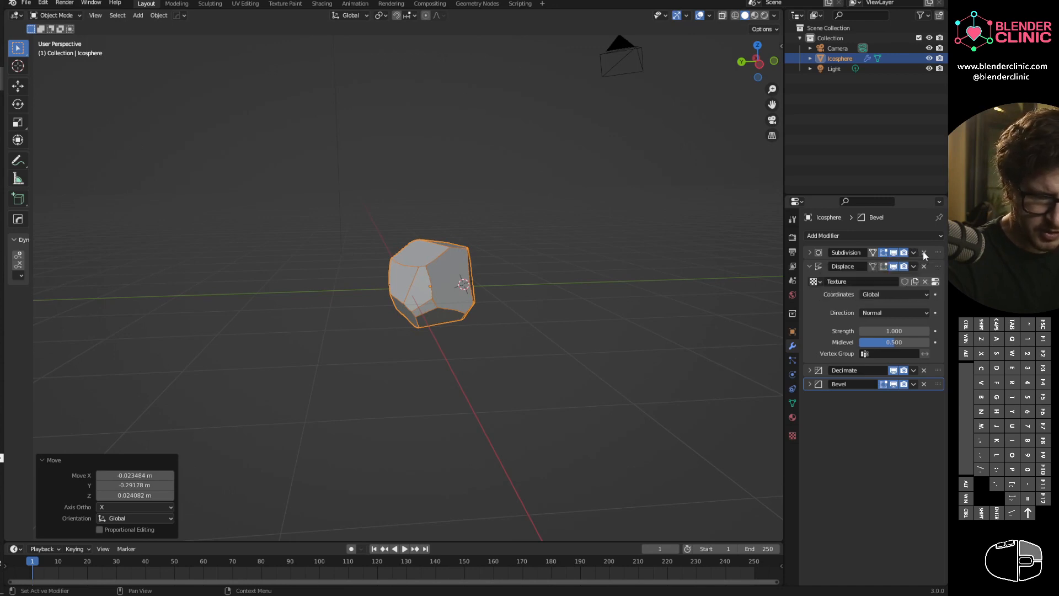
Step: Apply the Subdivision modifier, settle the rock's position and return Displace to Local coordinates
left_click(924, 252)
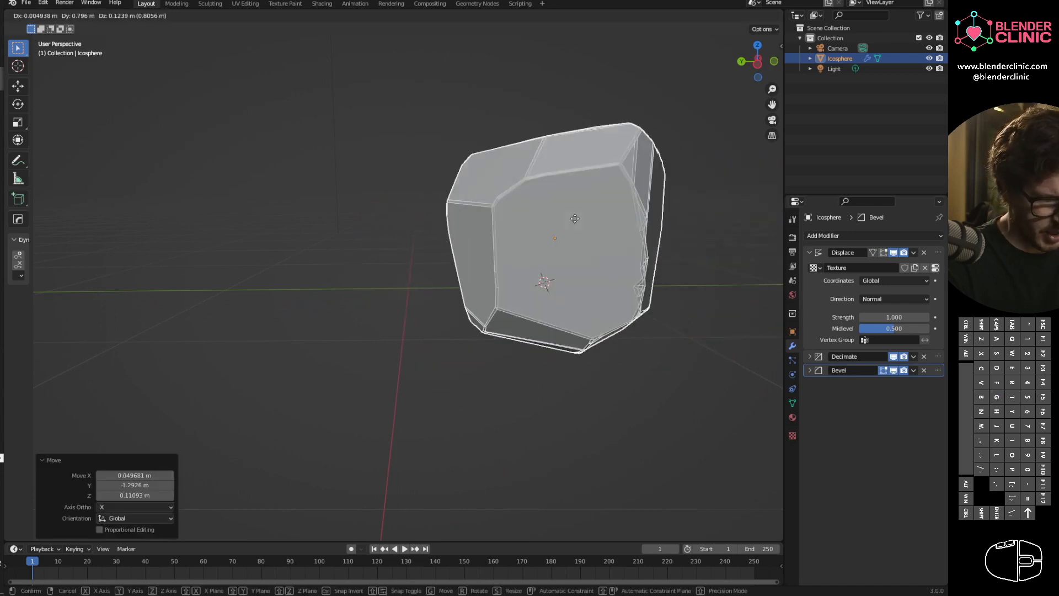
left_click(417, 257)
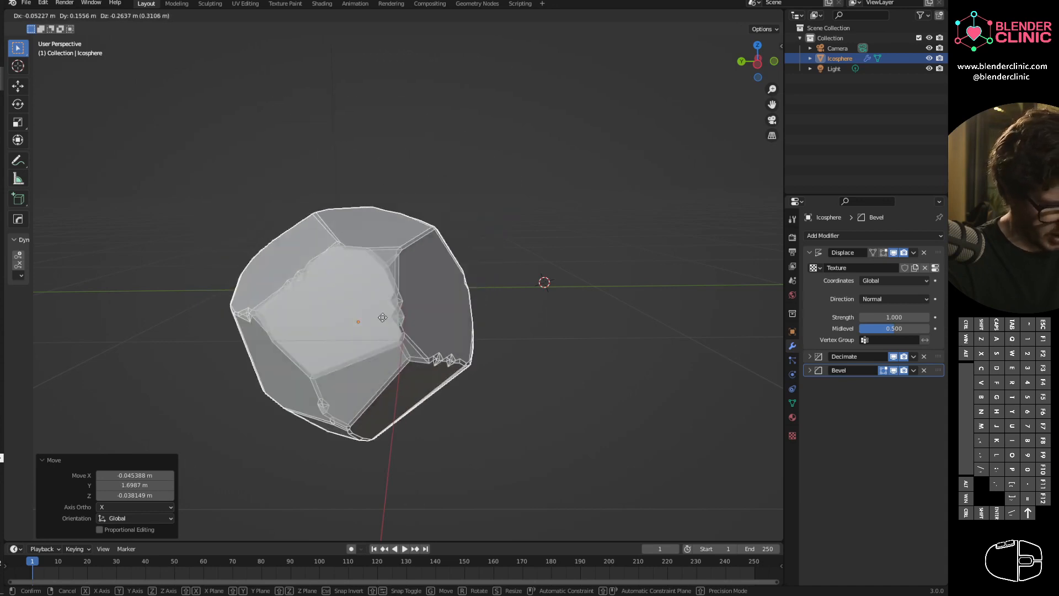
left_click(891, 280)
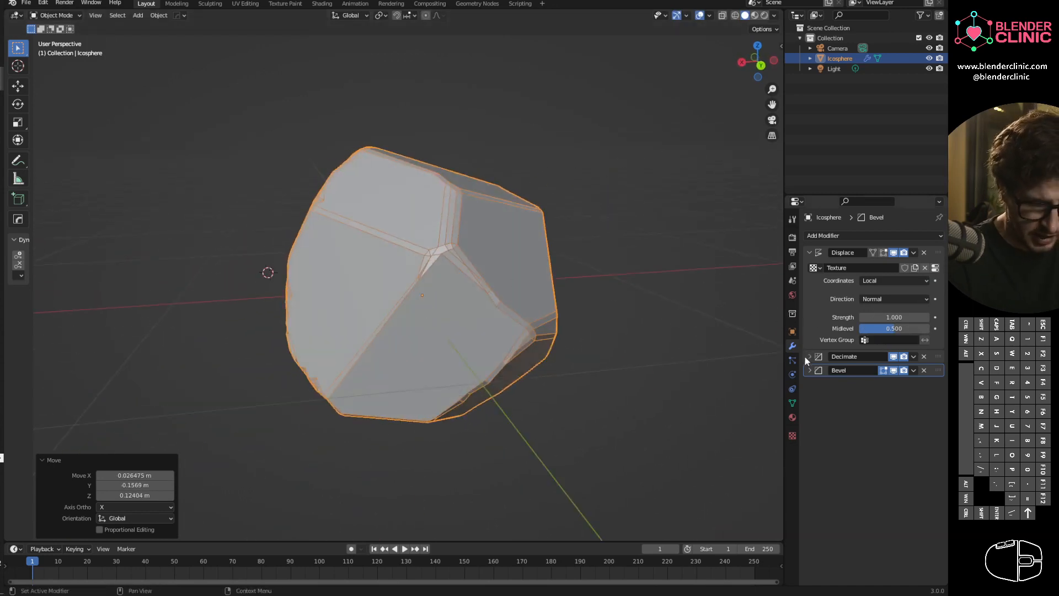
Step: Lower the Decimate modifier's Angle Limit from 29° to about 5° so more faces remain
left_click(809, 356)
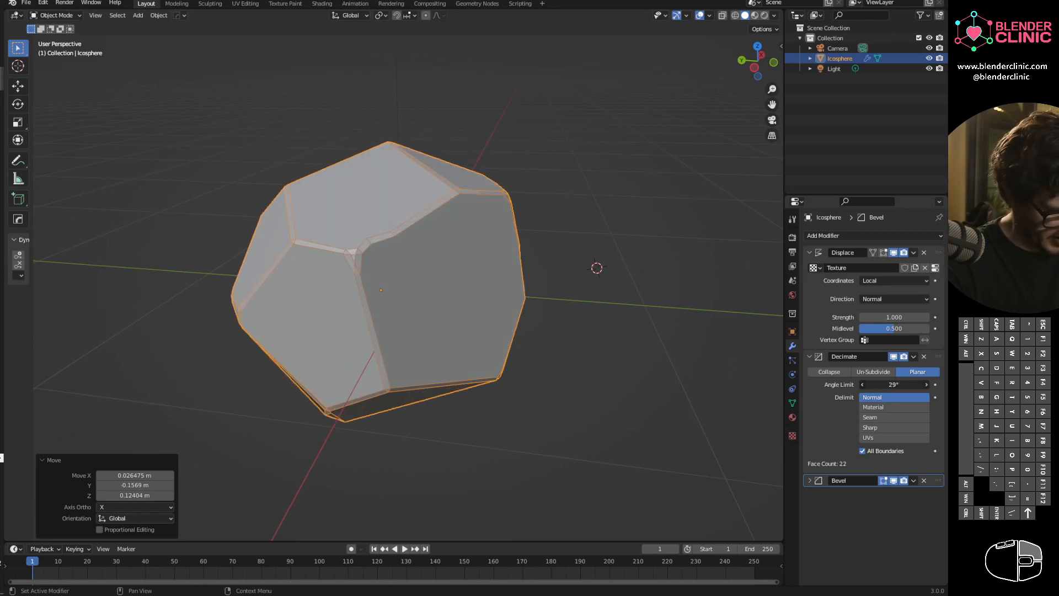
left_click_drag(926, 384, 879, 384)
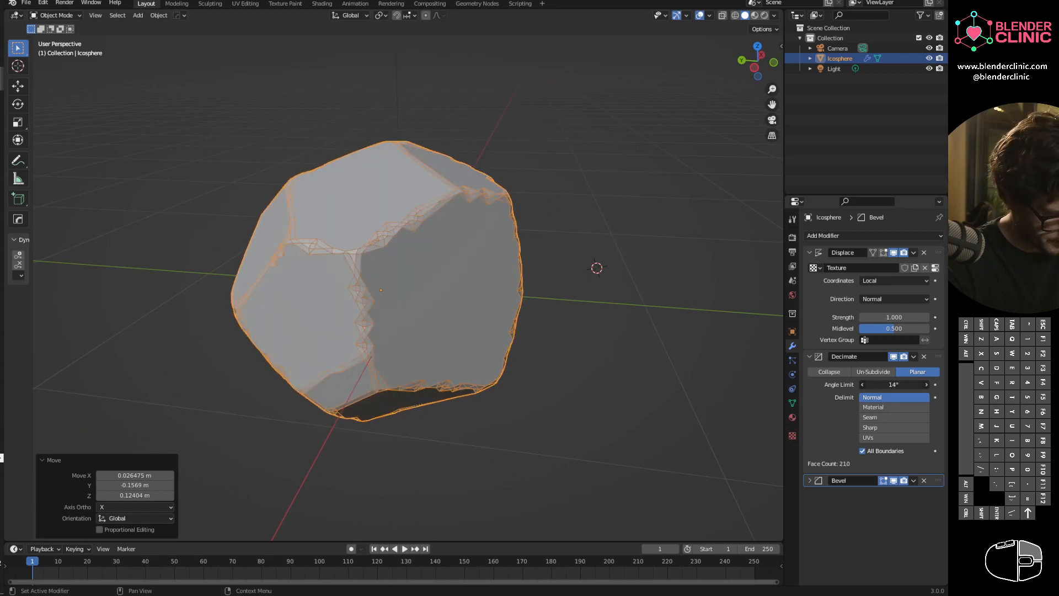
left_click_drag(898, 384, 879, 384)
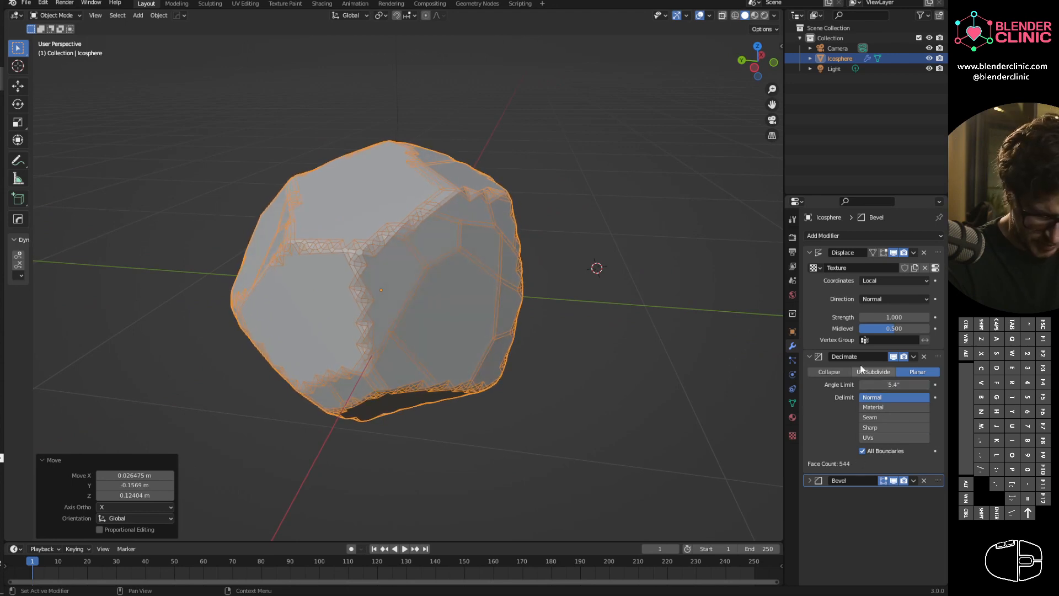
left_click(810, 480)
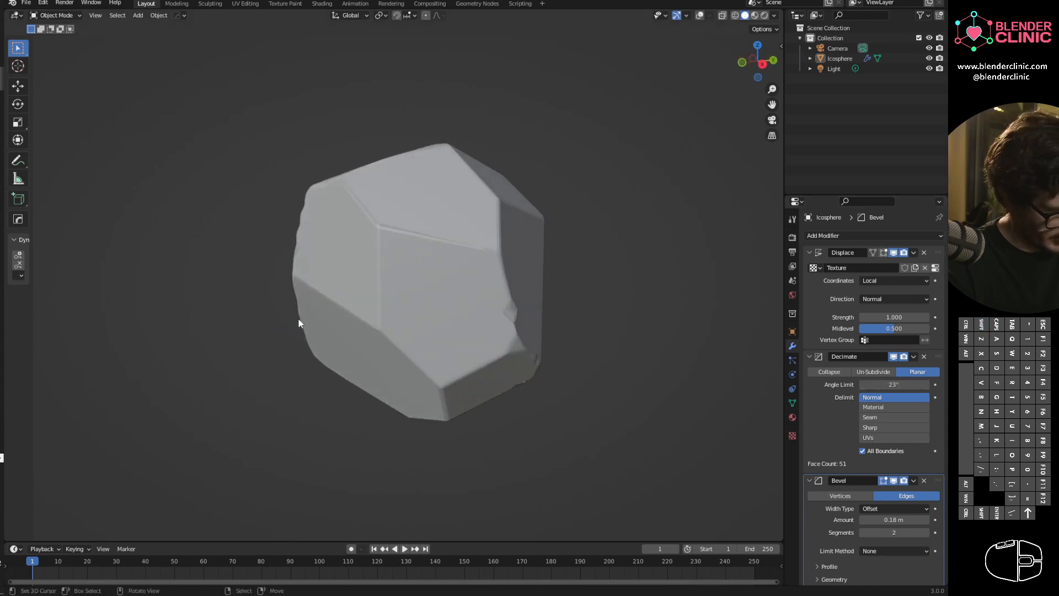
Step: Enable Auto Smooth on the rock's normals and Harden Normals in the Bevel modifier's Shading panel
type("sh")
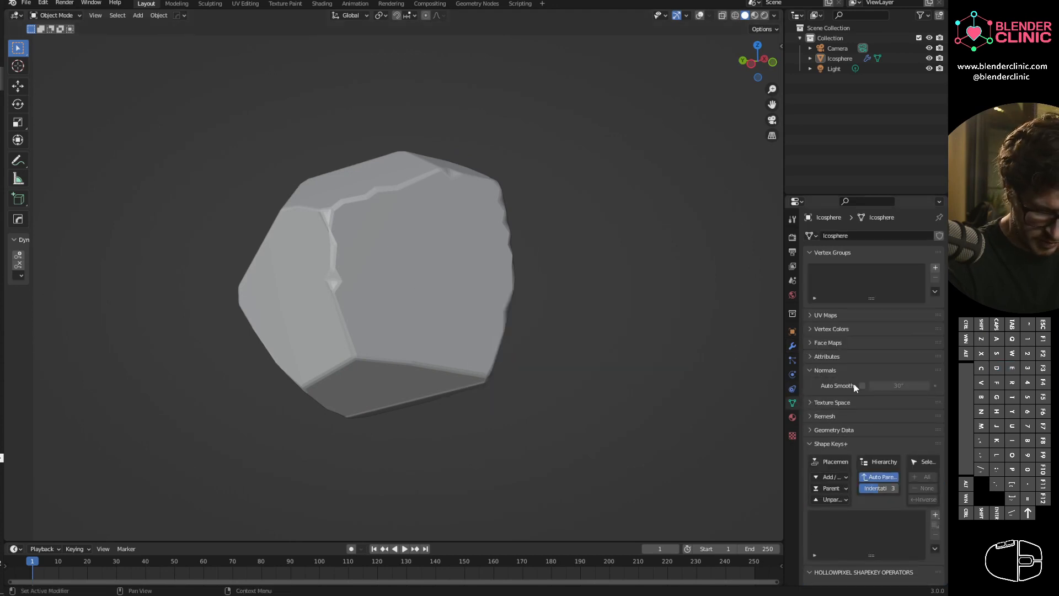
left_click(863, 386)
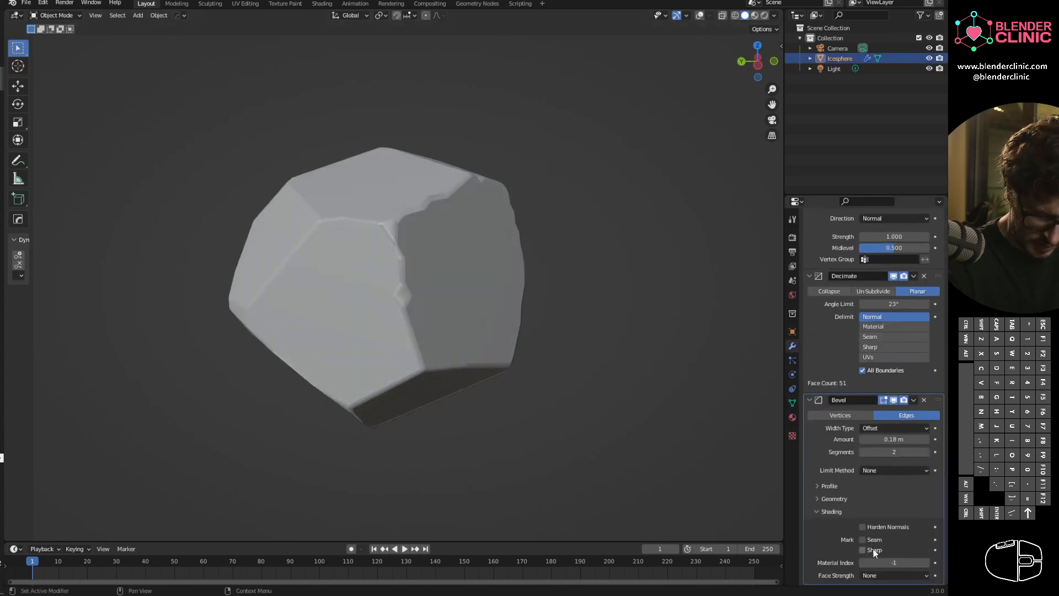
left_click(863, 528)
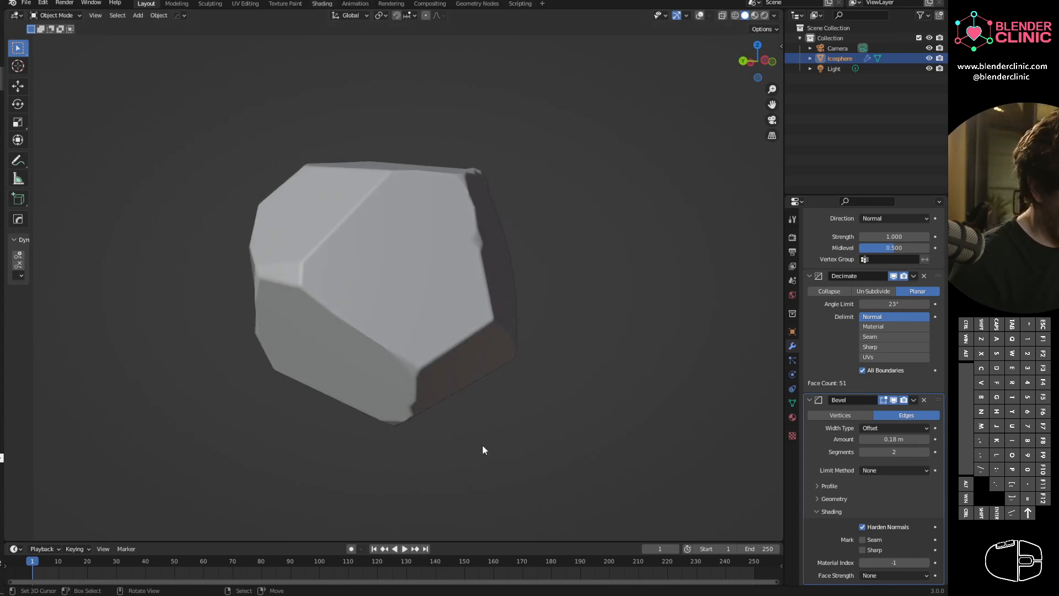
left_click(321, 4)
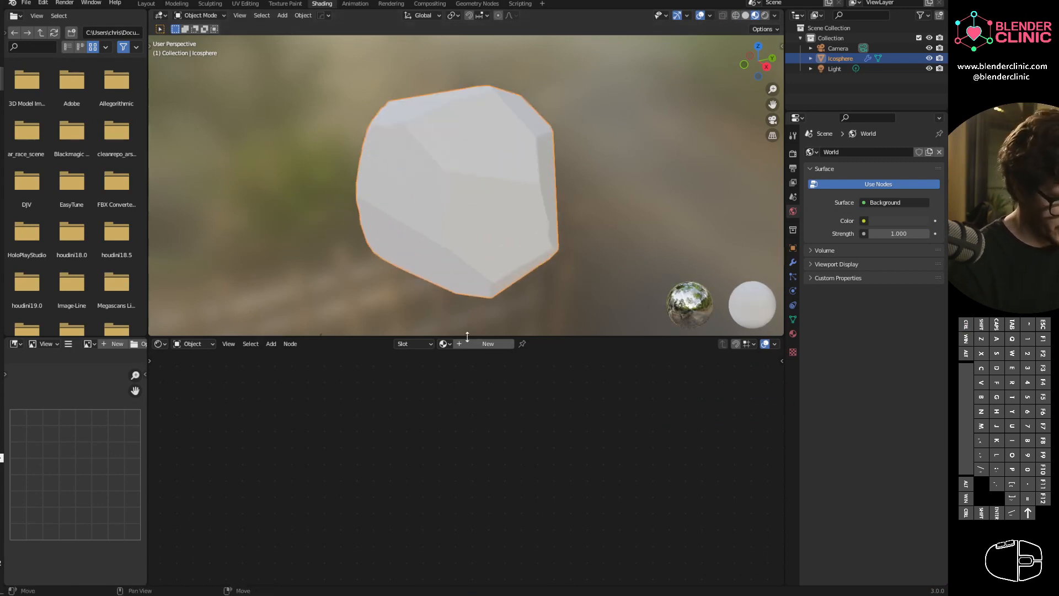
Step: Create a new rock material with Voronoi Texture in Base Color, adding Wave Texture and Texture Coordinate nodes
left_click(488, 343)
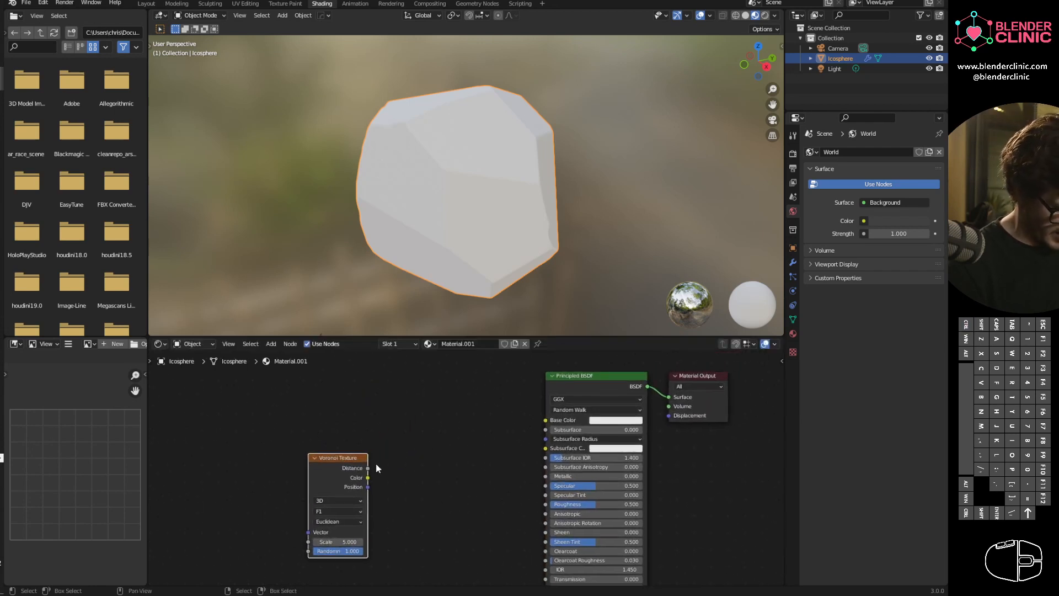
left_click_drag(367, 478, 546, 420)
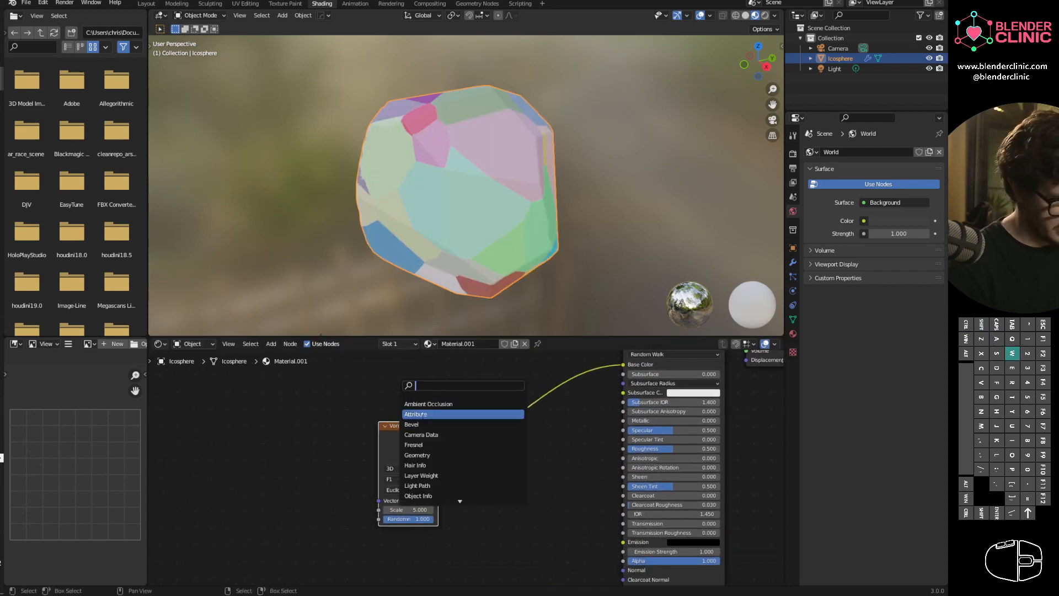
type("wavw")
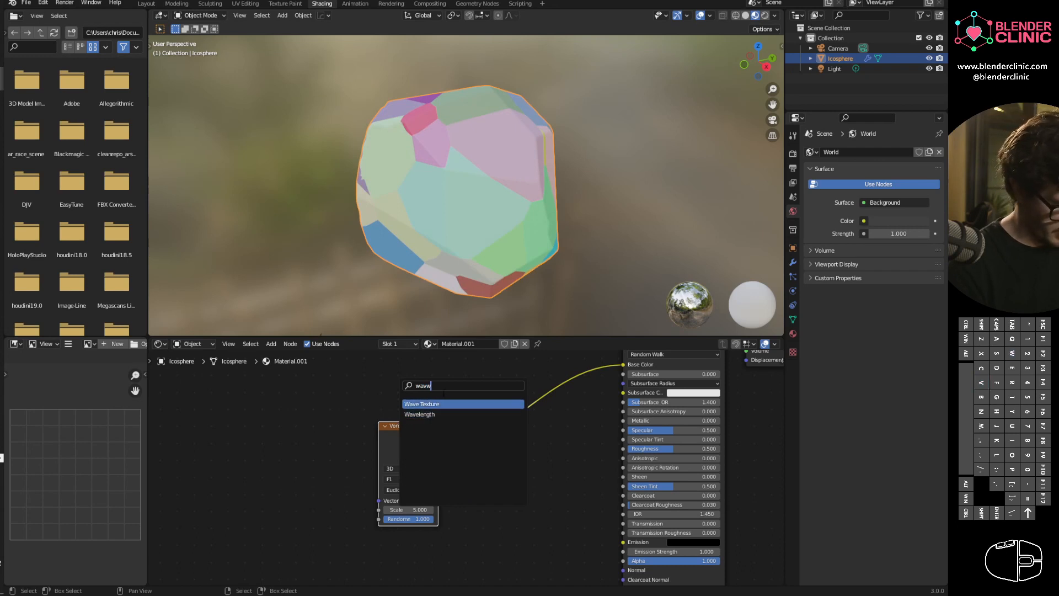
left_click(422, 404)
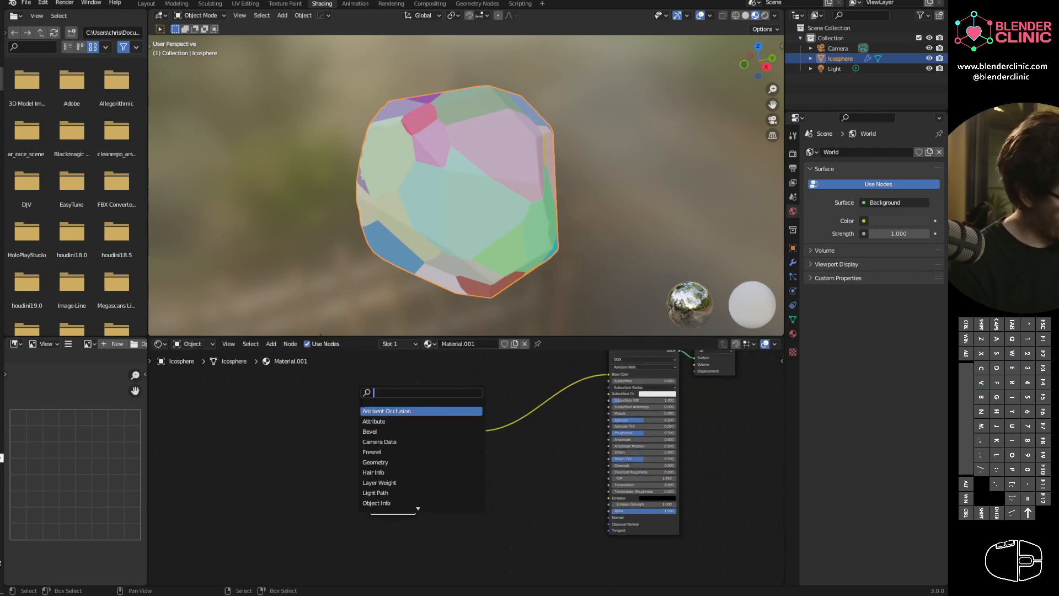
type("co")
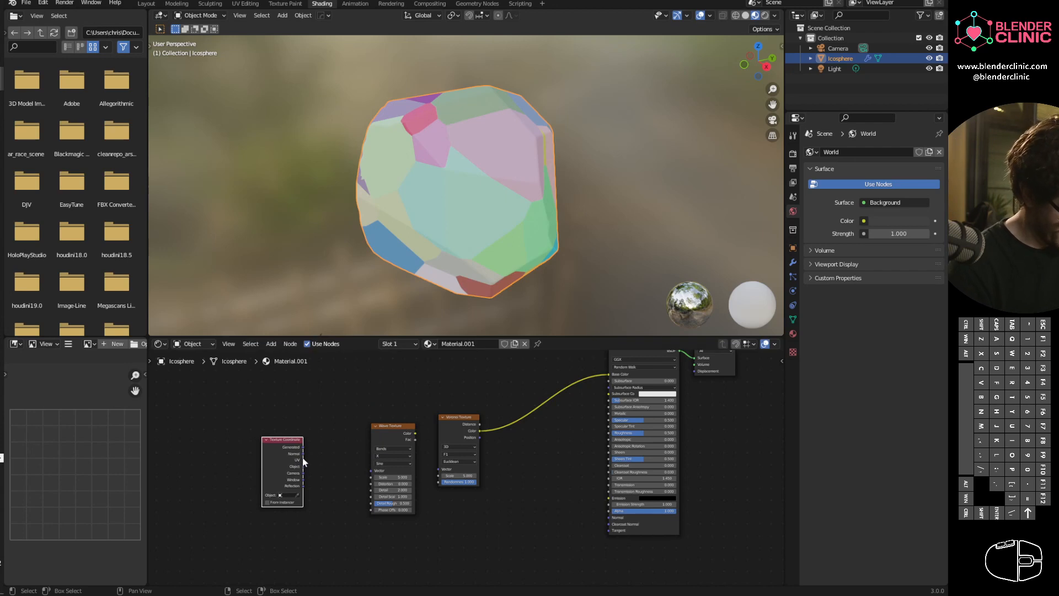
left_click_drag(297, 447, 371, 477)
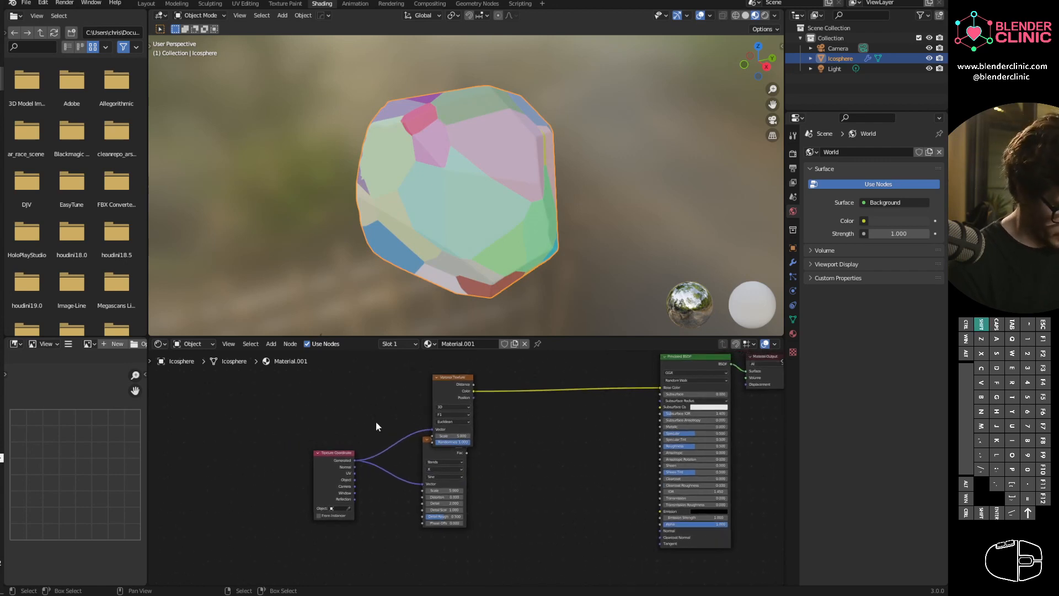
Step: Add a Geometry node and drive the Voronoi Texture's Vector input with its Normal output
type("geo")
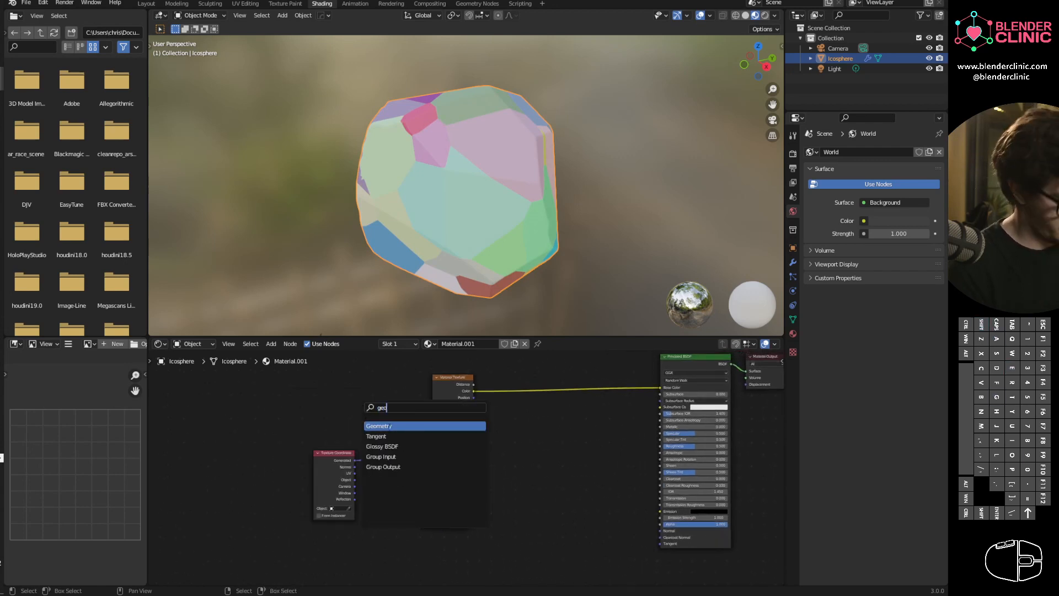
left_click(380, 426)
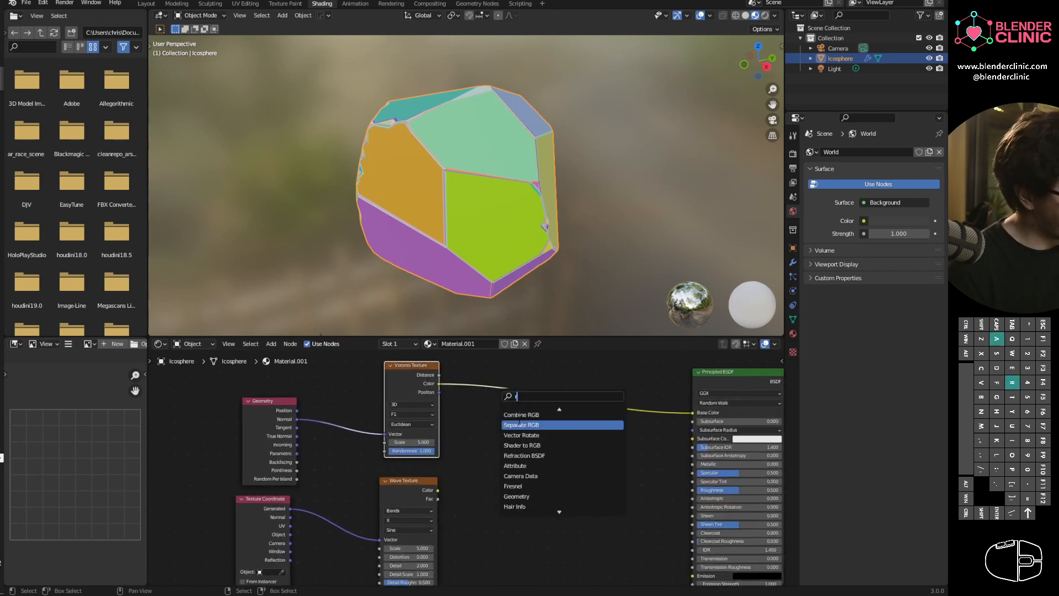
type("ramp")
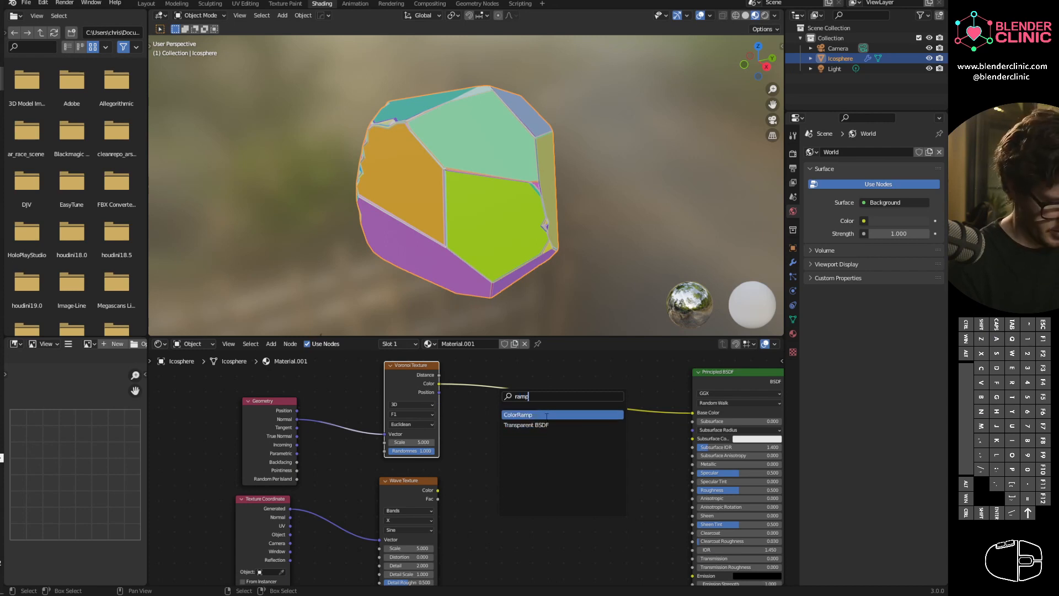
Step: Insert a ColorRamp between Voronoi Color and Base Color and give its stops light tan and brown tones
left_click(517, 414)
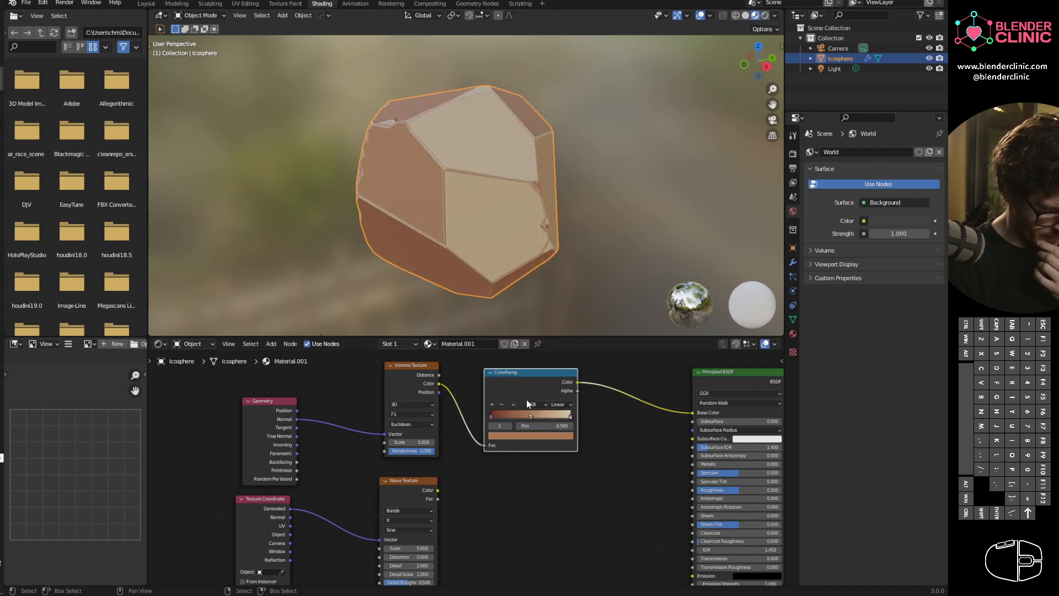
left_click(530, 413)
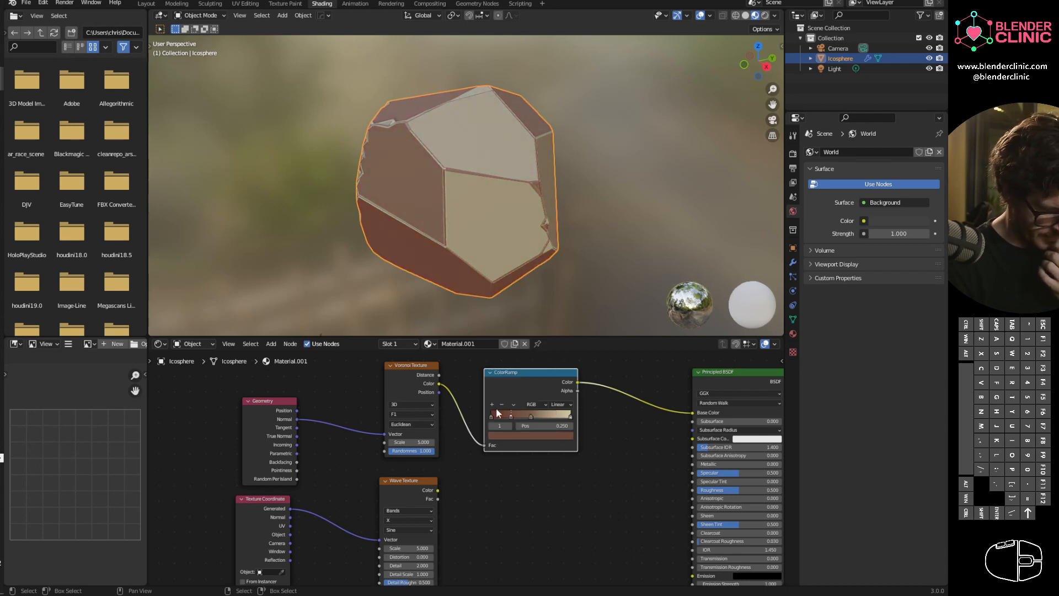
left_click(510, 415)
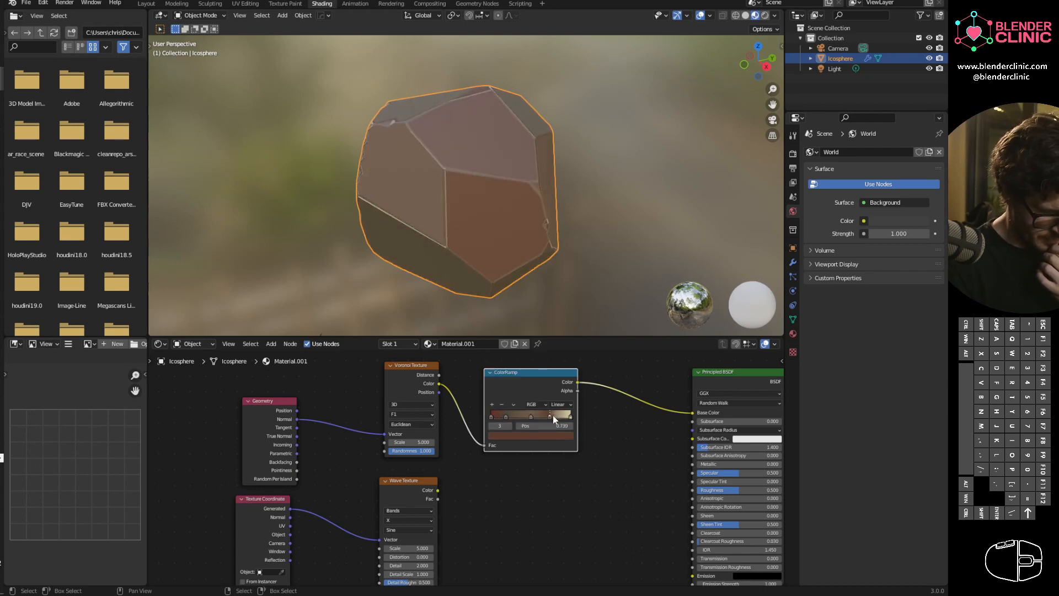
left_click(531, 417)
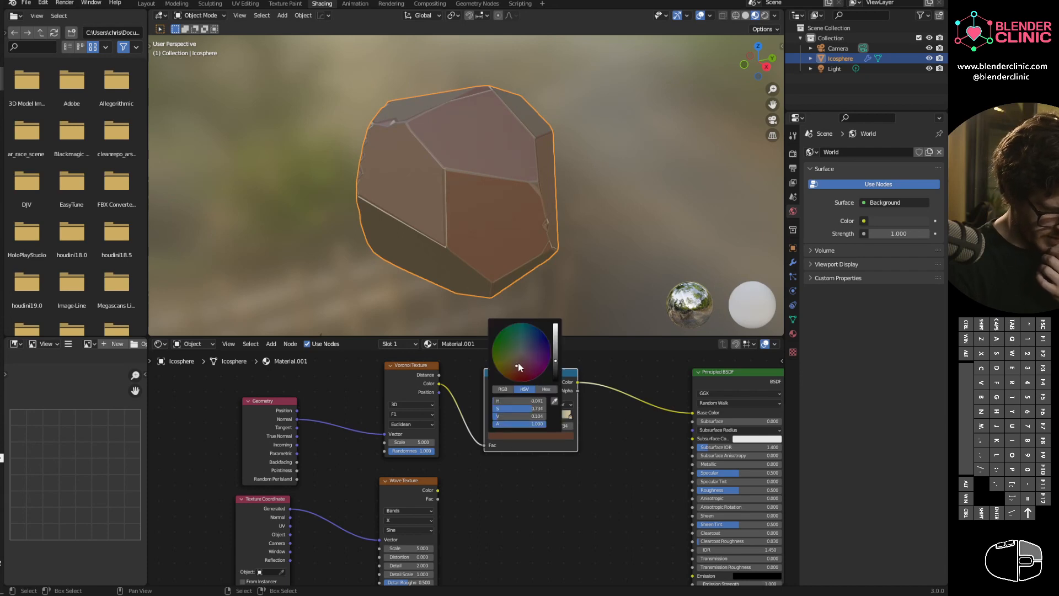
left_click(513, 357)
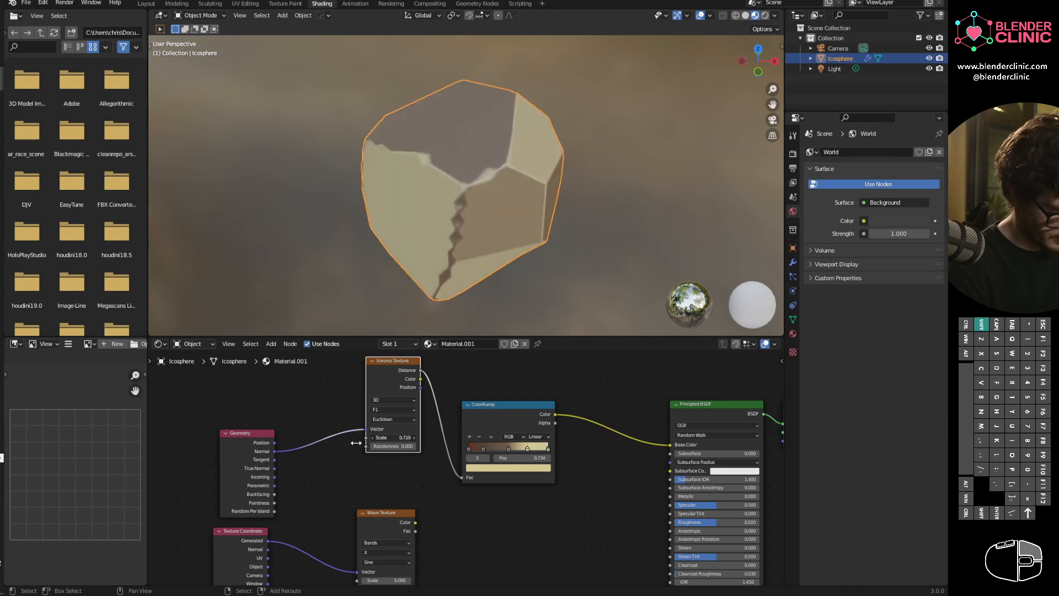
Step: Raise the Voronoi scale, then connect Geometry Normal directly into the ColorRamp Fac input
left_click_drag(391, 437, 405, 437)
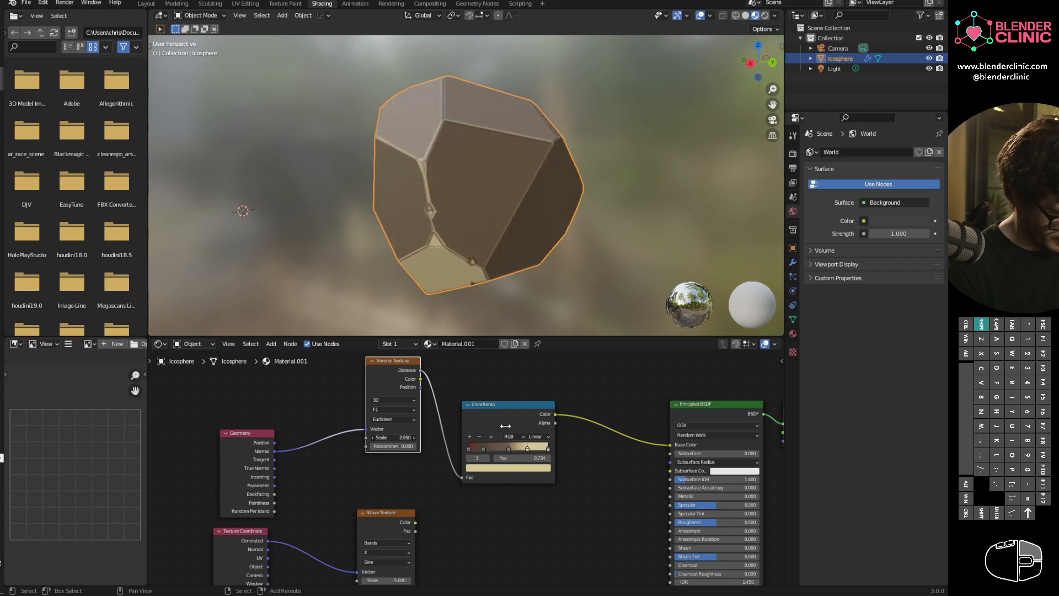
left_click_drag(392, 437, 419, 437)
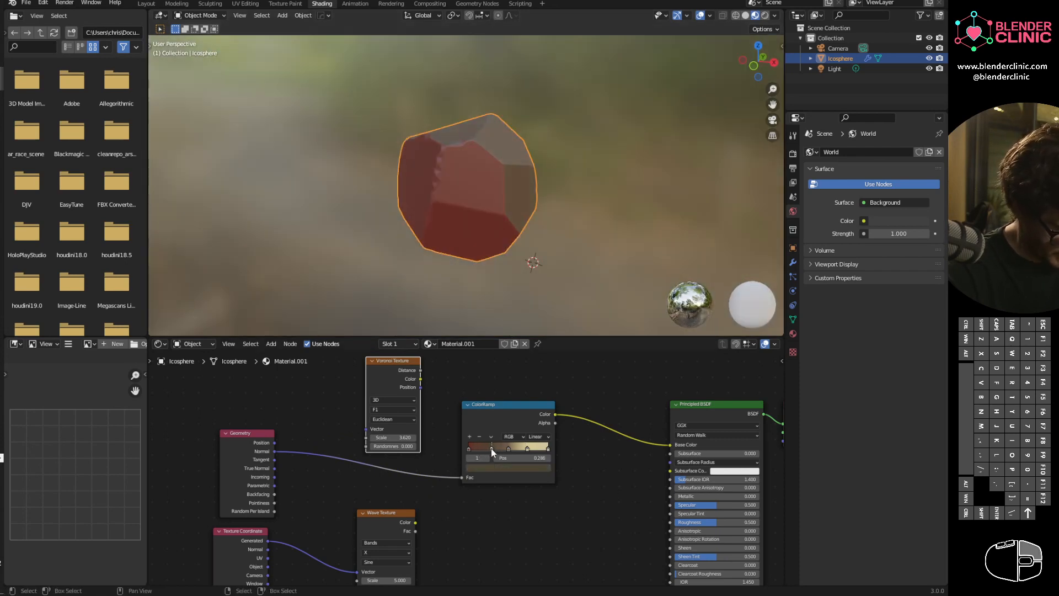
Step: Set the ColorRamp to Constant interpolation and reposition its cream and red stops into crisp bands
left_click(537, 436)
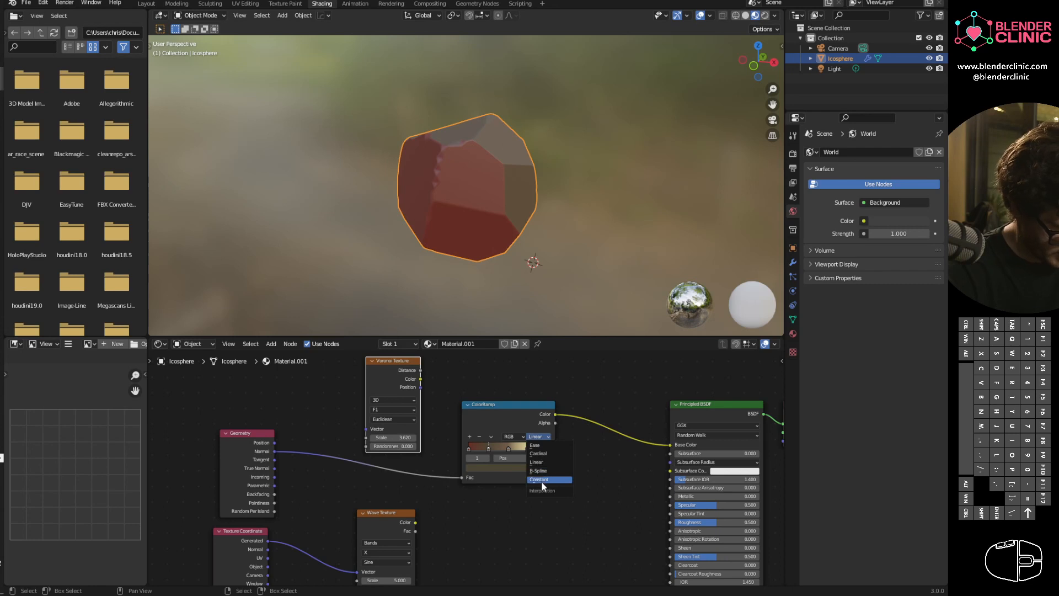
left_click(539, 479)
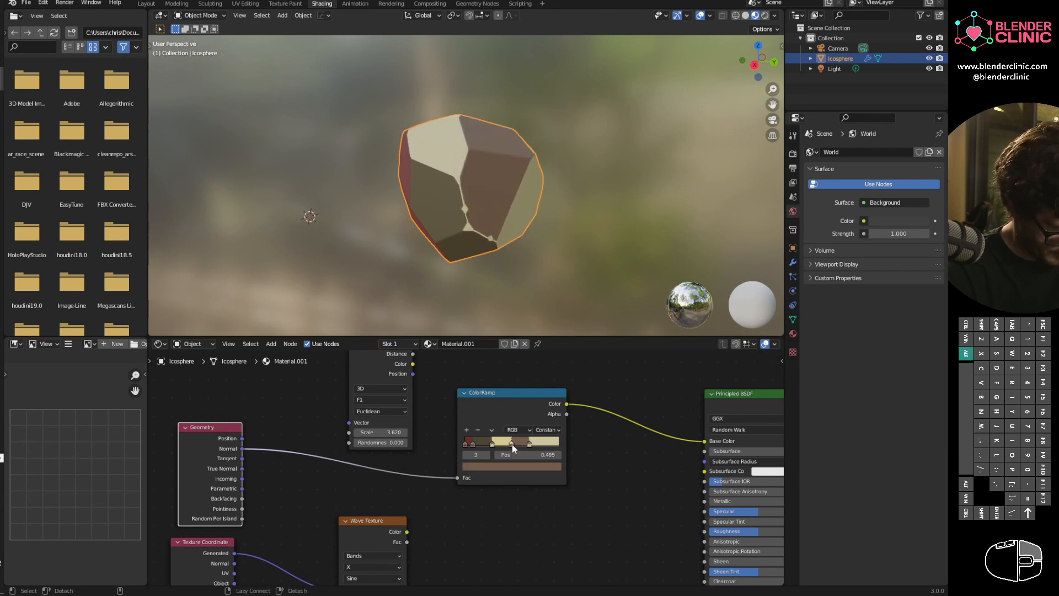
left_click_drag(511, 454, 523, 453)
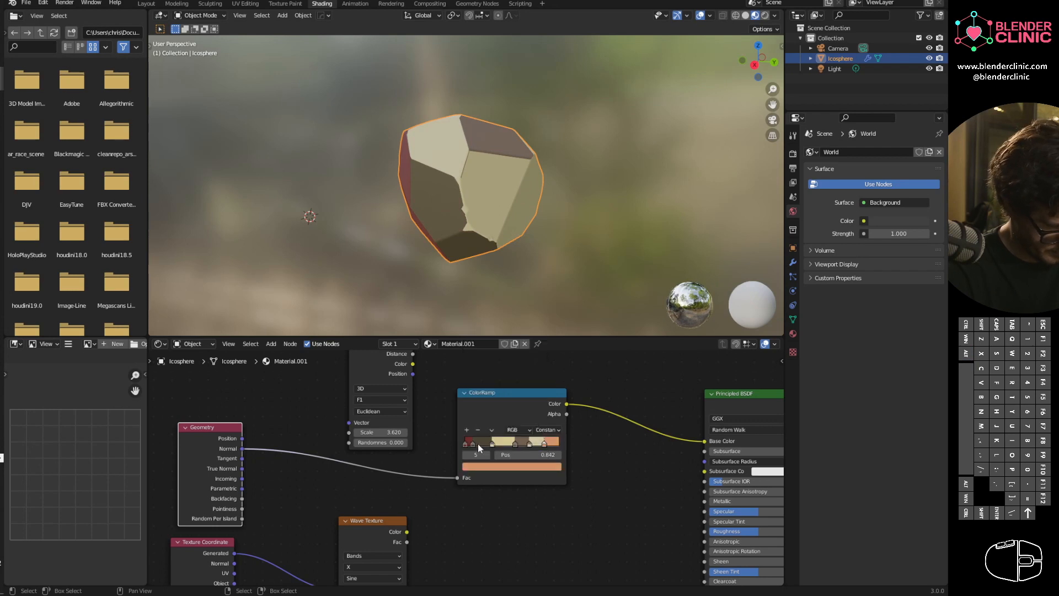
left_click_drag(534, 443, 483, 443)
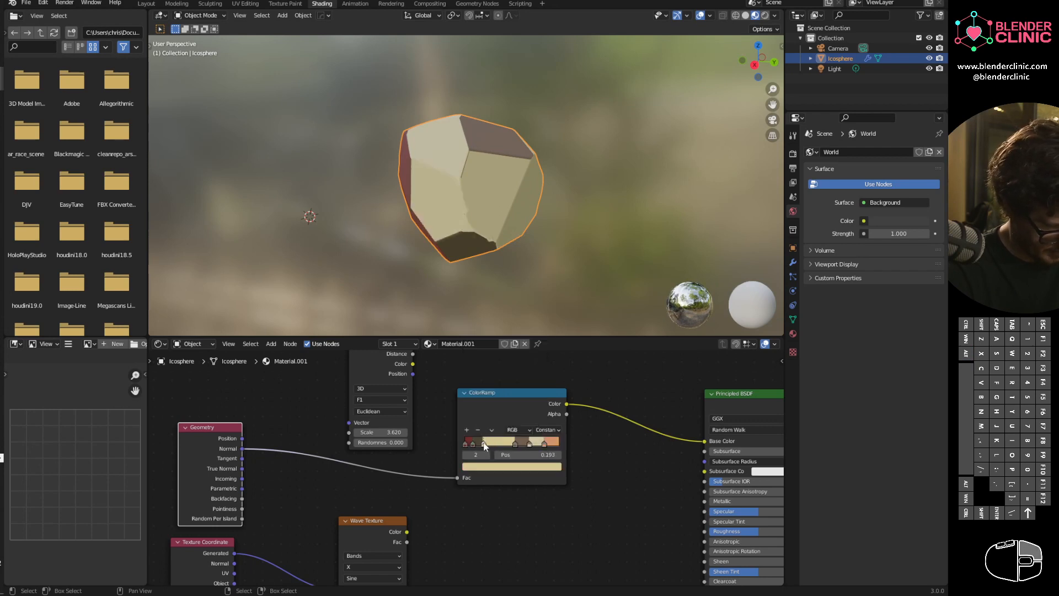
left_click_drag(484, 442, 506, 443)
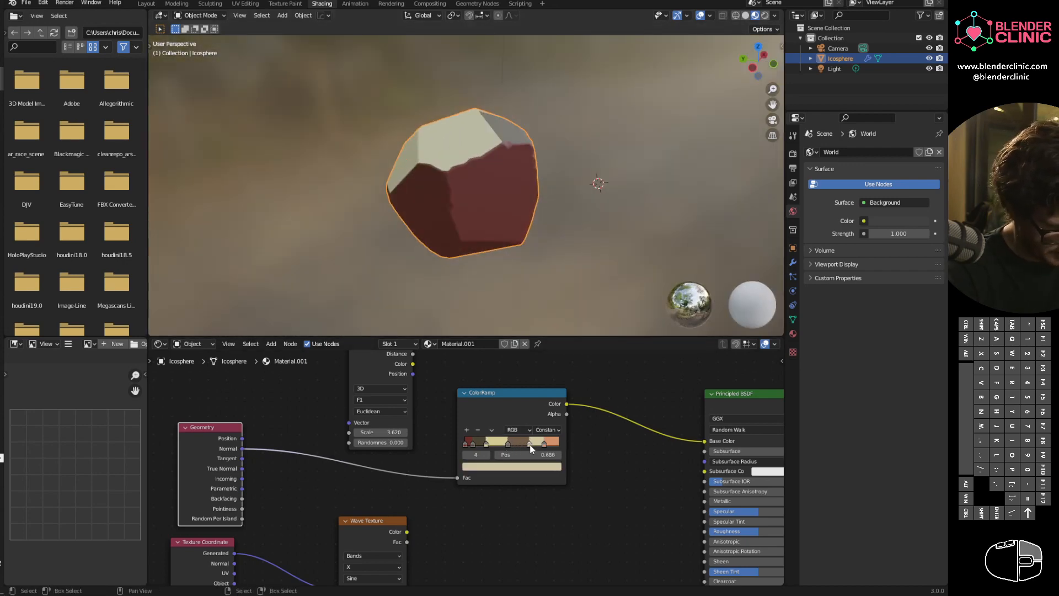
left_click(528, 441)
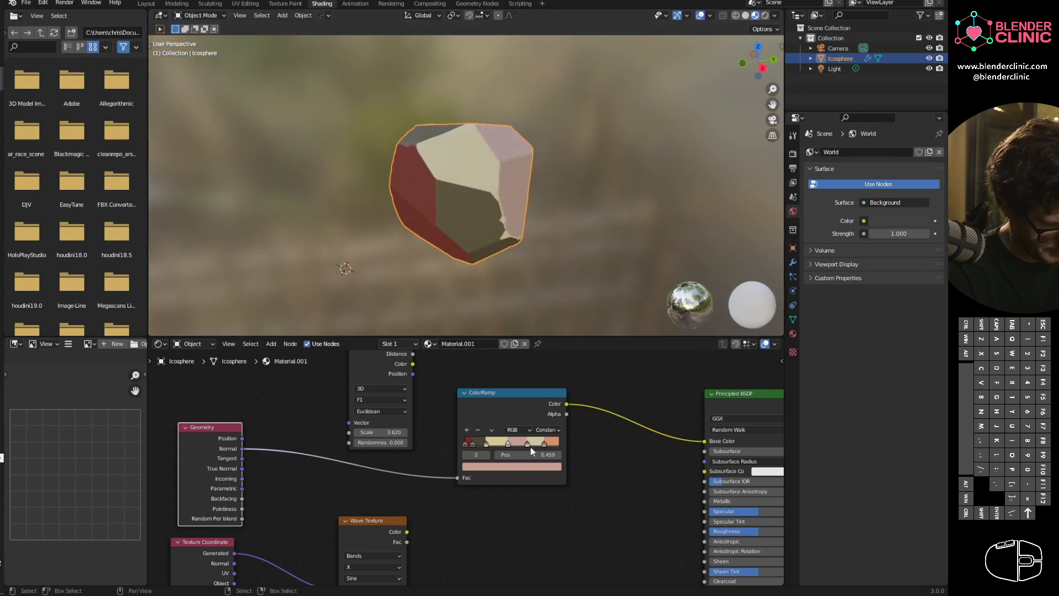
left_click(530, 442)
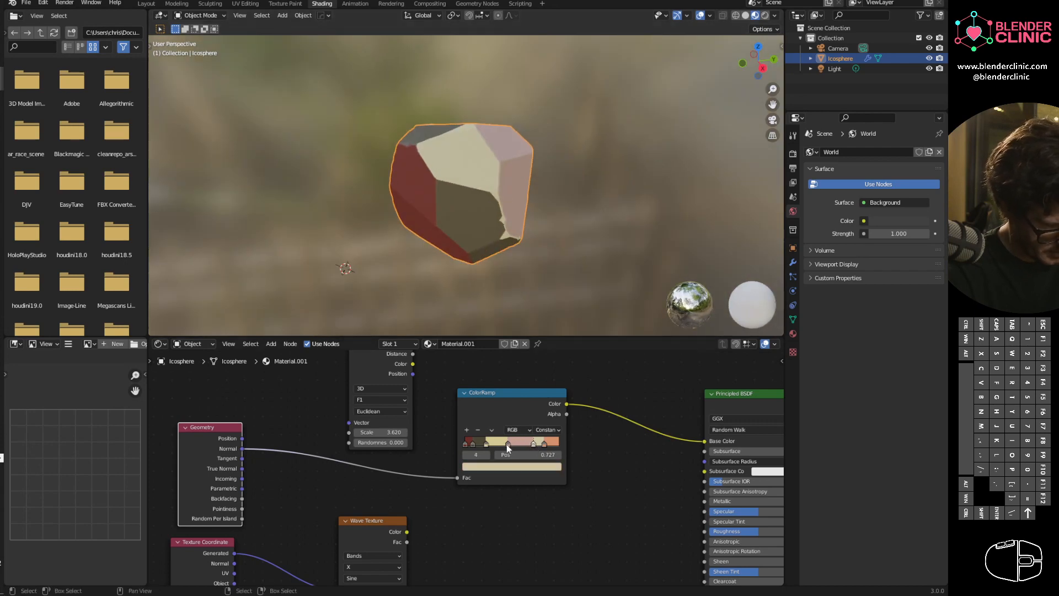
left_click(546, 429)
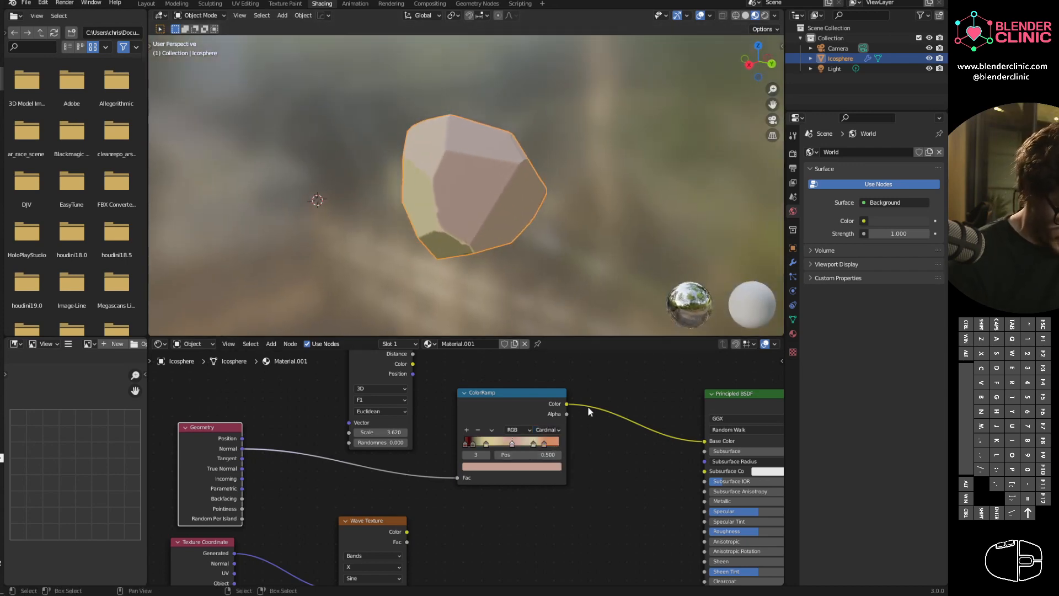
Step: Slide the ColorRamp's red and dark stops toward the start so the rock reads mostly red
left_click(476, 442)
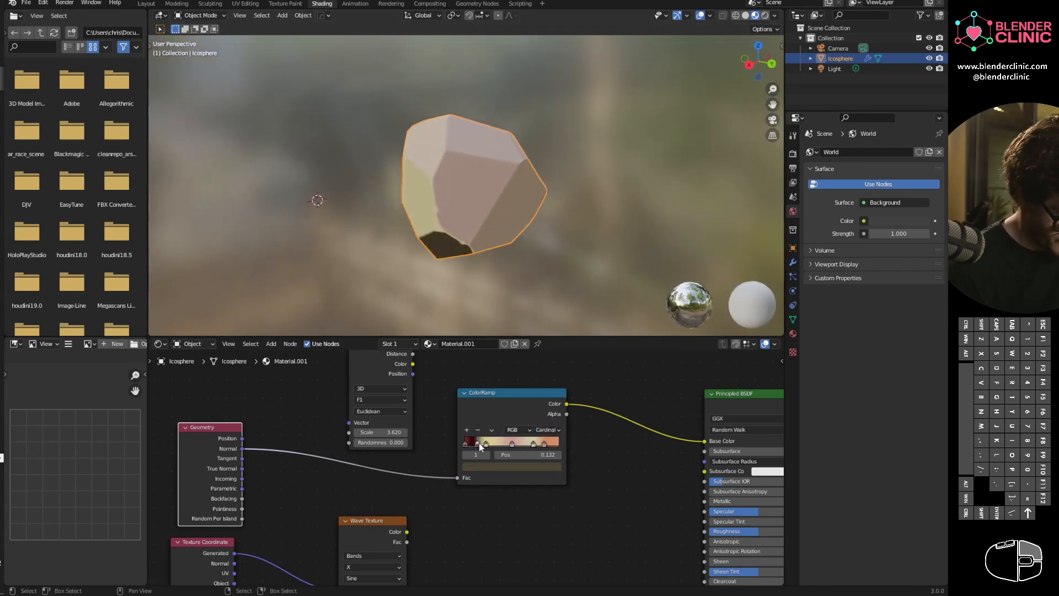
left_click_drag(480, 441, 468, 441)
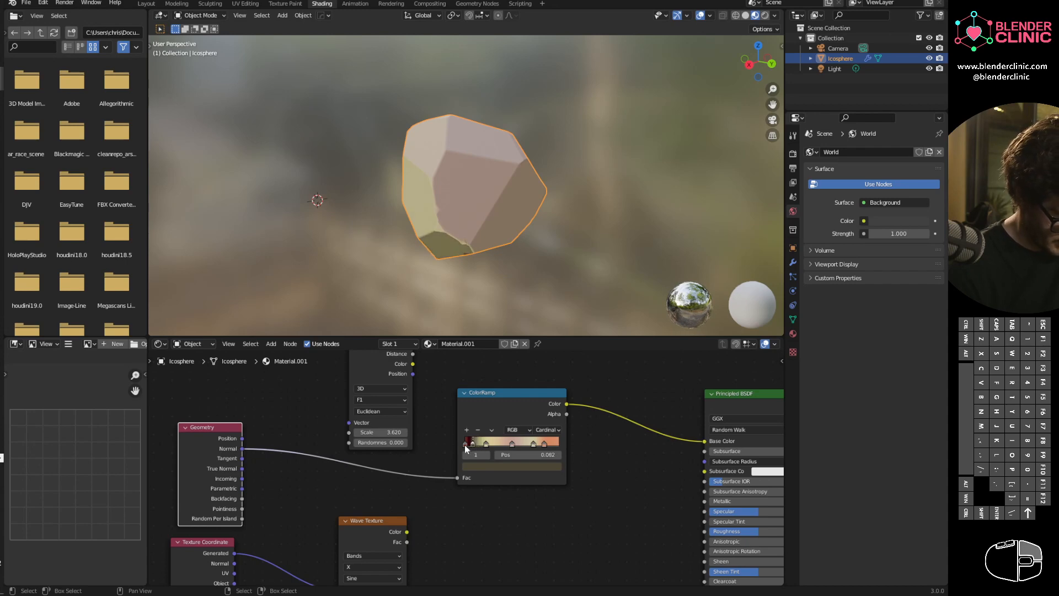
left_click_drag(468, 441, 477, 442)
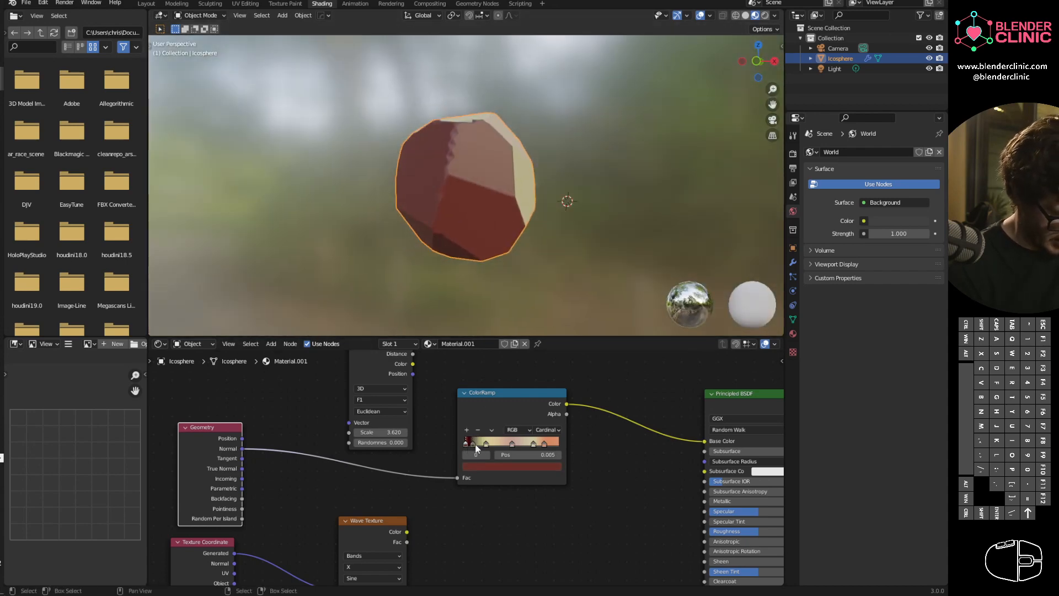
left_click(467, 442)
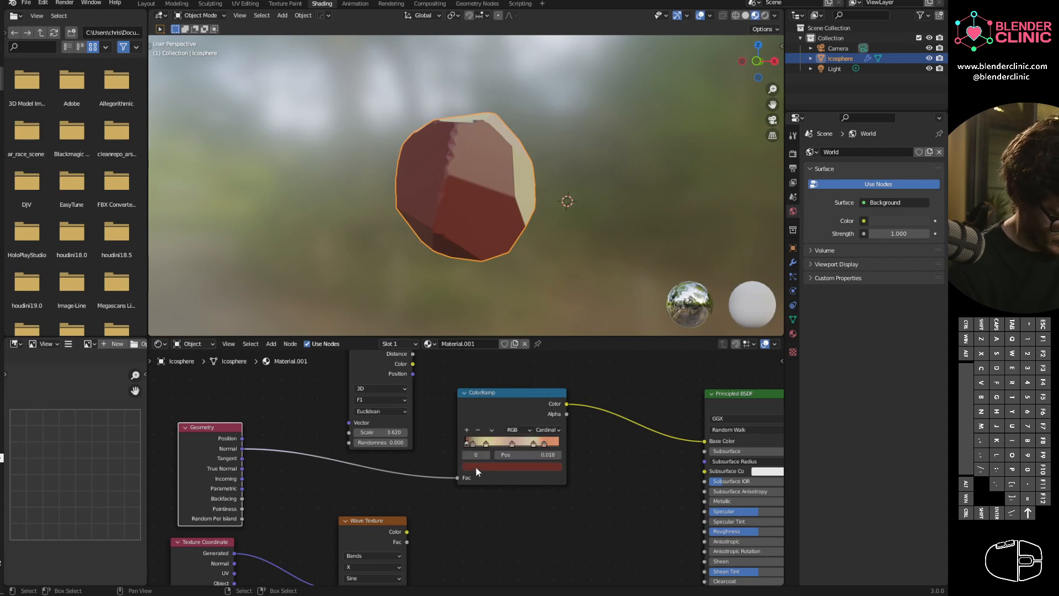
left_click(477, 466)
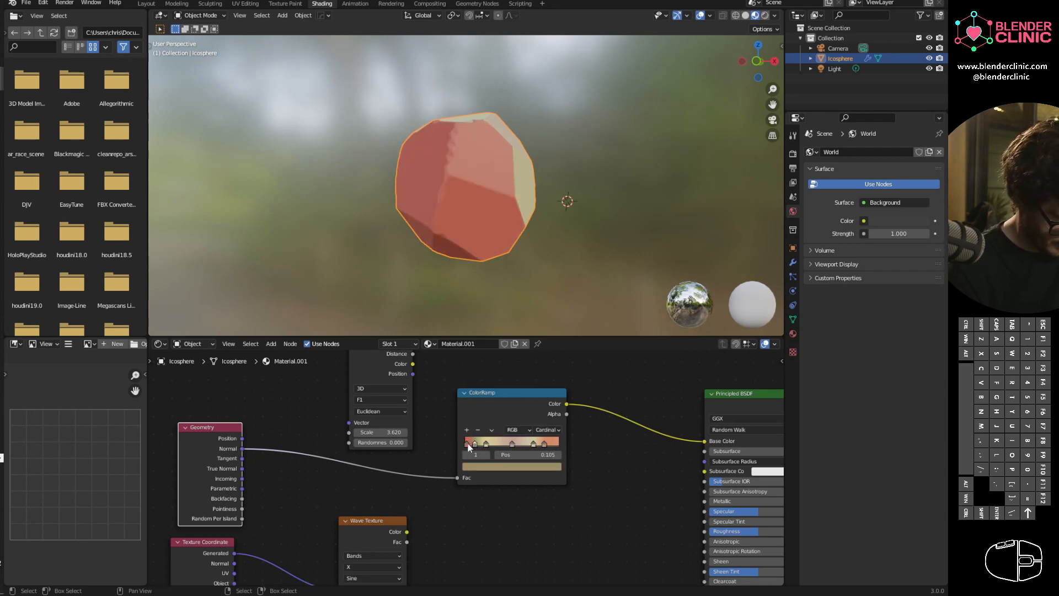
left_click_drag(476, 443, 468, 444)
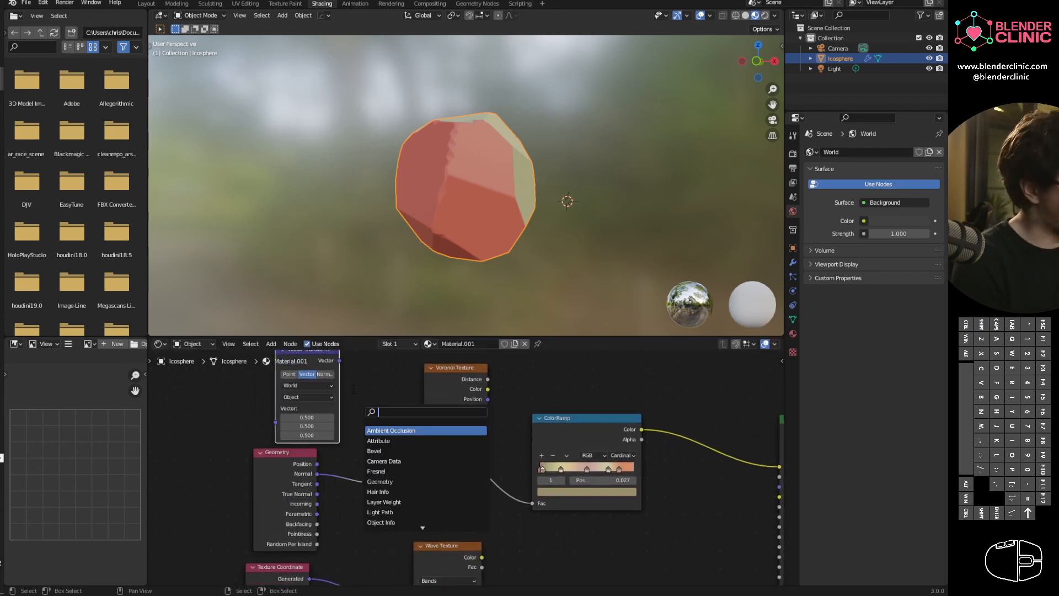
type("ran")
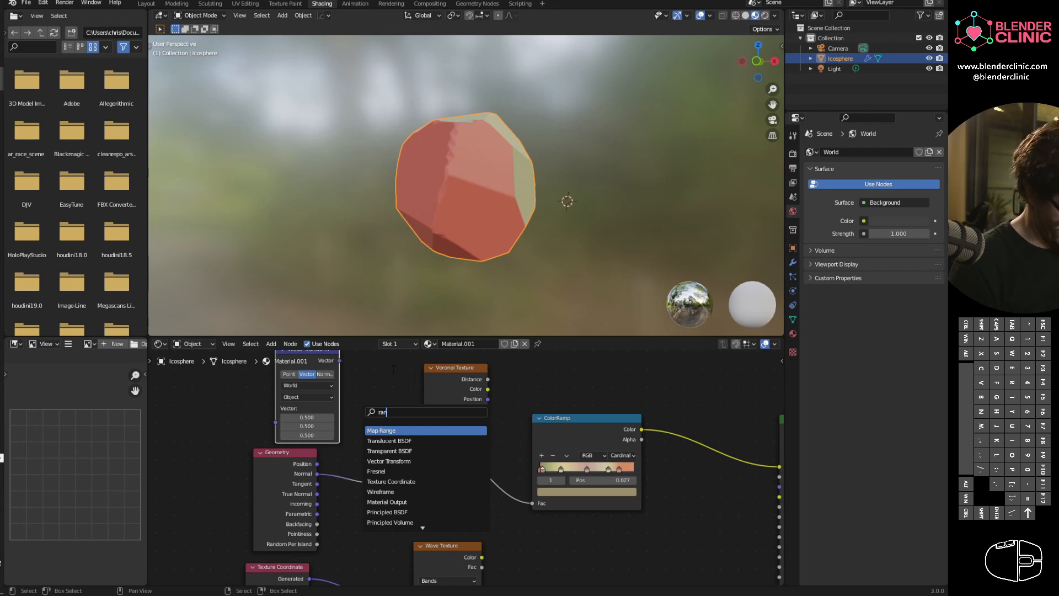
left_click(380, 430)
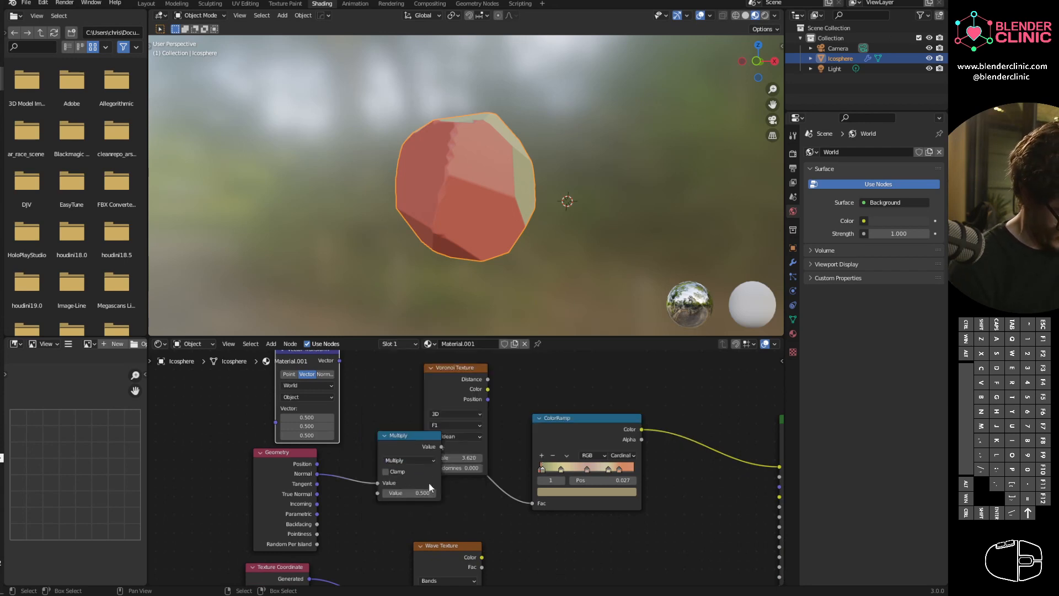
left_click(409, 460)
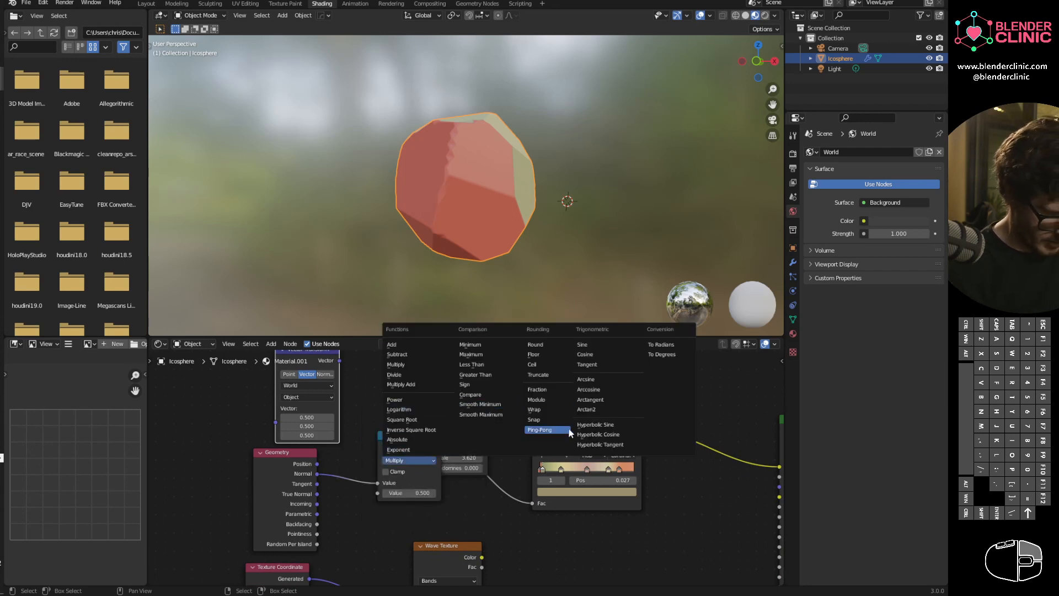
mouse_move(470, 344)
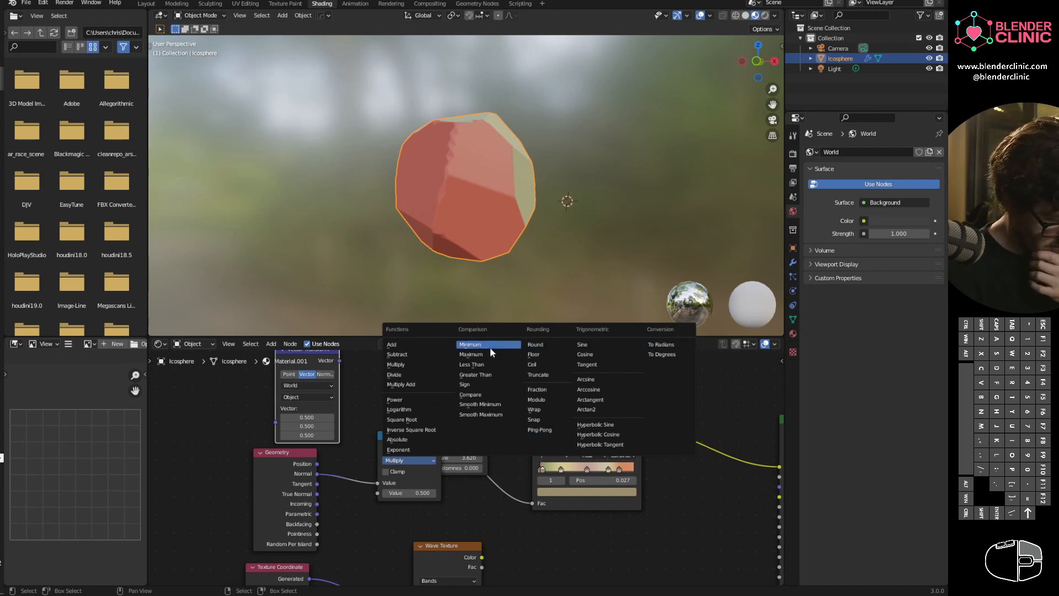
mouse_move(417, 419)
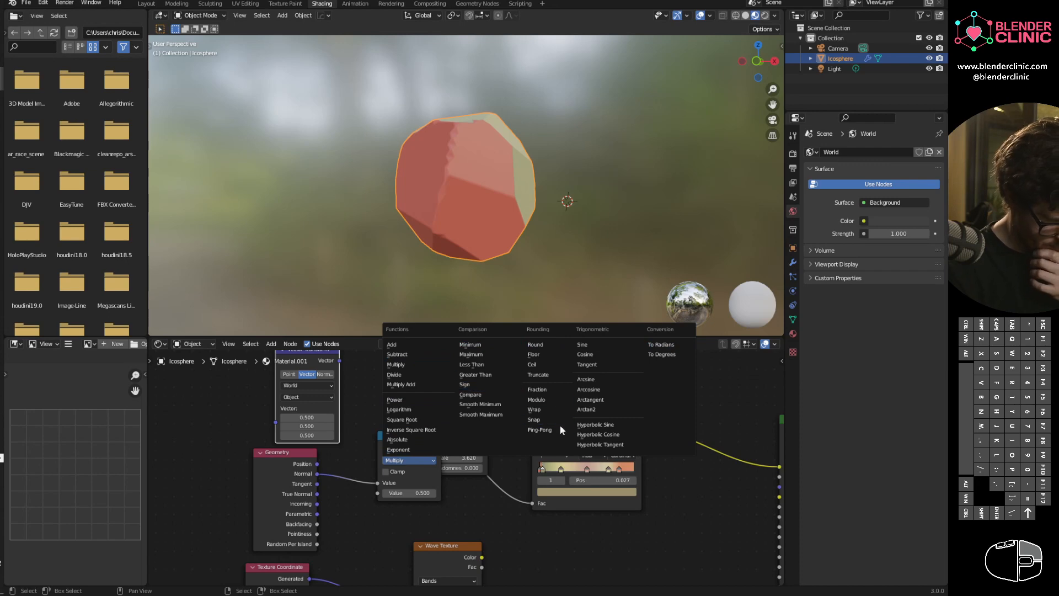
mouse_move(606, 433)
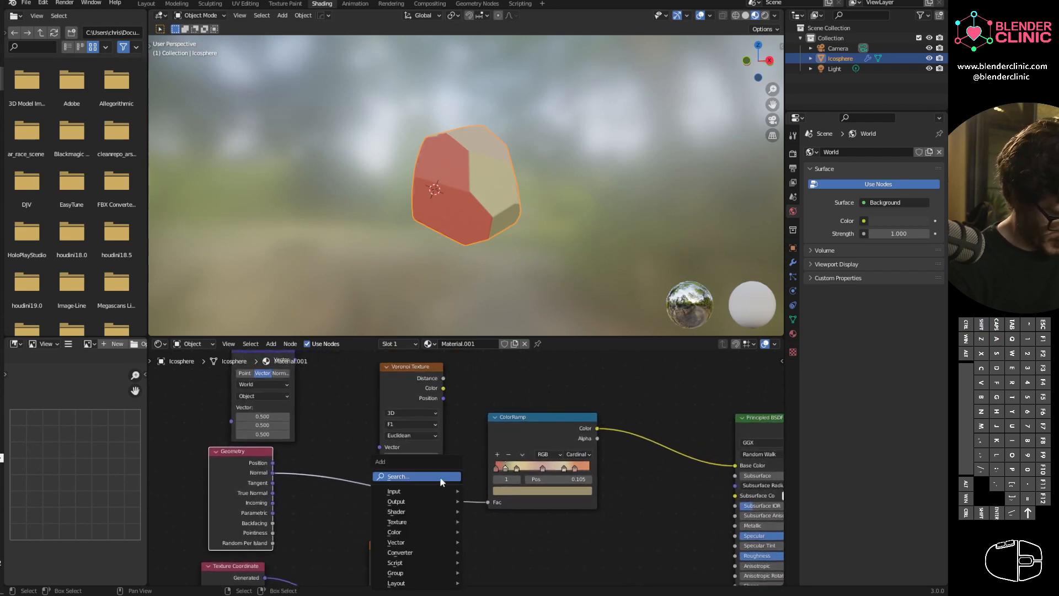
Step: Insert a Math node between Geometry Normal and the ColorRamp, try Multiply at 2, then set Add and tune its value
left_click(397, 477)
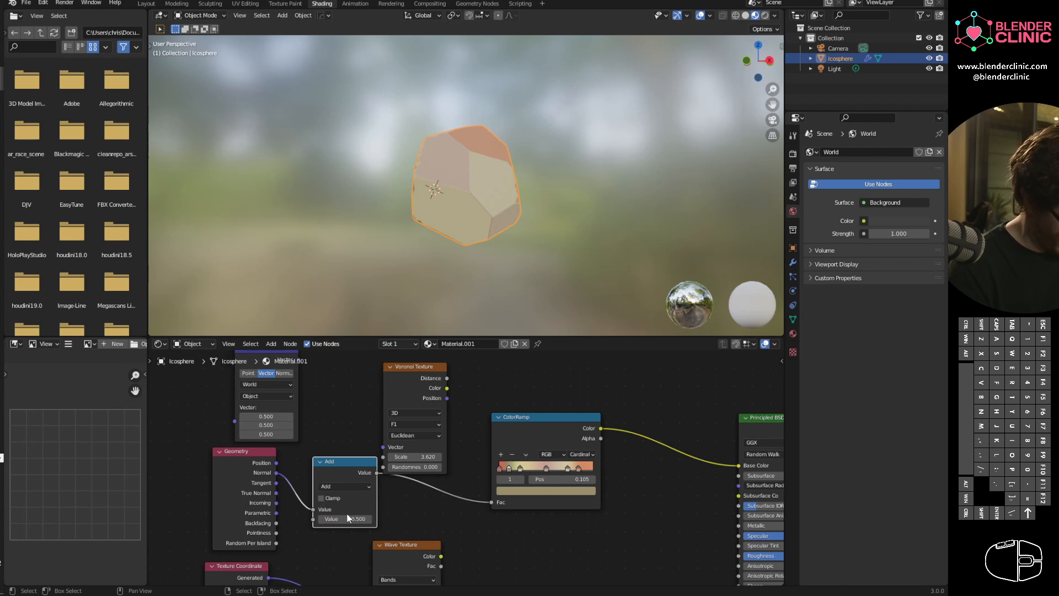
left_click(344, 486)
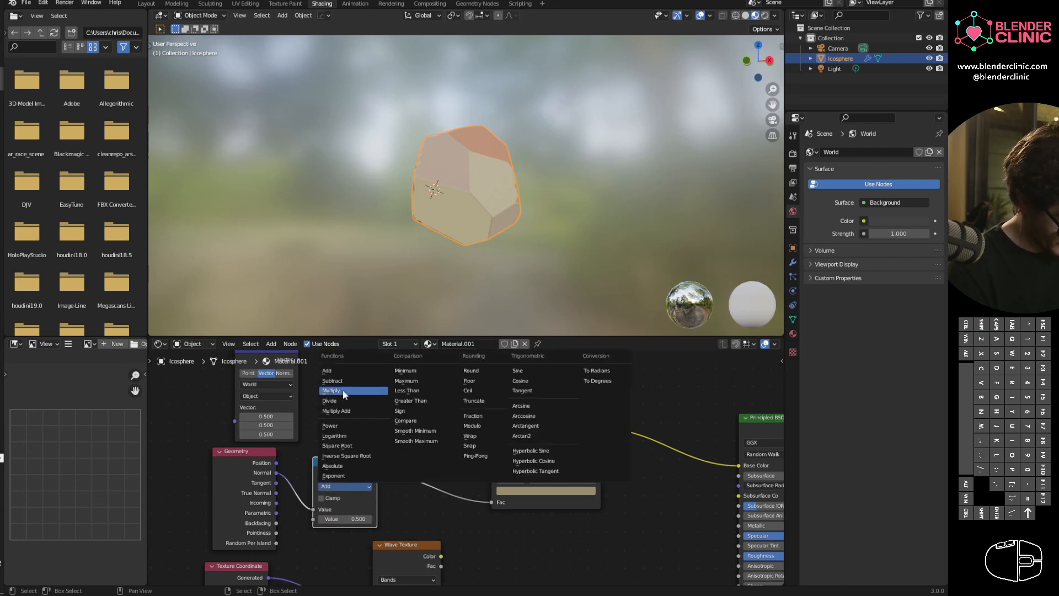
left_click(332, 389)
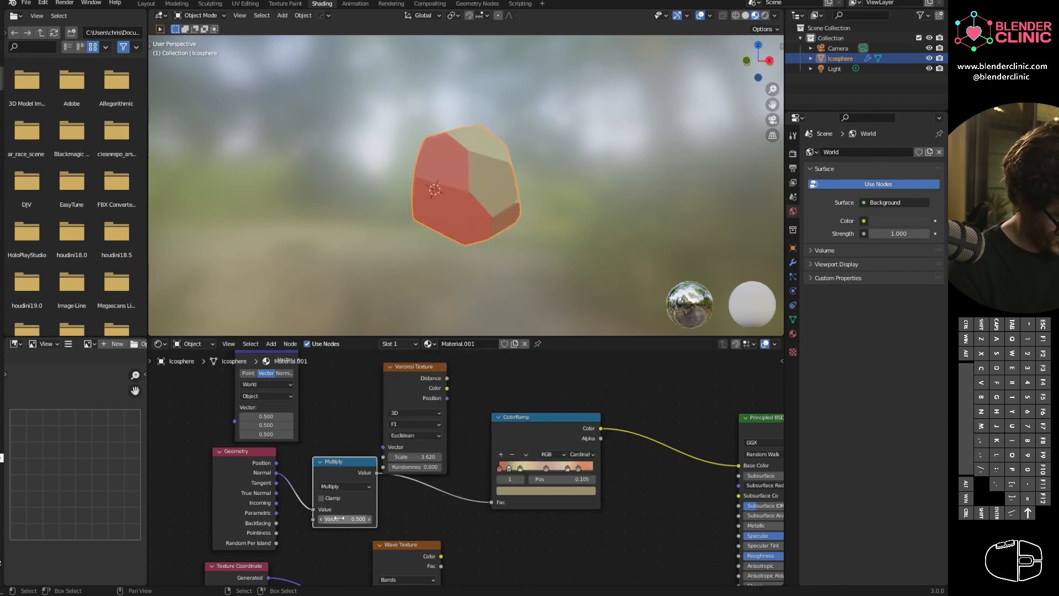
left_click_drag(344, 519, 365, 519)
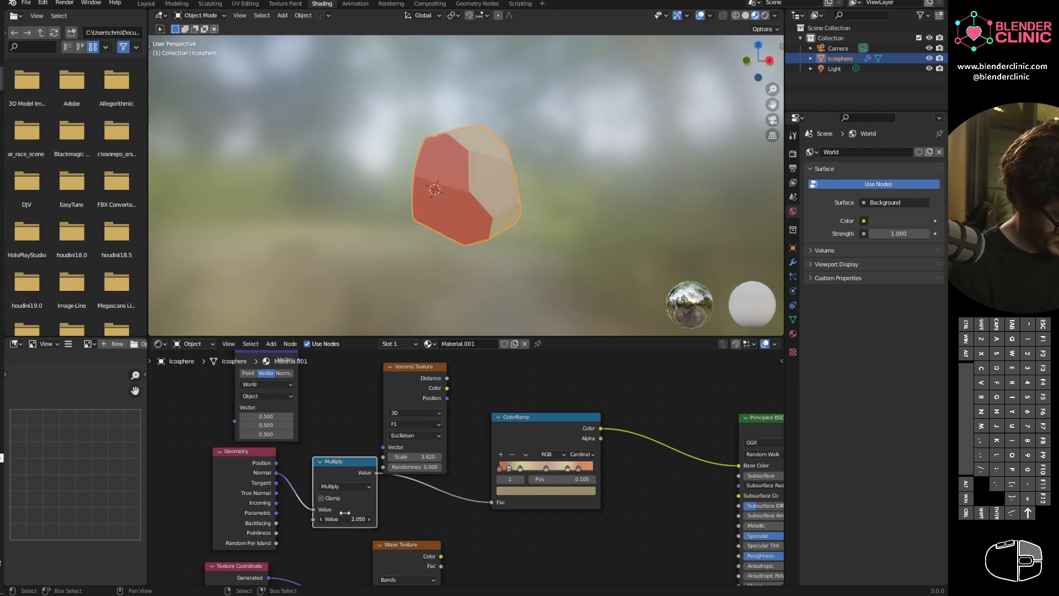
left_click(344, 485)
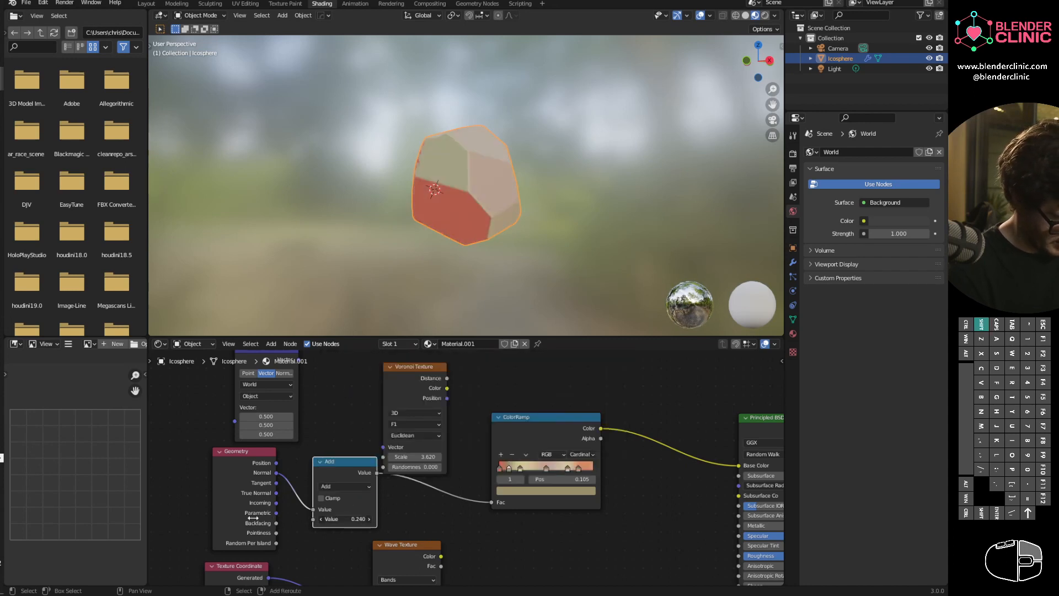
left_click_drag(344, 519, 372, 518)
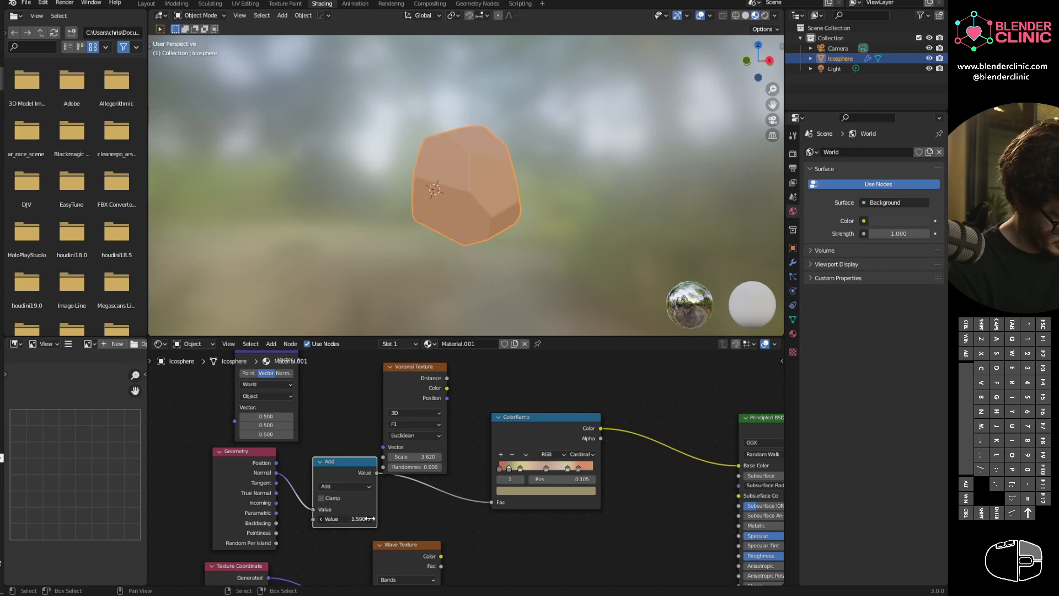
left_click_drag(345, 519, 362, 519)
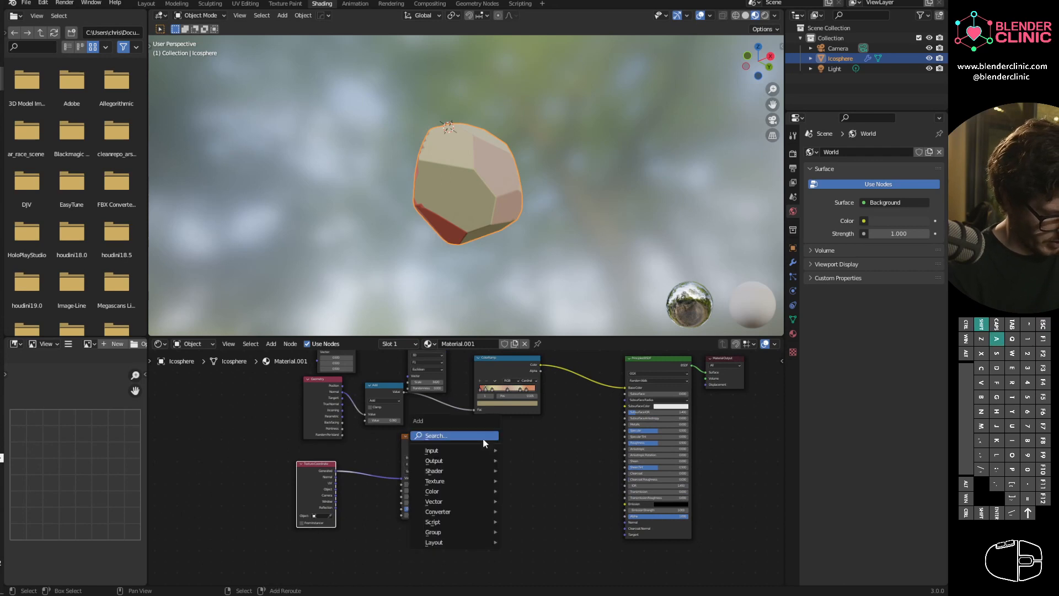
Step: Add a ColorRamp after the Wave Texture and switch the wave bands to Rings
type("n")
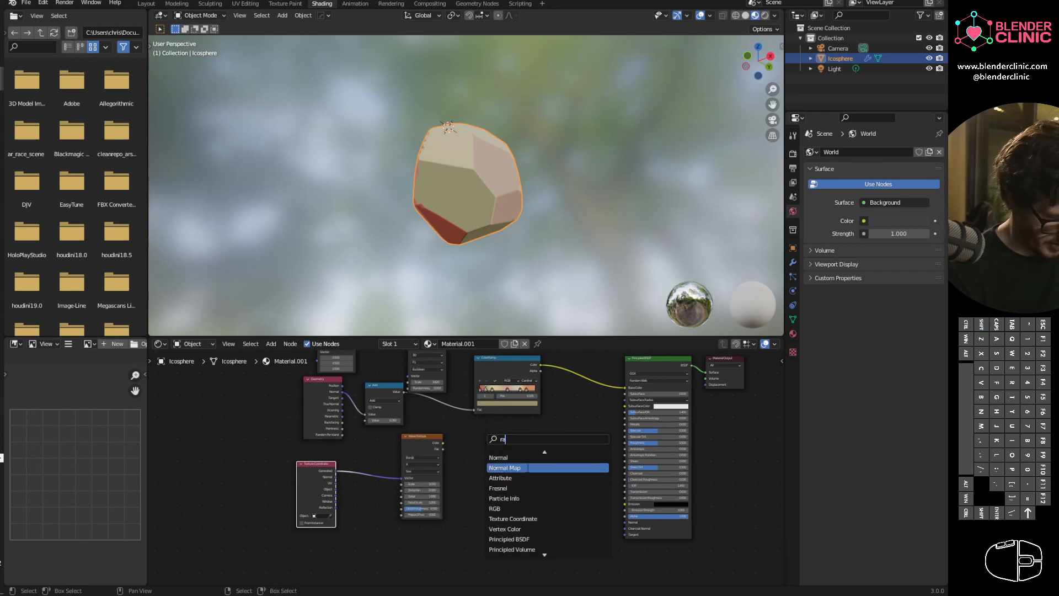
left_click(505, 468)
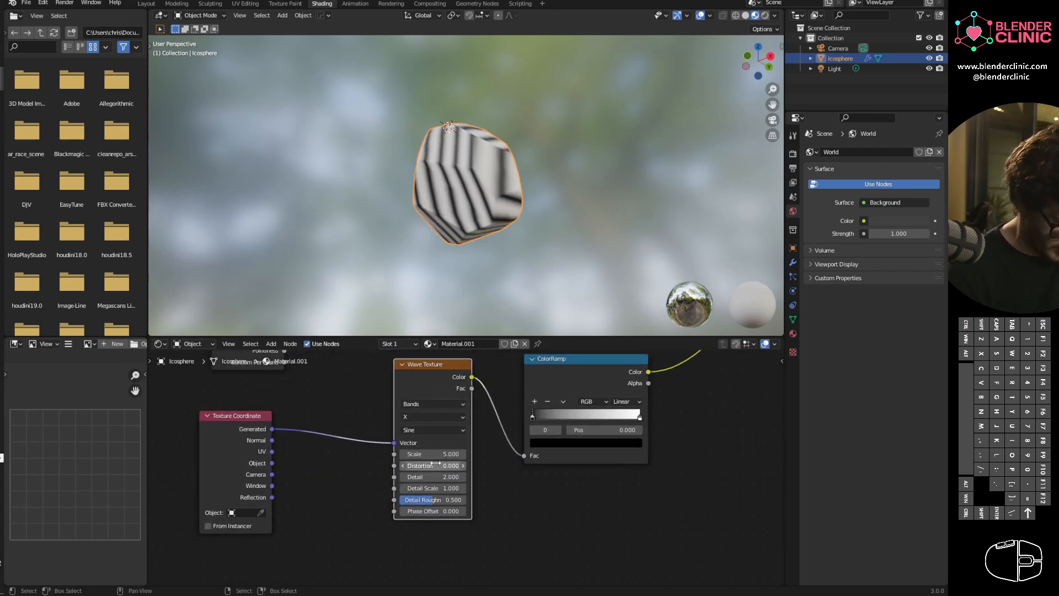
left_click(433, 417)
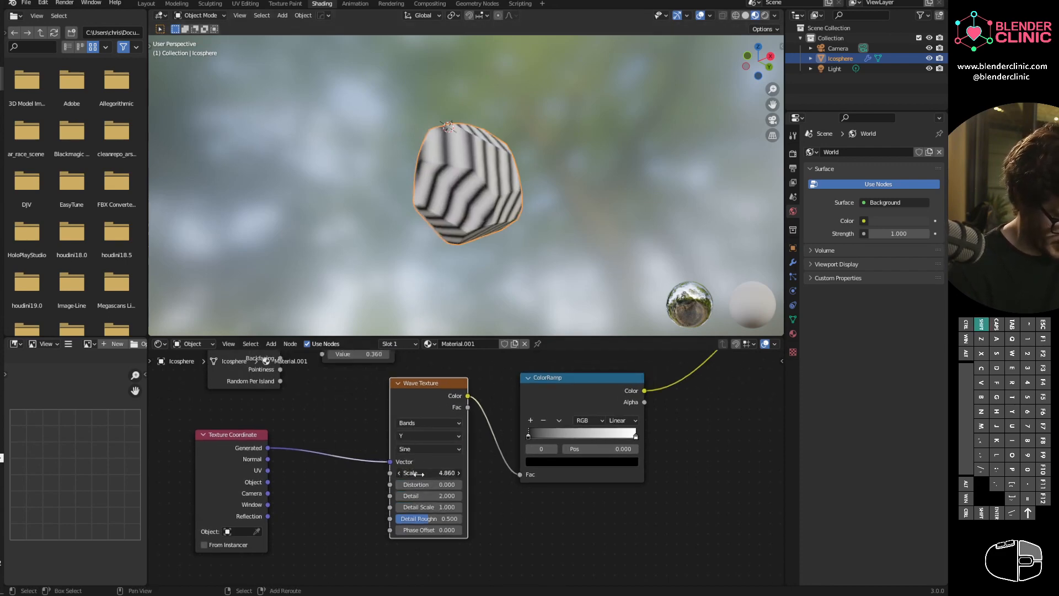
Step: Shrink the wave Scale, raise Distortion, Detail Scale and Roughness, lower Detail, and harden the ramp into black-and-white bands
left_click_drag(429, 473, 378, 473)
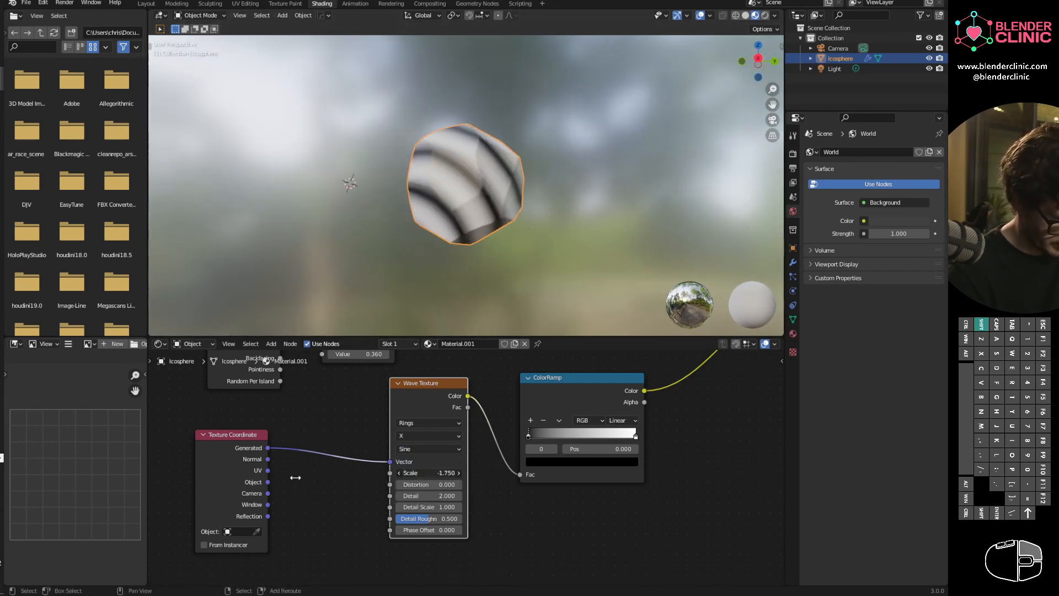
left_click_drag(430, 473, 429, 472)
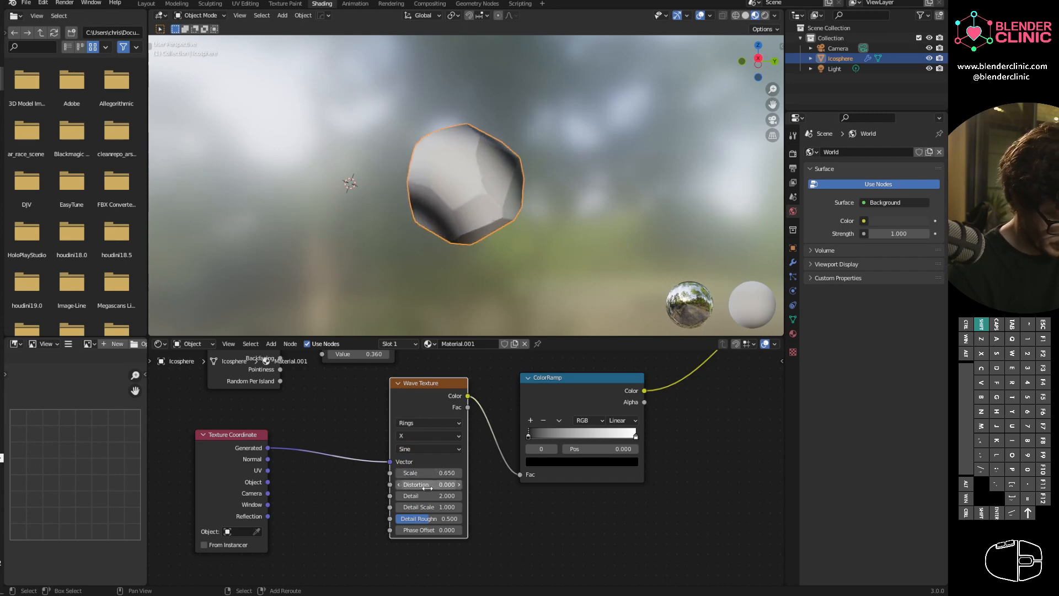
left_click_drag(429, 485, 446, 484)
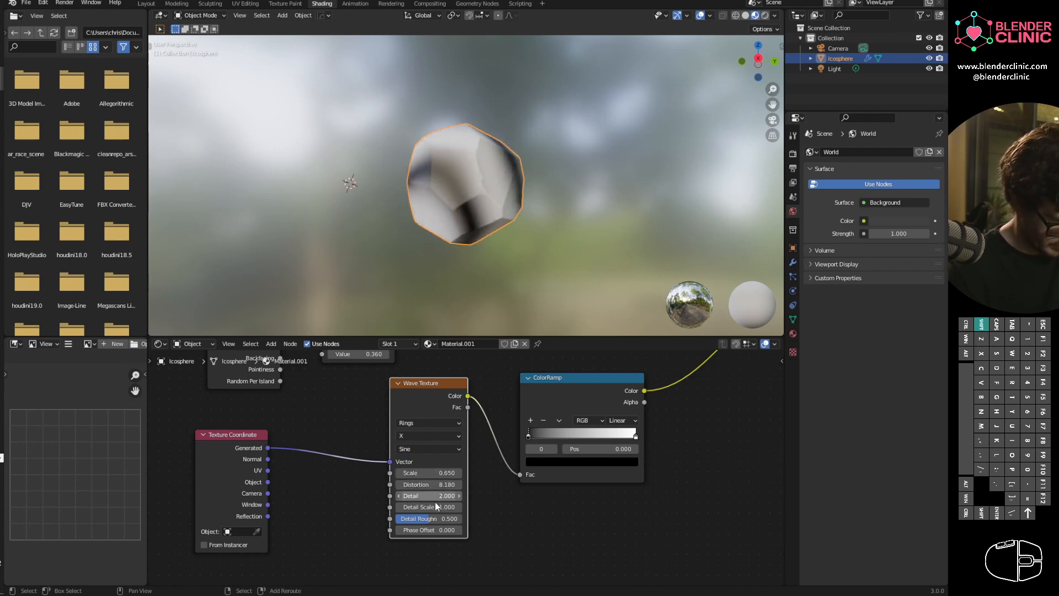
left_click_drag(446, 496, 426, 495)
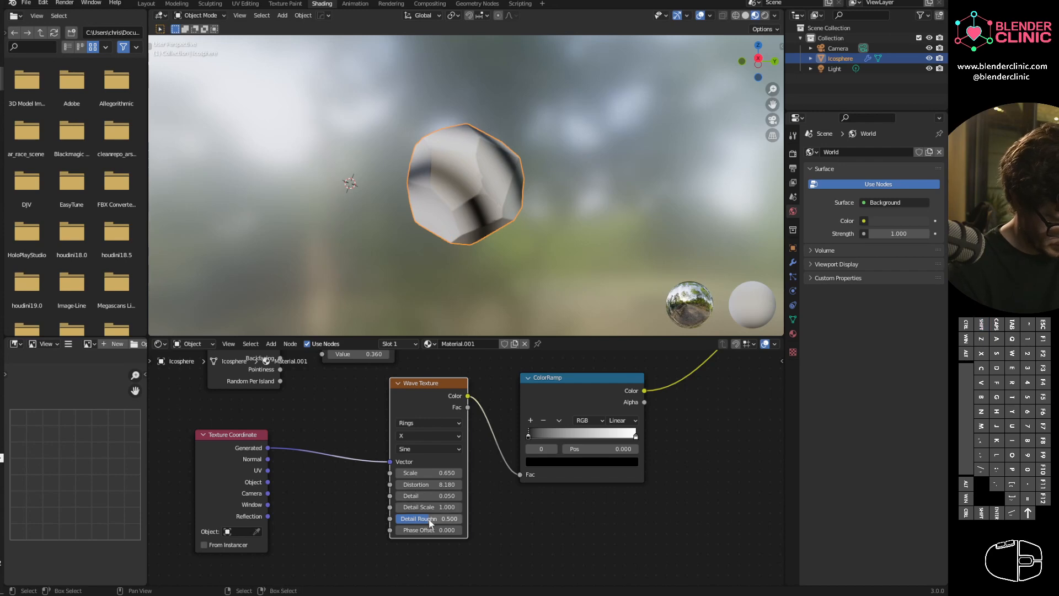
left_click_drag(428, 519, 433, 519)
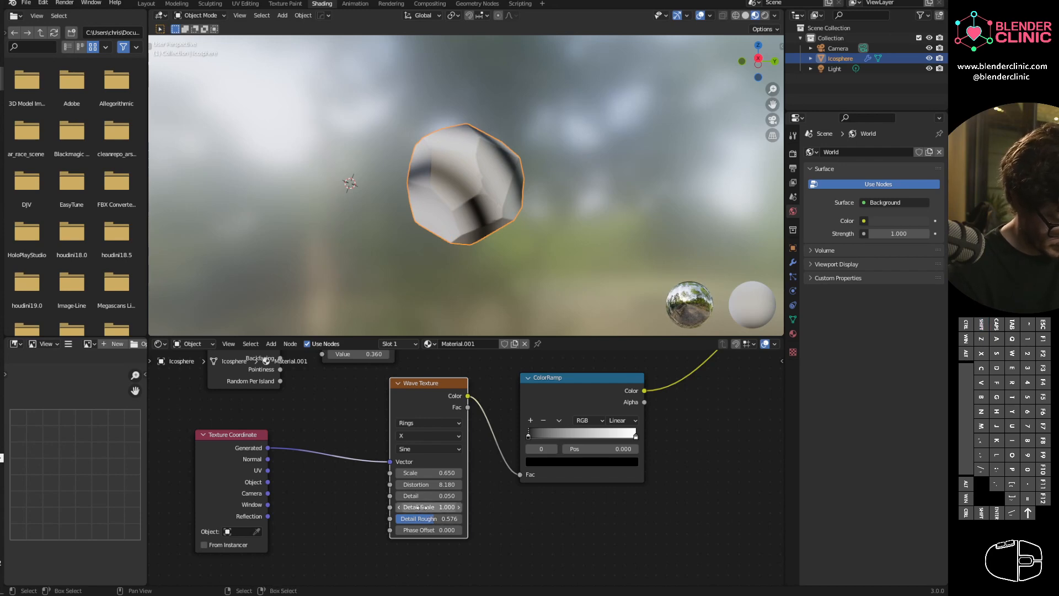
left_click_drag(412, 506, 450, 506)
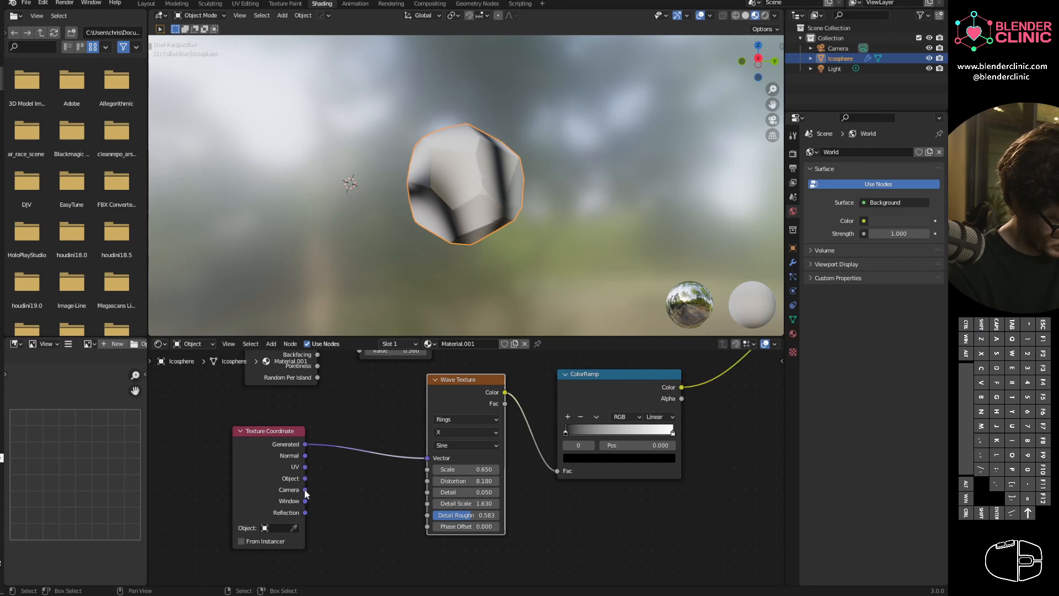
left_click_drag(306, 444, 433, 458)
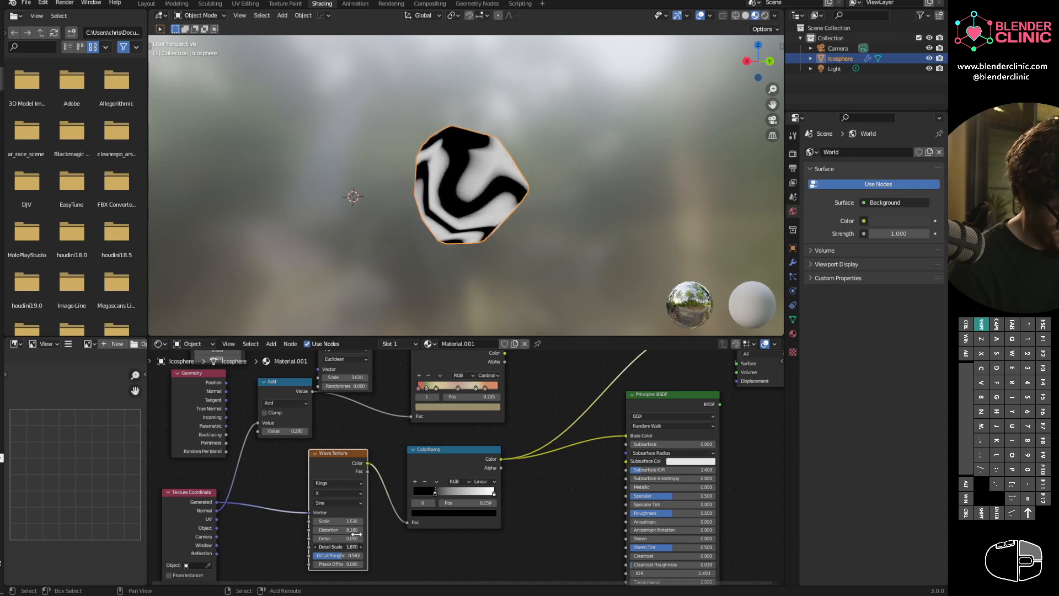
Step: Slide the wave ramp's stop and recolour it warm, then search for a mapping node
left_click_drag(338, 521, 281, 521)
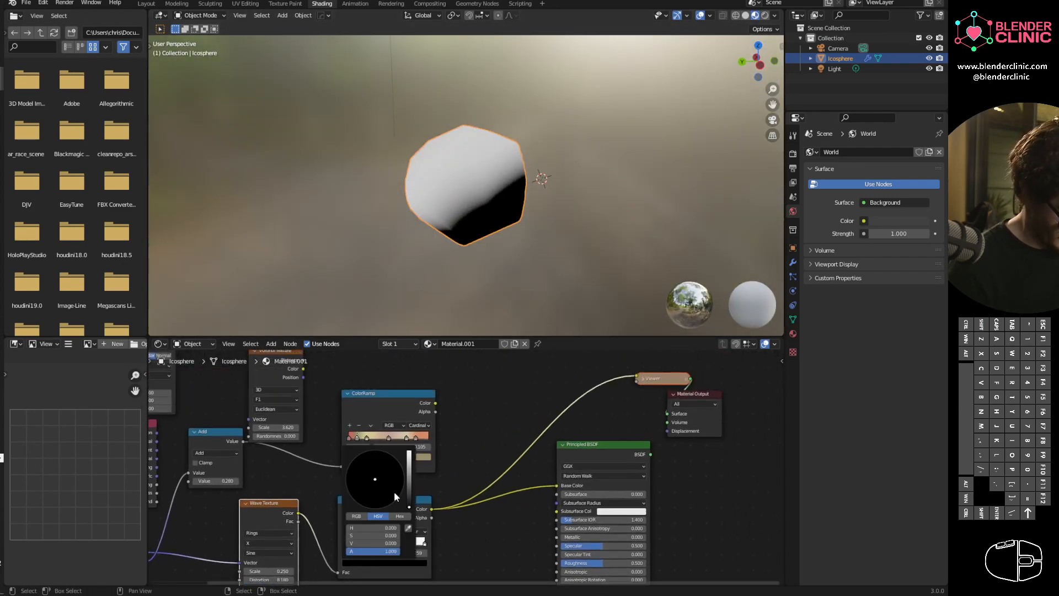
left_click(375, 476)
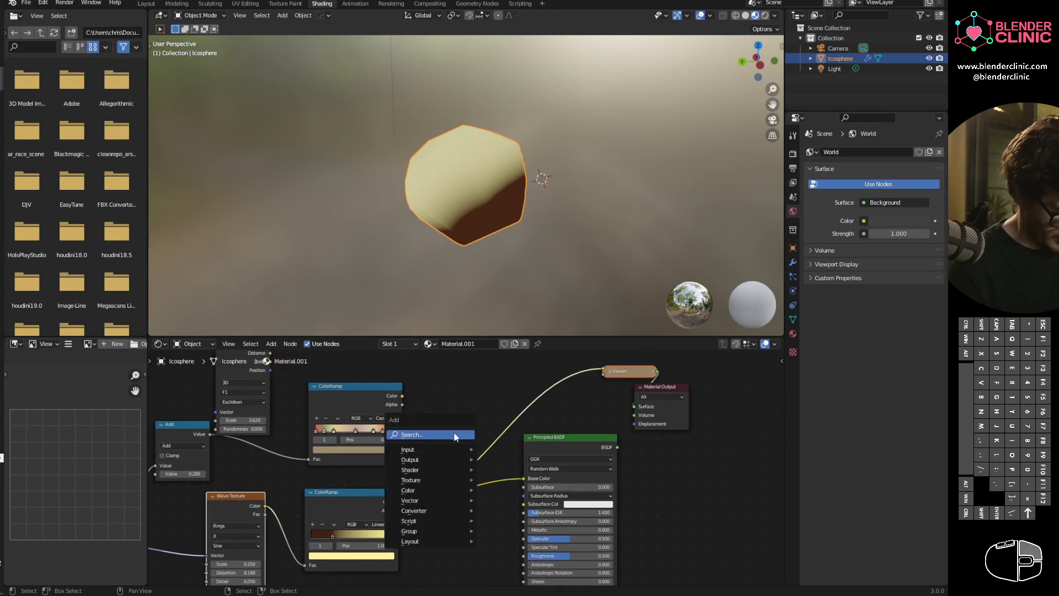
type("map")
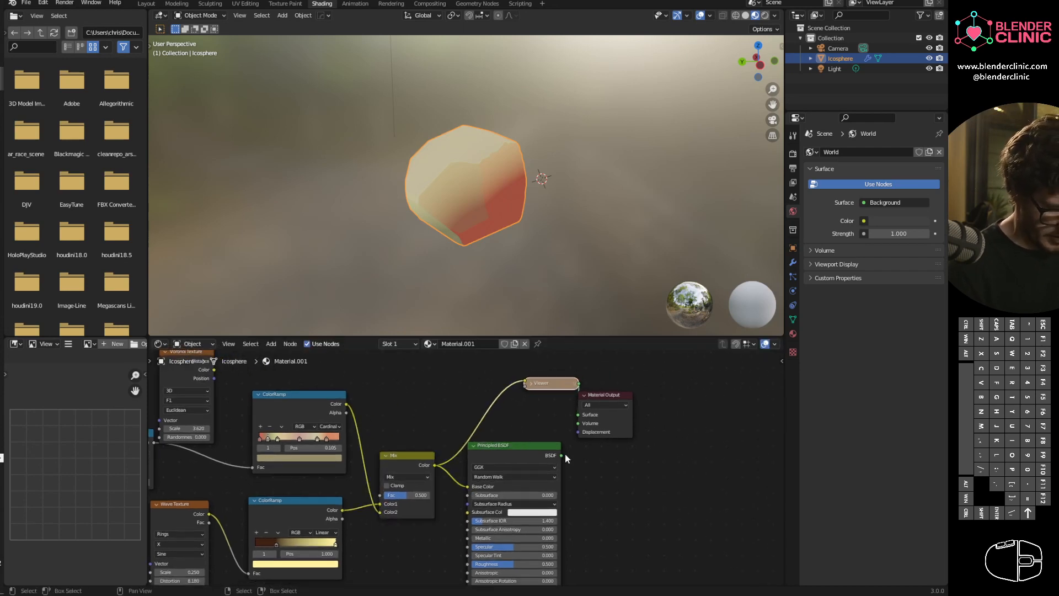
Step: Wire Principled BSDF to the output and blend the ramps in Overlay at about 0.475 factor
left_click_drag(601, 394, 646, 405)
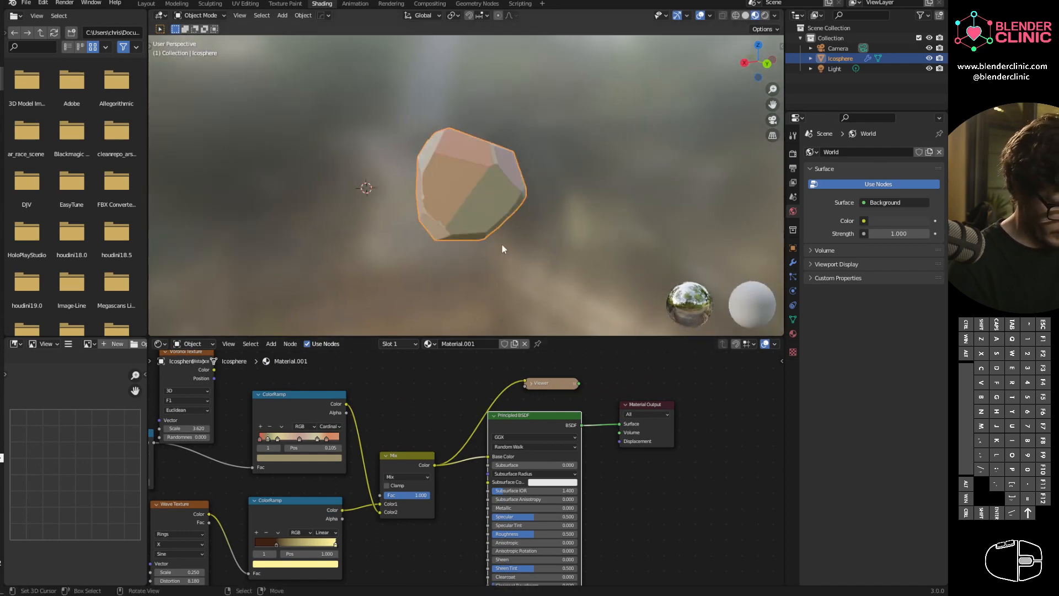
left_click(405, 477)
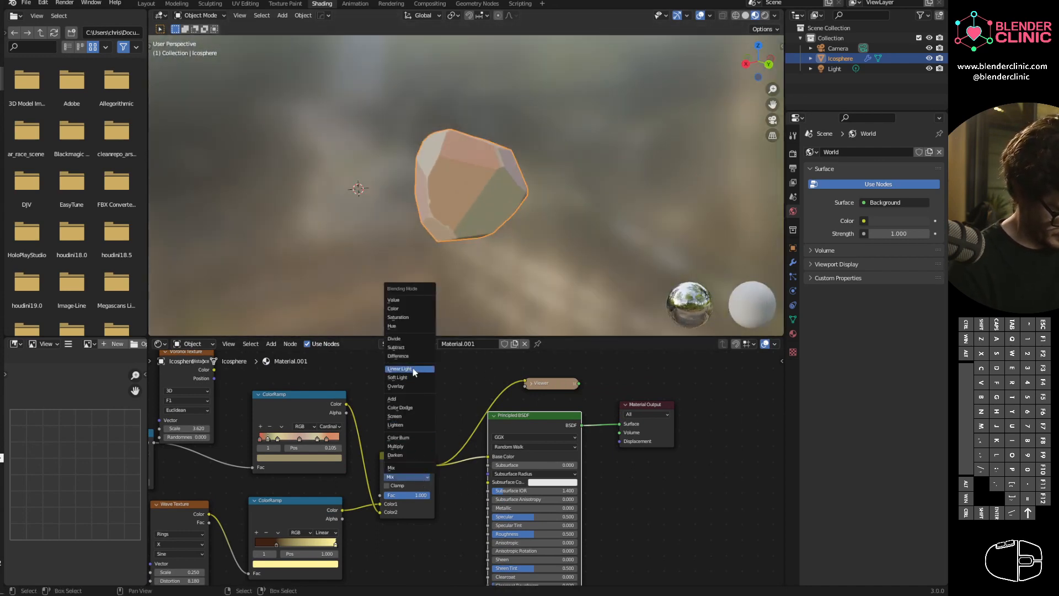
left_click(396, 387)
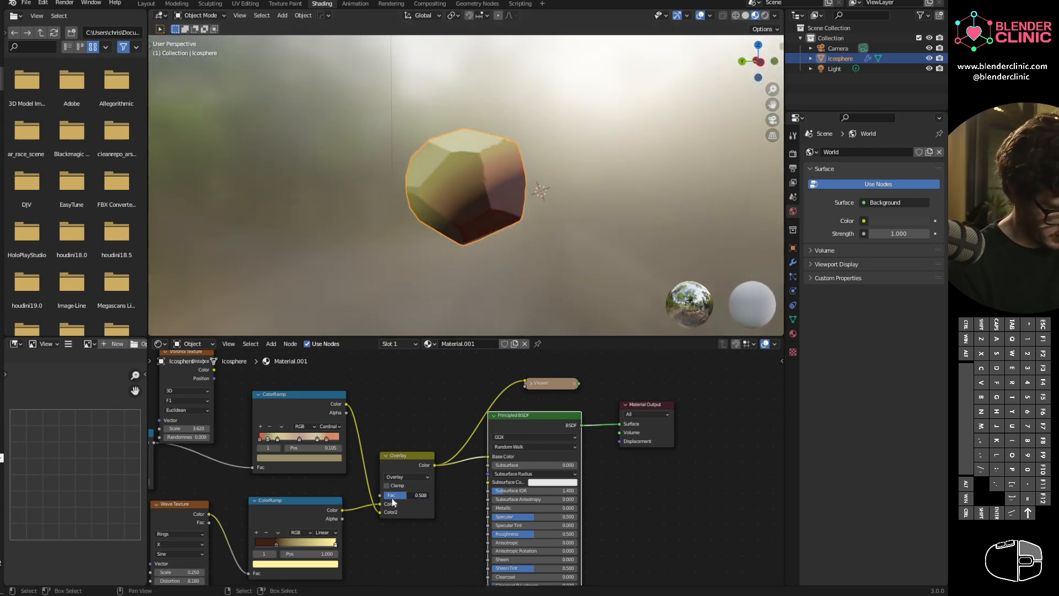
left_click_drag(394, 495, 421, 495)
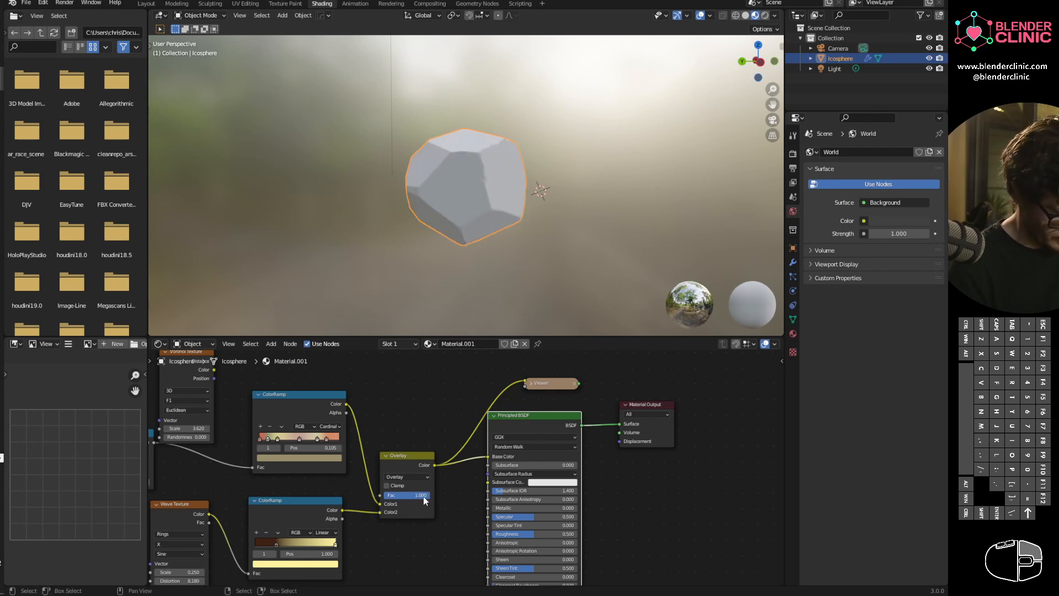
left_click_drag(419, 495, 392, 495)
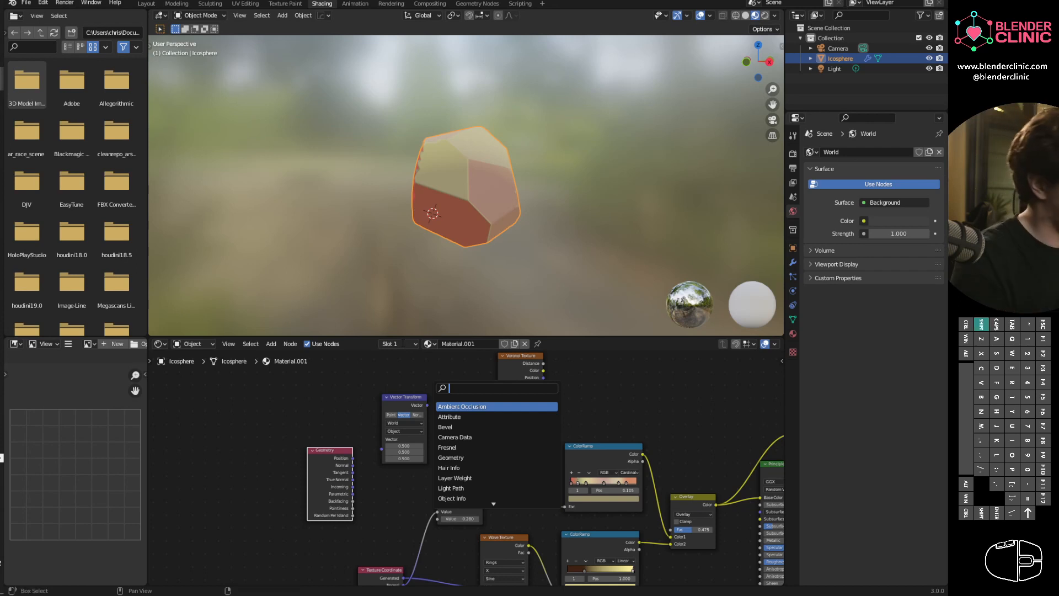
Step: Add a Mapping node, preview the Voronoi pattern on the rock, and add a ColorRamp node
type("mapp")
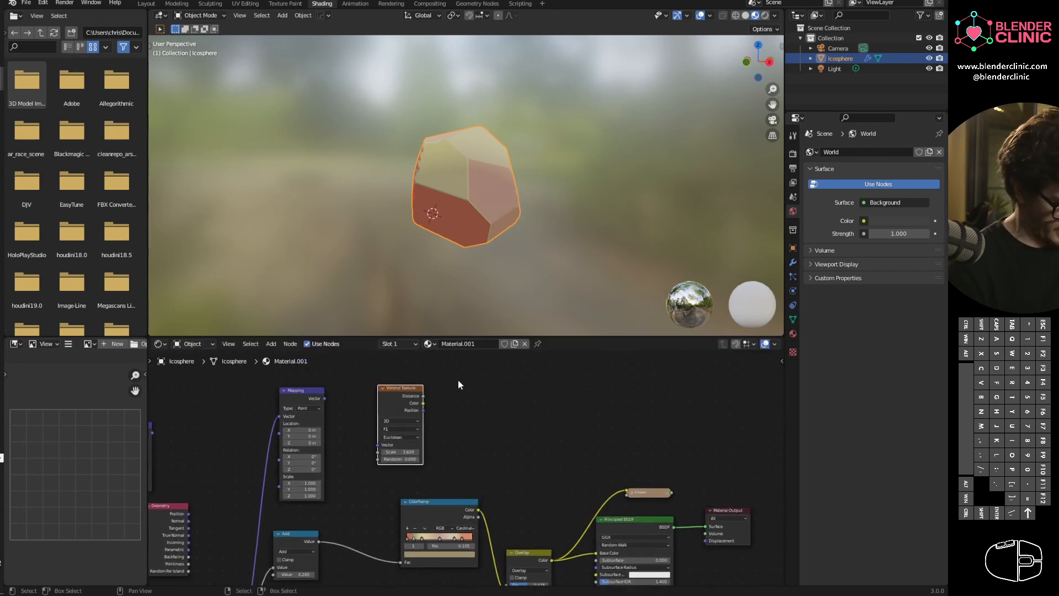
left_click(398, 420)
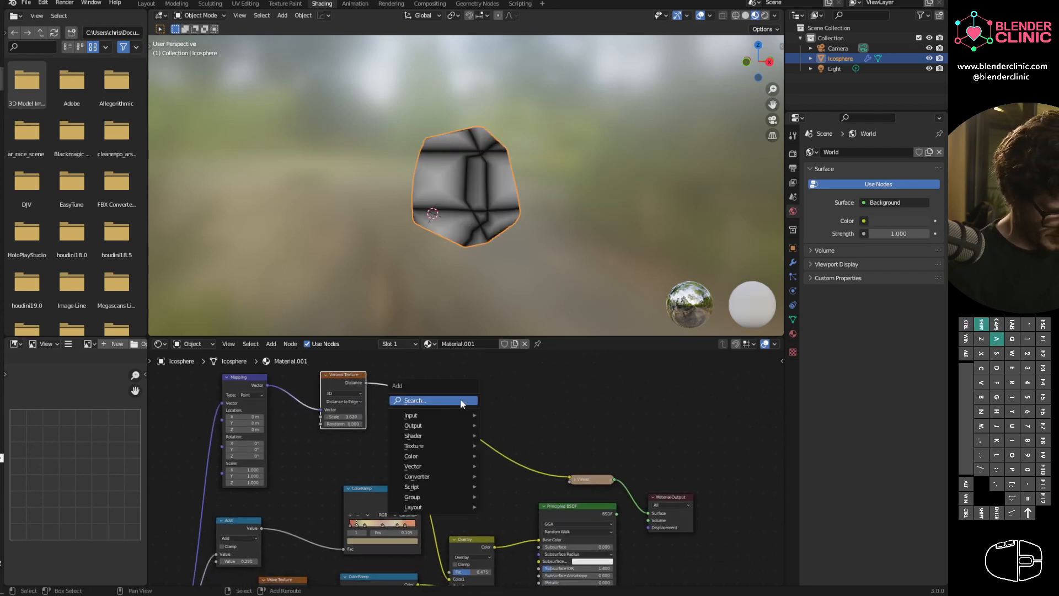
type("ramp")
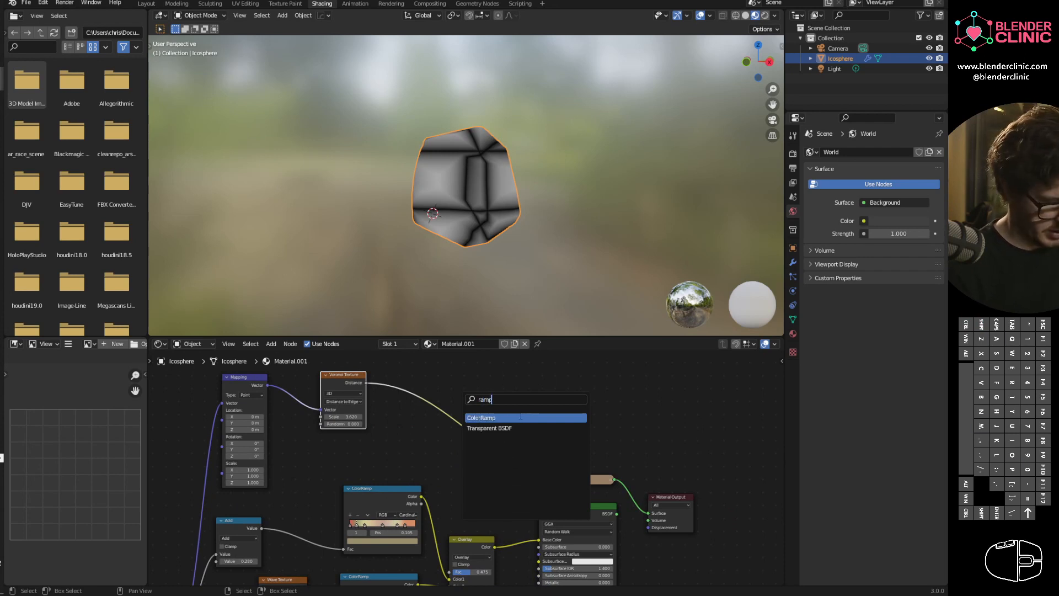
left_click(482, 417)
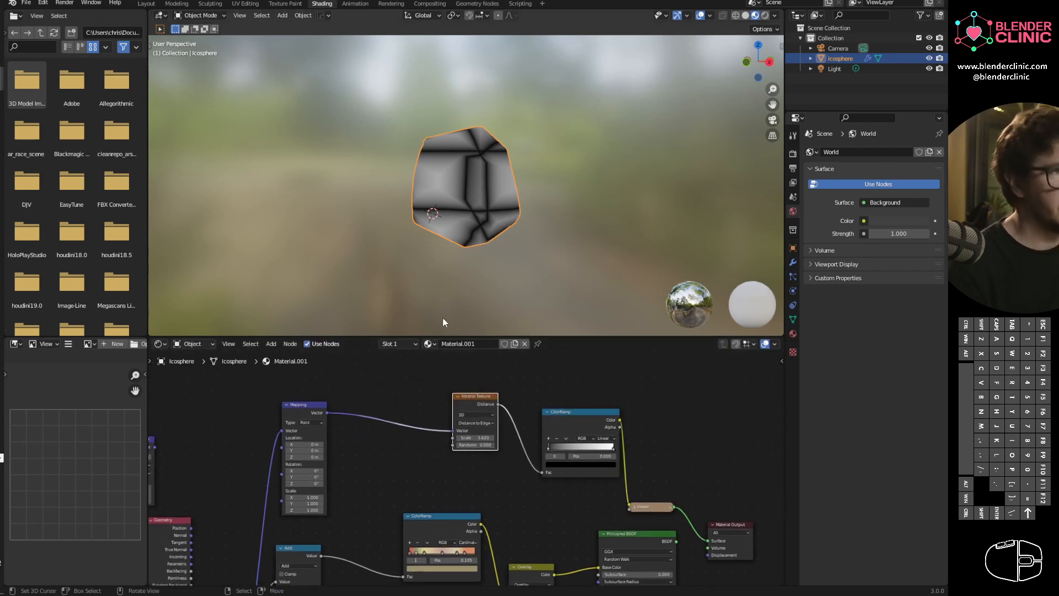
mouse_move(444, 388)
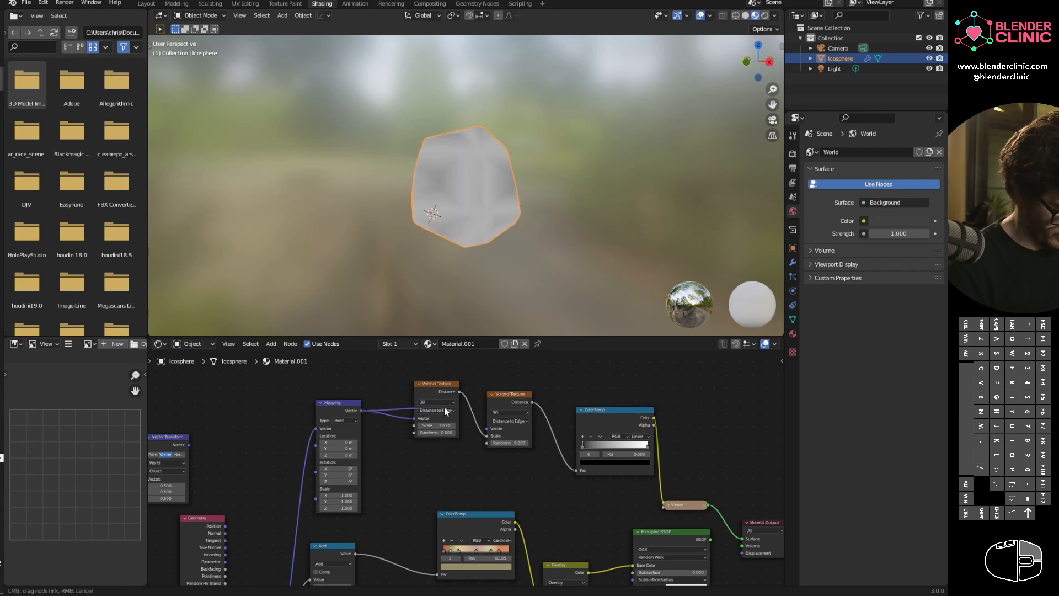
Step: Chain the first Voronoi into the second, tune its scale, and widen the ramp's dark cell edges
left_click_drag(436, 384, 443, 405)
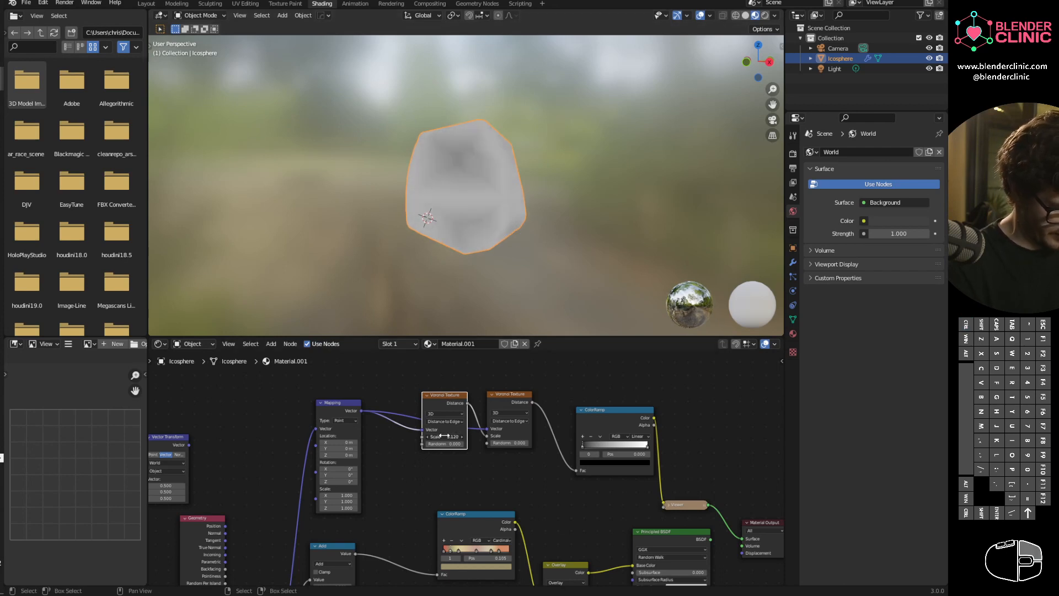
left_click_drag(444, 436, 453, 436)
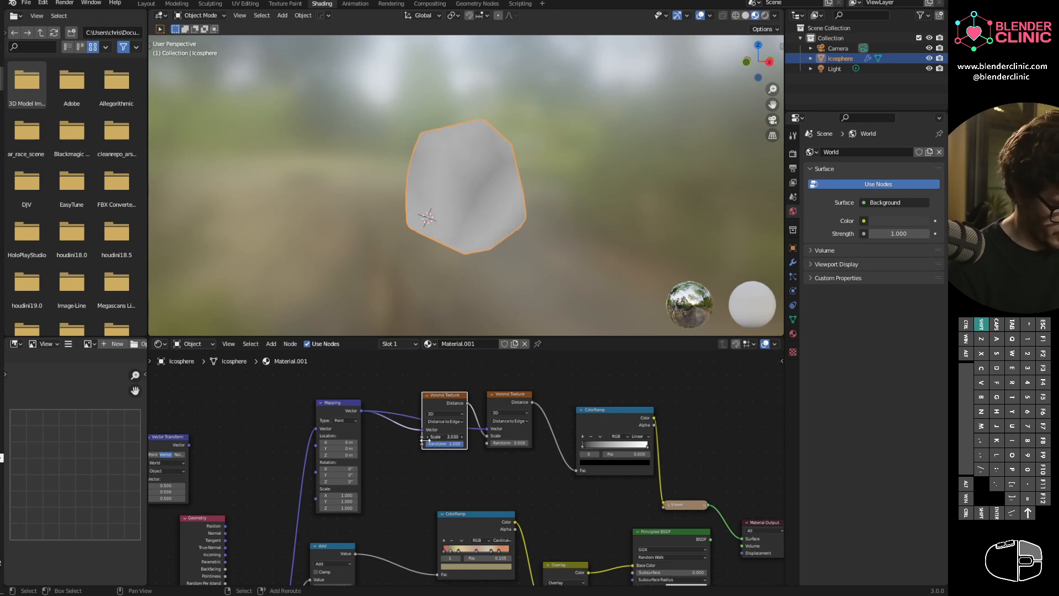
left_click_drag(445, 437, 466, 437)
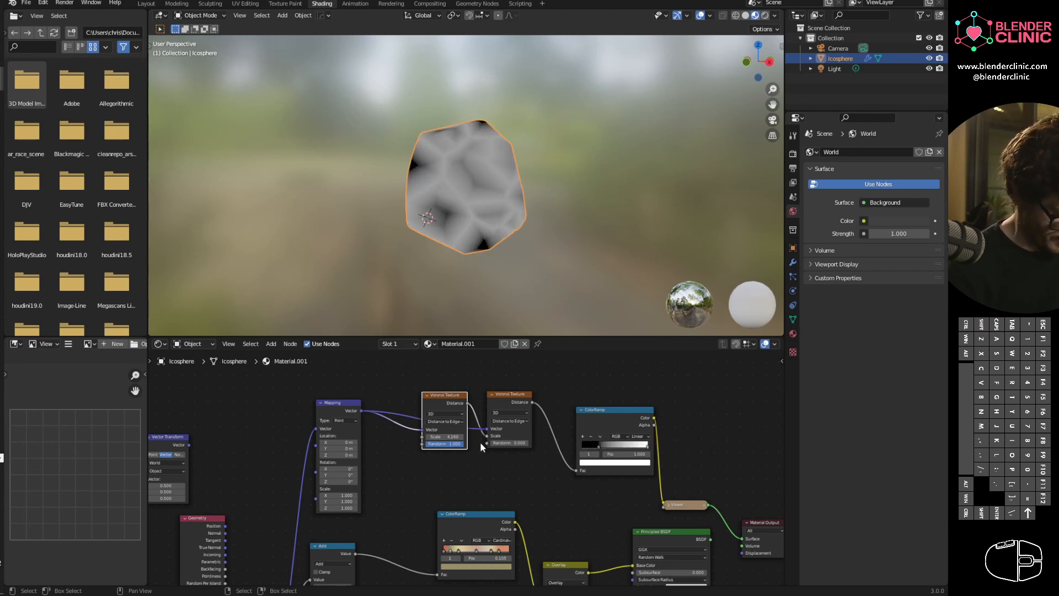
left_click_drag(481, 442, 535, 443)
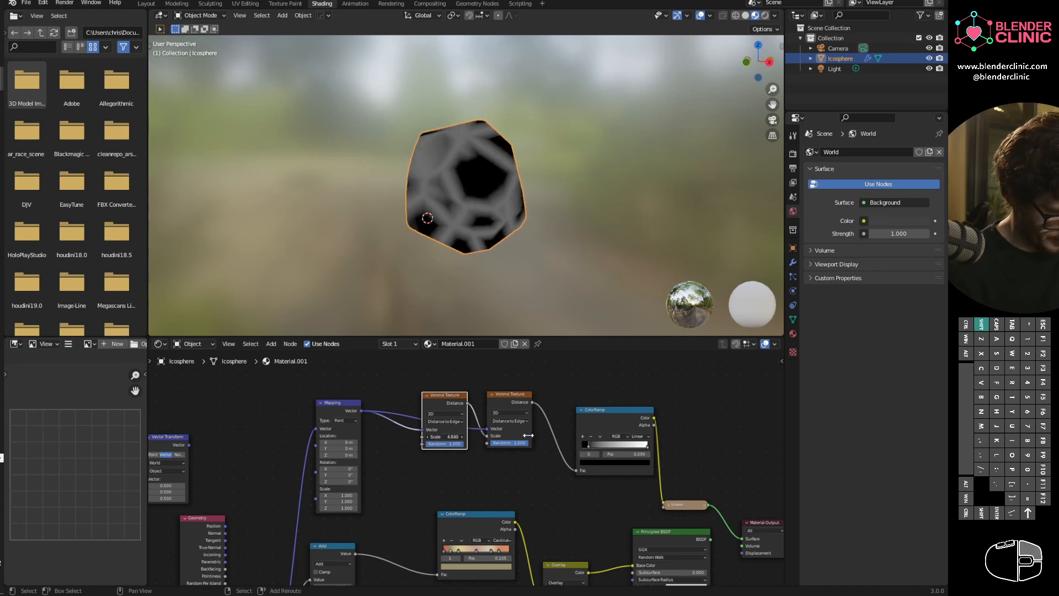
left_click_drag(446, 443, 527, 435)
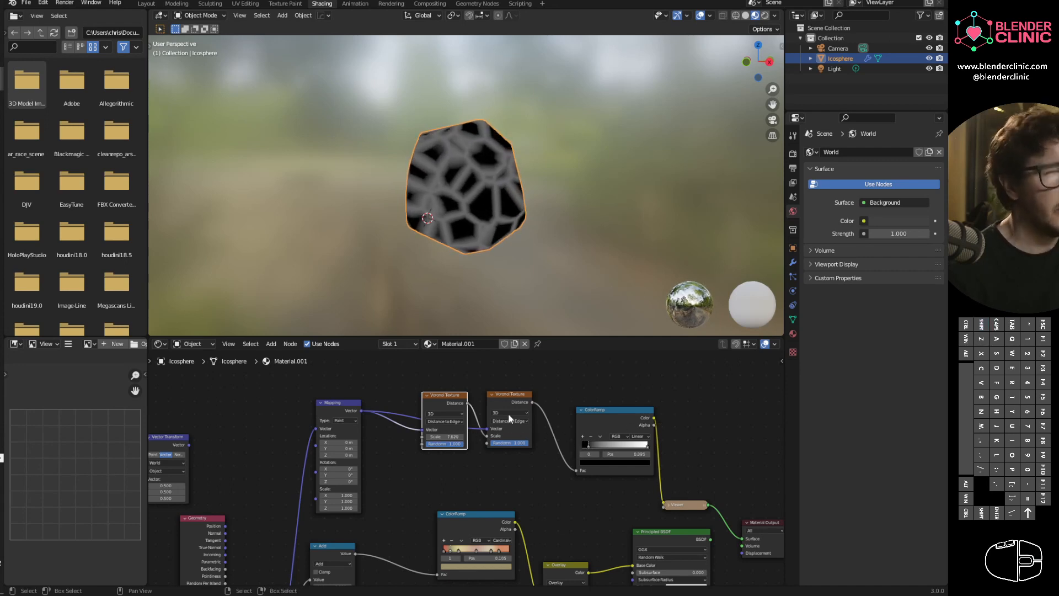
mouse_move(509, 420)
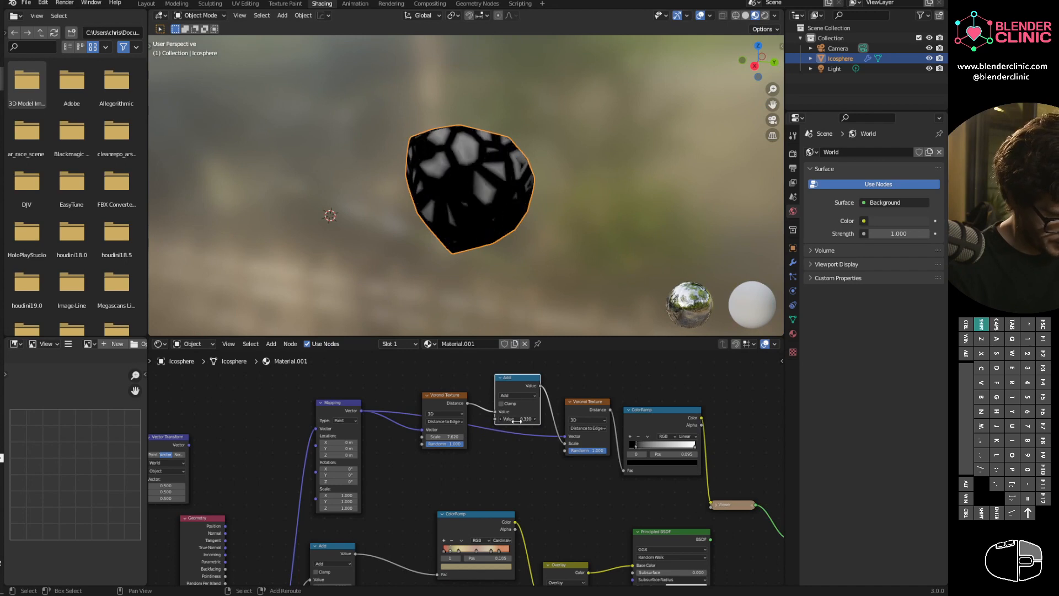
Step: Adjust the Add node's value feeding the second Voronoi's scale
left_click_drag(516, 419, 517, 420)
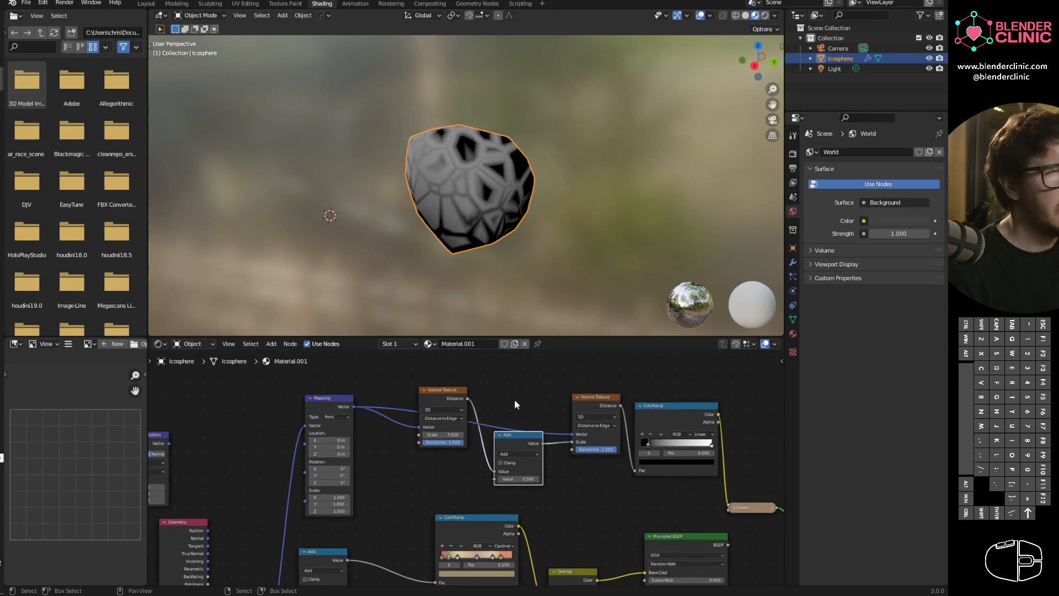
mouse_move(518, 407)
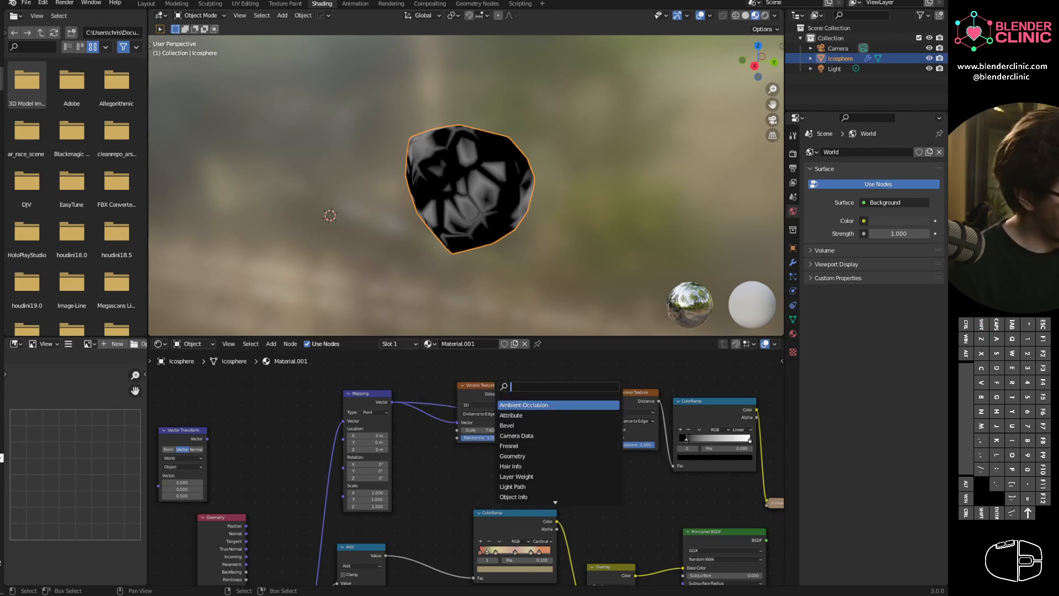
Step: Add a Noise Texture warping the Voronoi, with tuned scale, higher detail and roughness
type("noi")
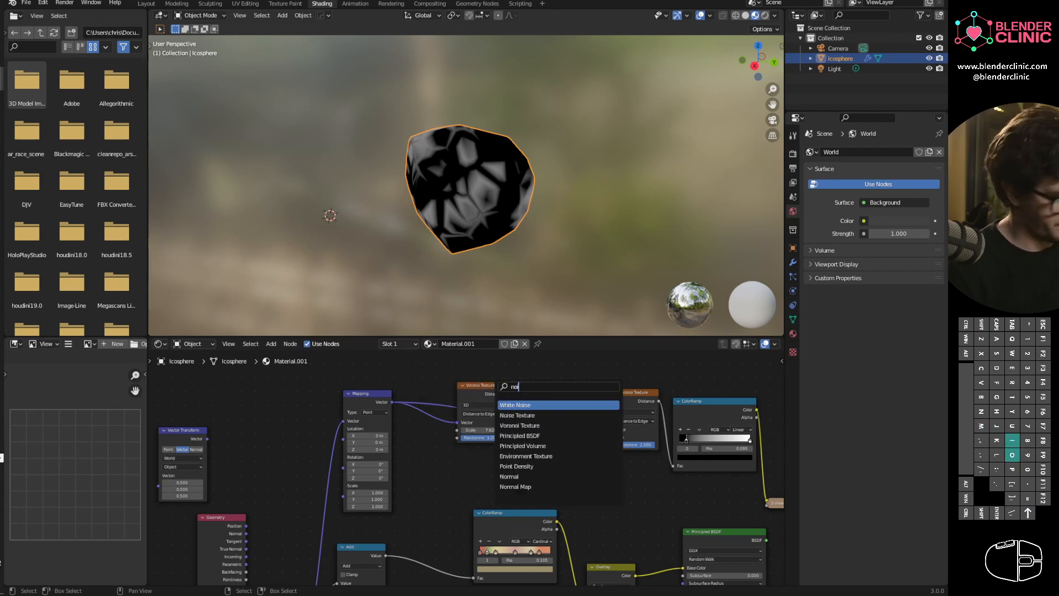
left_click(518, 415)
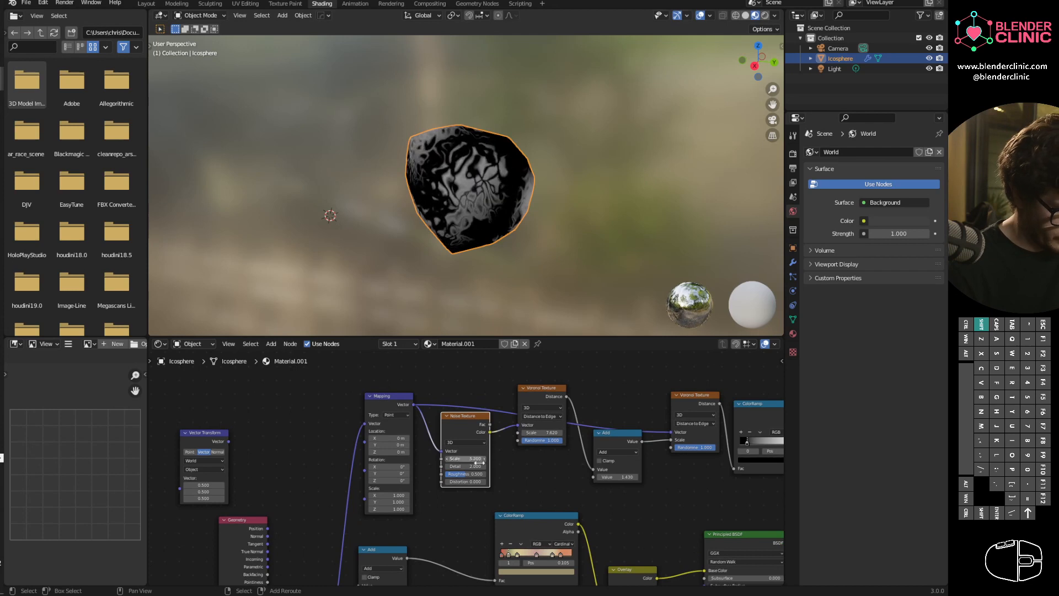
left_click_drag(470, 458, 465, 458)
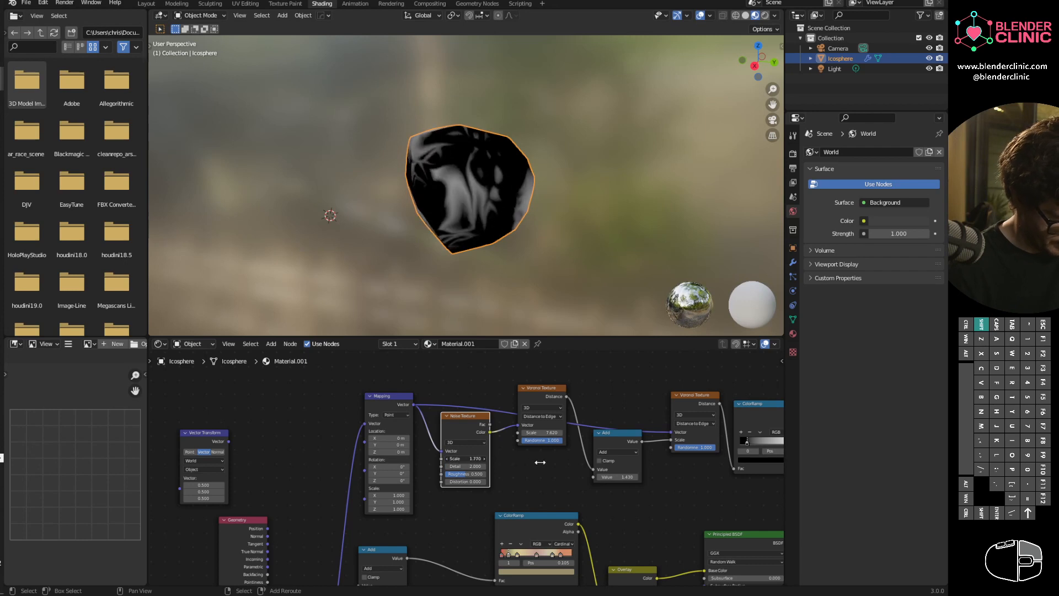
left_click_drag(540, 464, 574, 464)
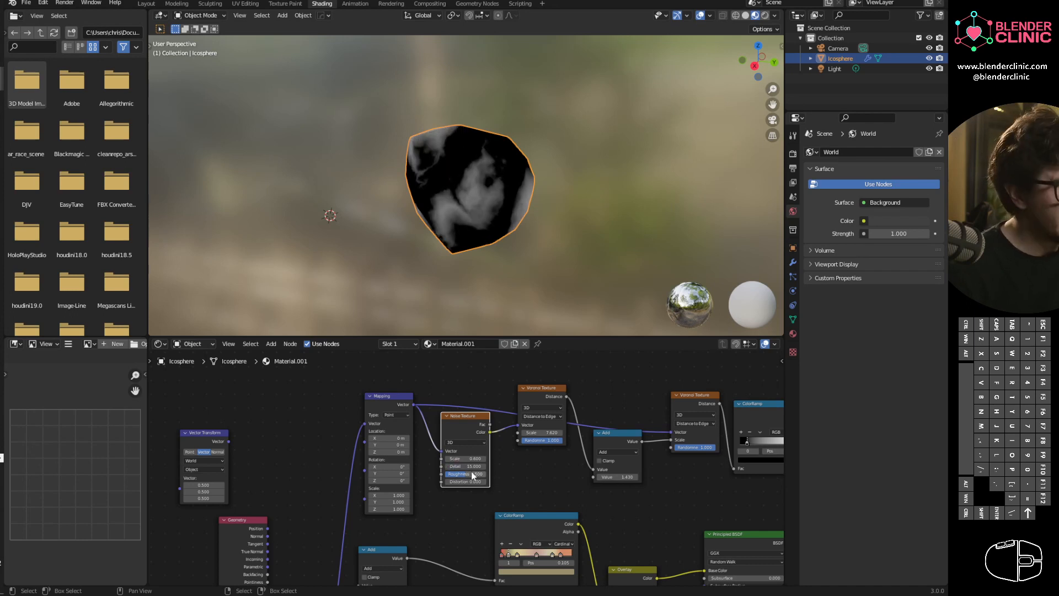
left_click_drag(459, 473, 473, 473)
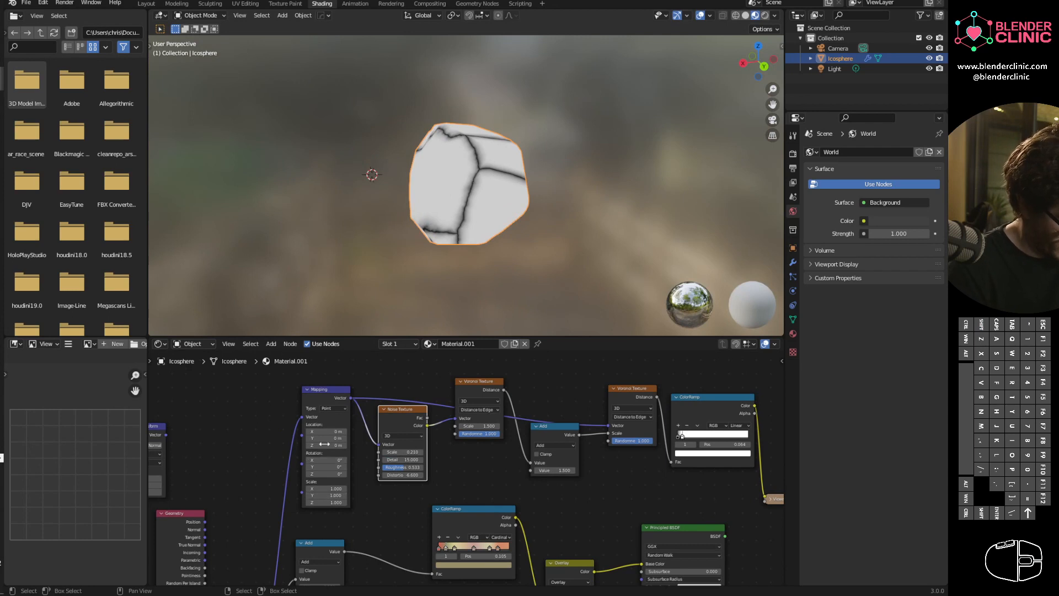
Step: Offset the Mapping node's location to move the crack pattern across the rock
left_click_drag(327, 438, 318, 438)
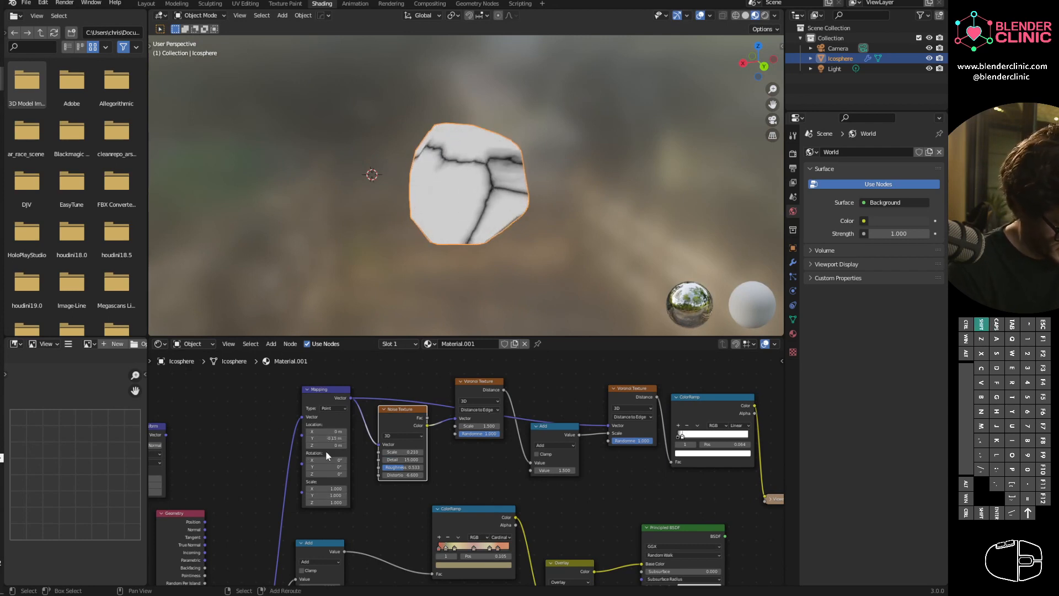
left_click_drag(327, 439, 332, 438)
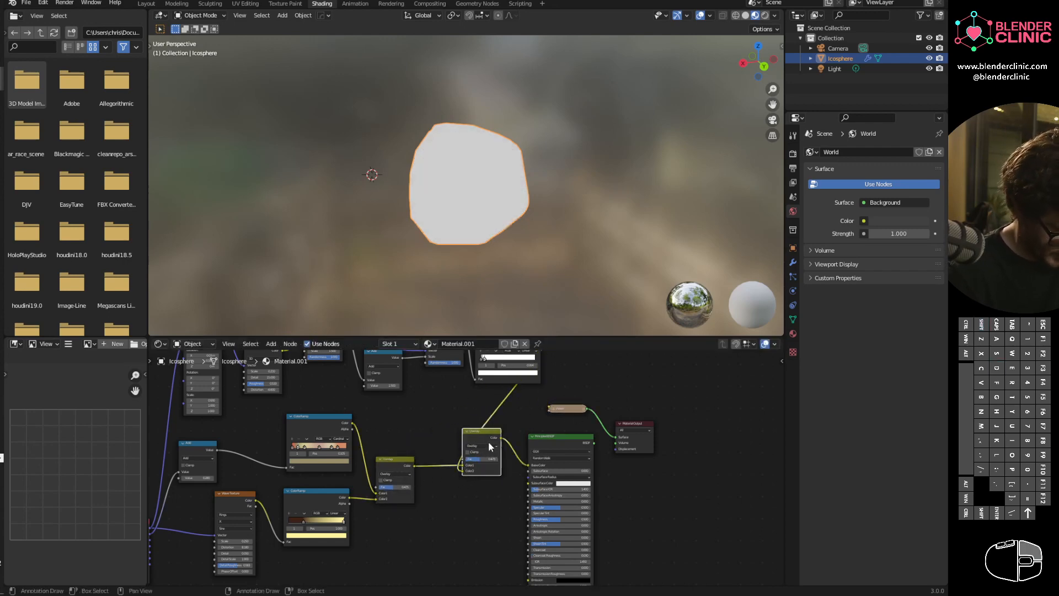
Step: Set the crack ColorRamp stop to position 0.136 while mixing cracks into the colour
left_click(481, 432)
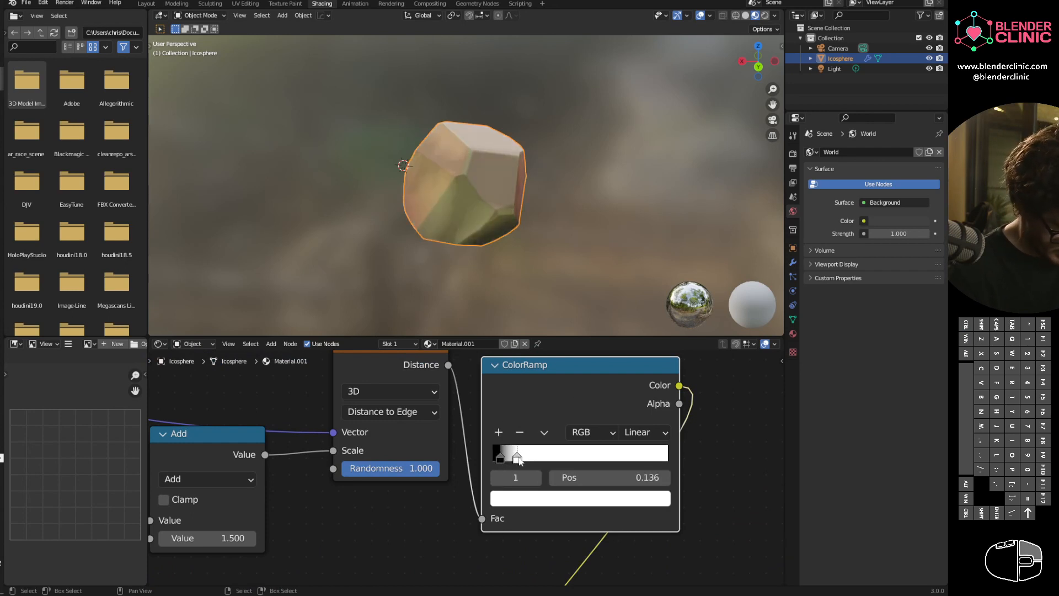
Step: Tighten the crack ramp for thinner cracks and adjust the crack cell size
left_click_drag(516, 454, 513, 454)
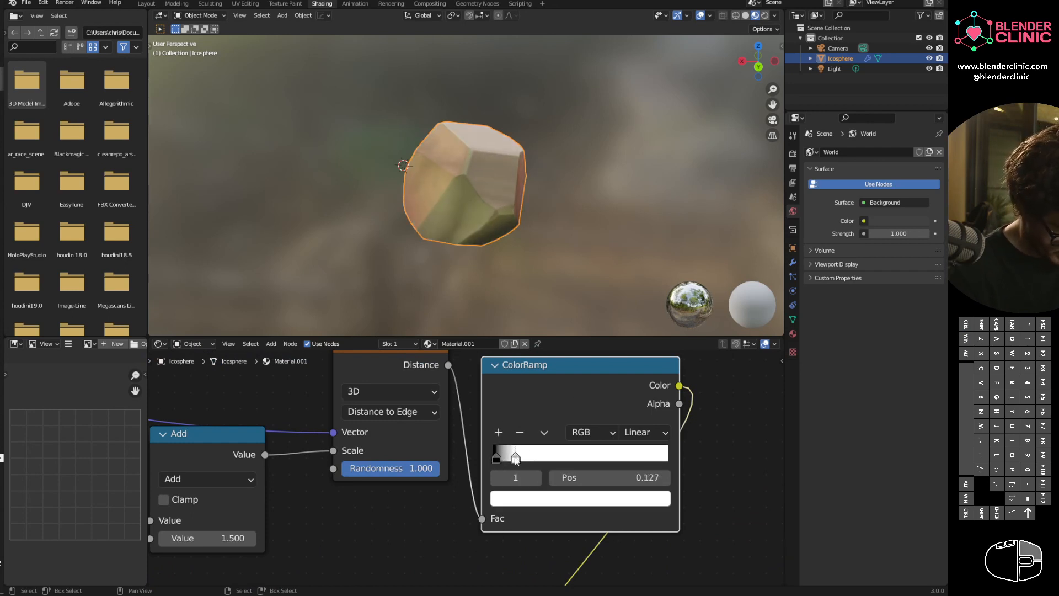
left_click_drag(515, 453, 496, 453)
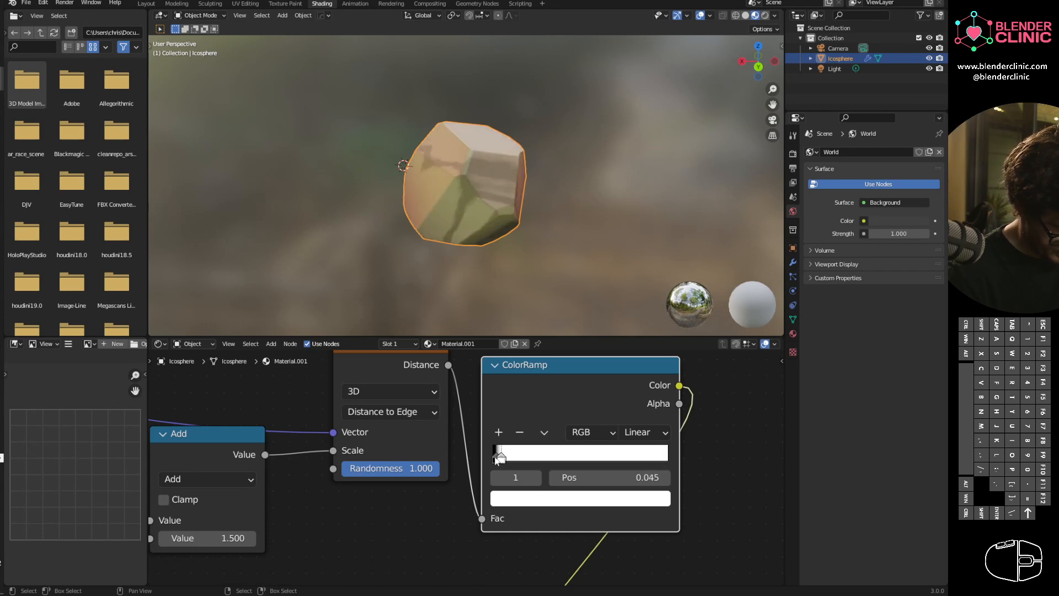
left_click_drag(499, 458, 494, 458)
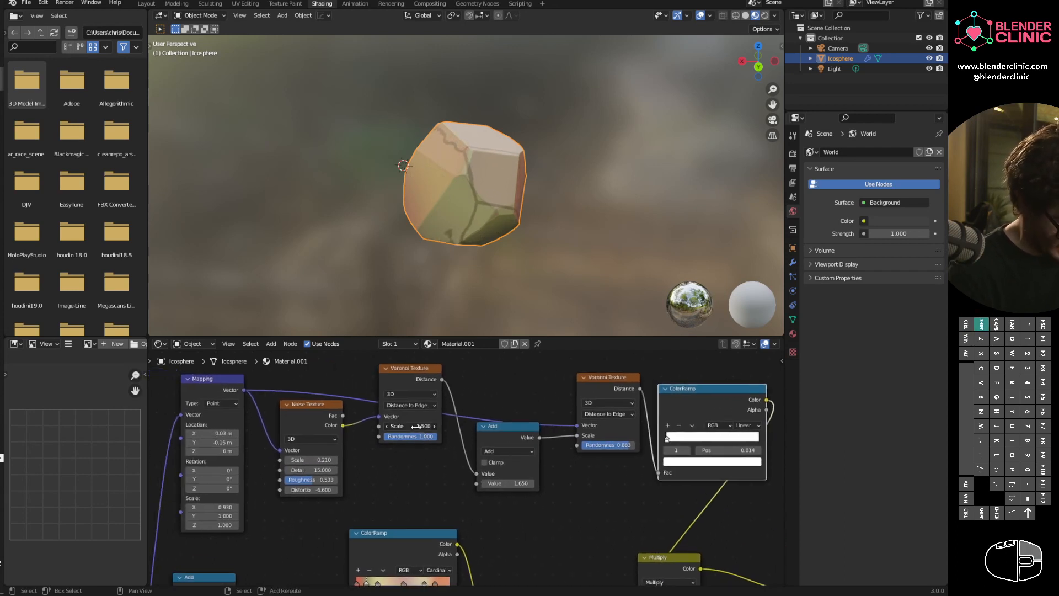
left_click_drag(423, 426, 426, 426)
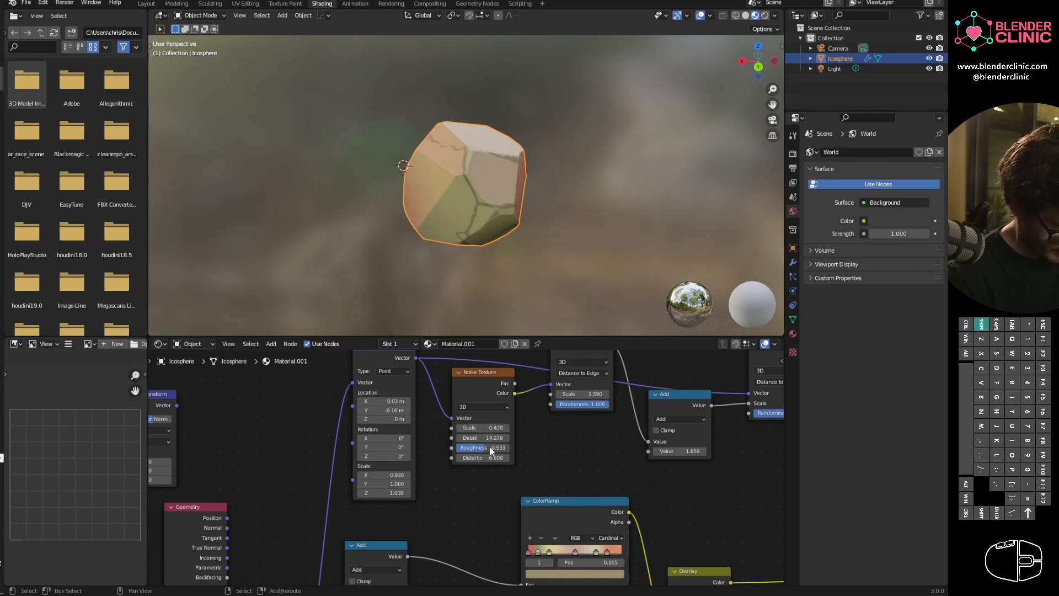
Step: Raise the noise roughness and give the second Voronoi a small randomness
left_click_drag(480, 447, 500, 447)
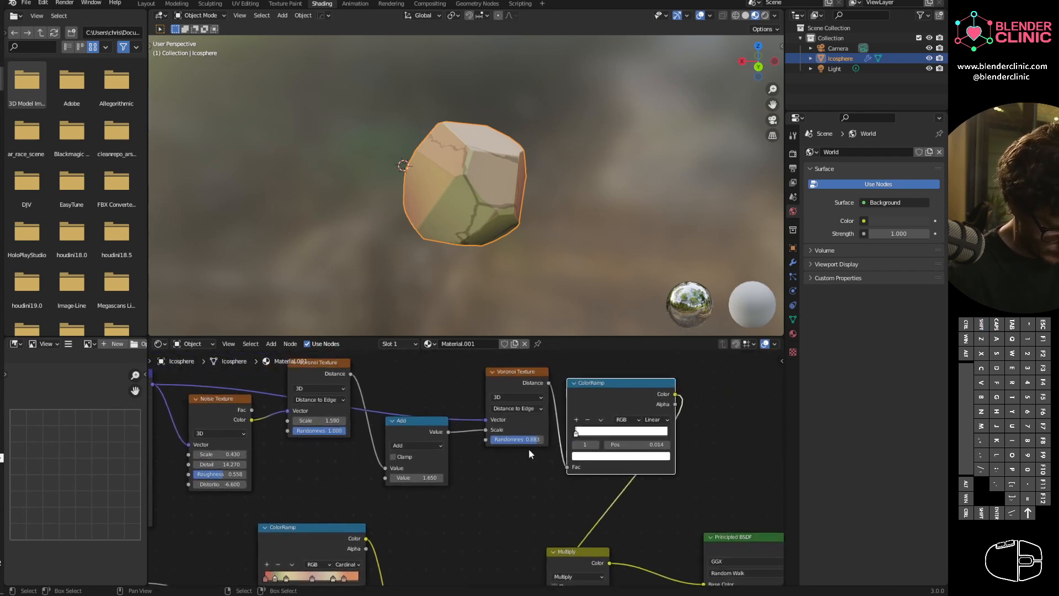
left_click_drag(528, 439, 516, 439)
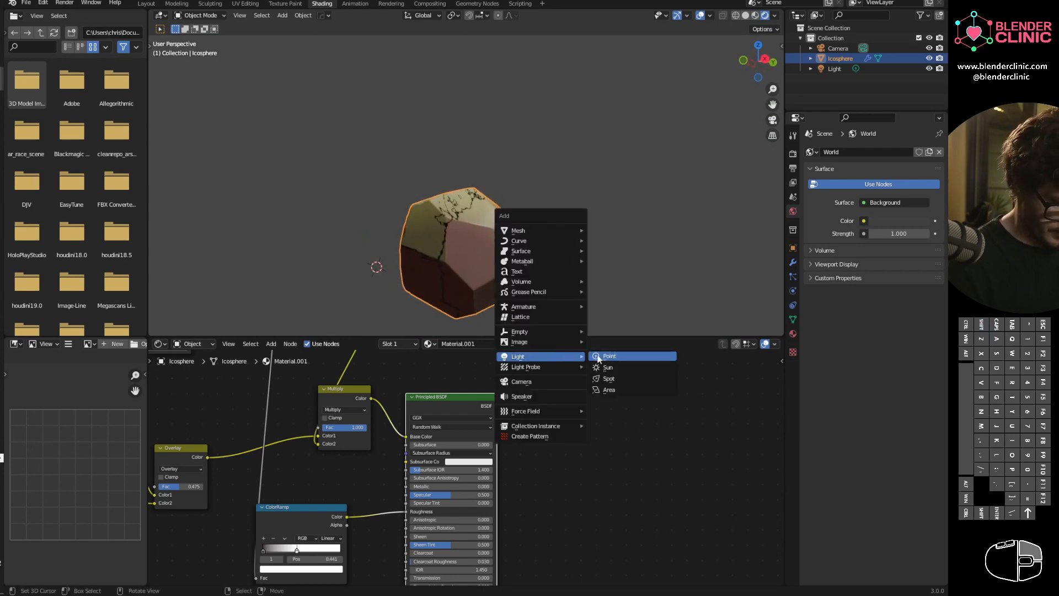
Step: Add a point light above the rock, then search for a Math node
left_click(609, 356)
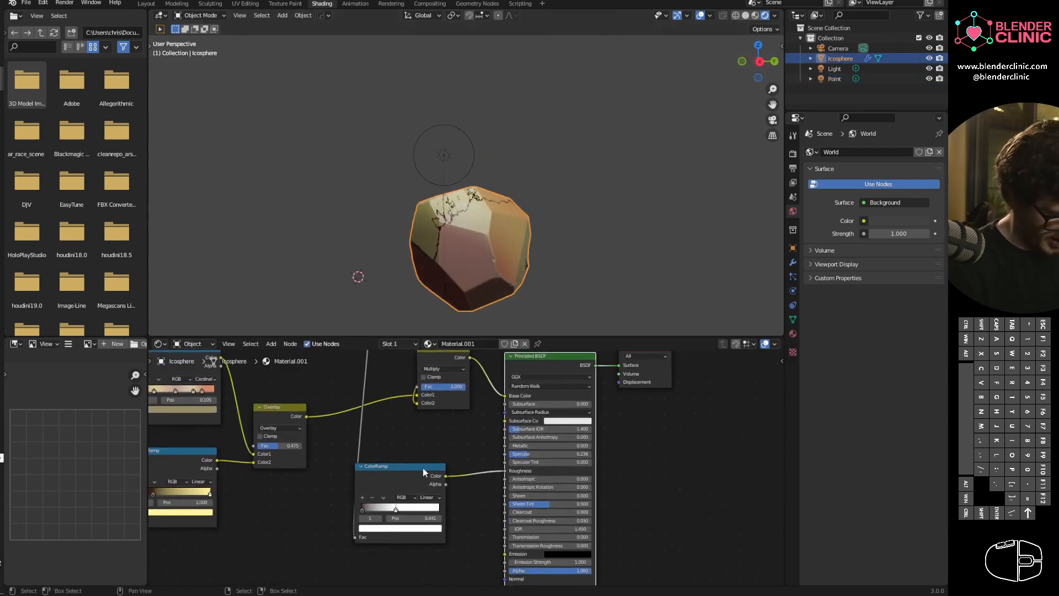
type("math")
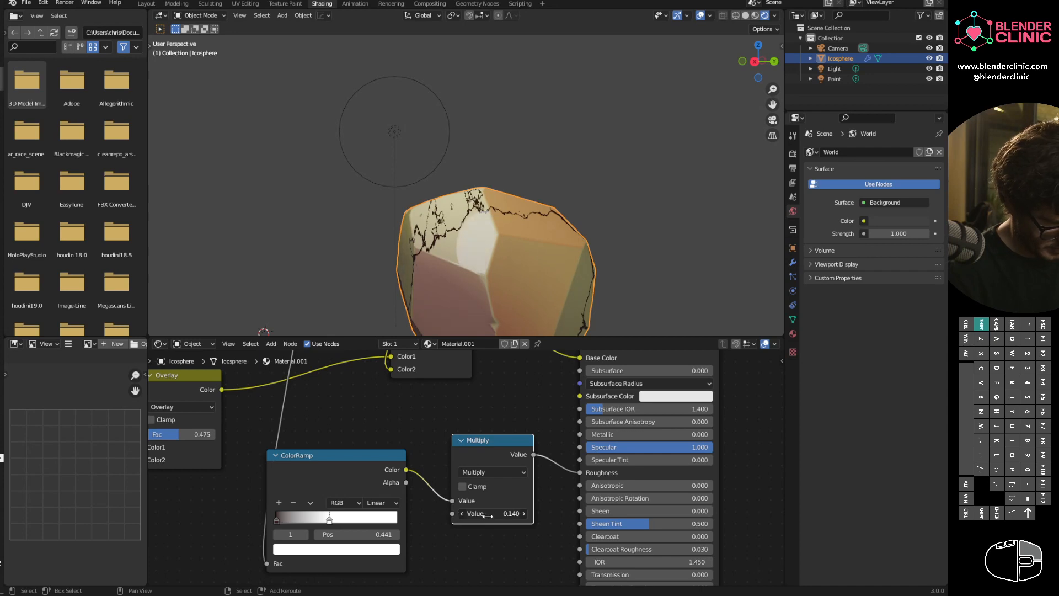
Step: Set the Multiply value and tune the Subtract node to 0.14 in the roughness chain
double_click(493, 513)
type("-1.000")
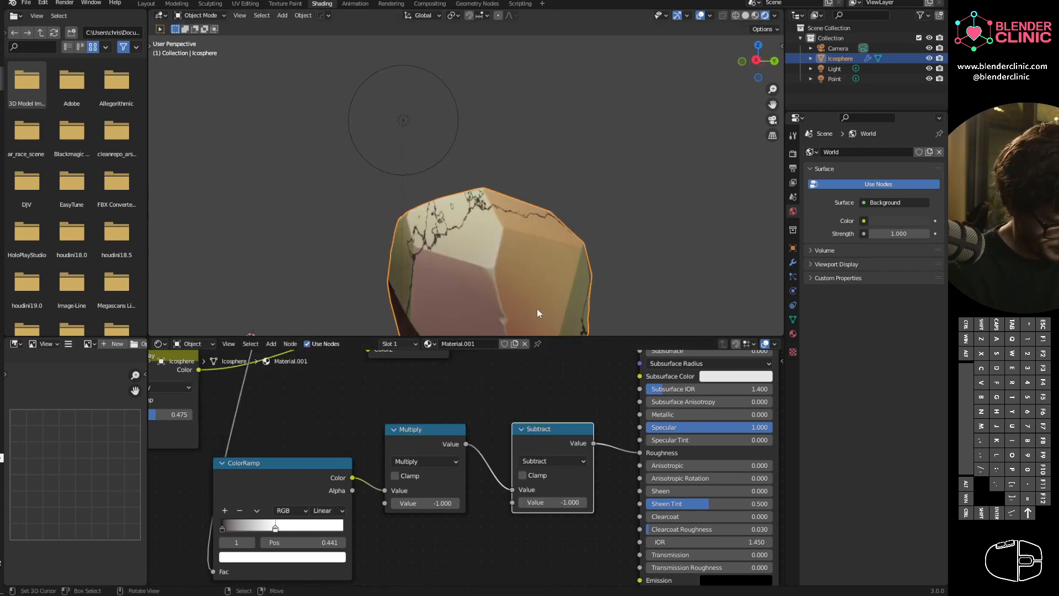
left_click_drag(551, 502, 564, 502)
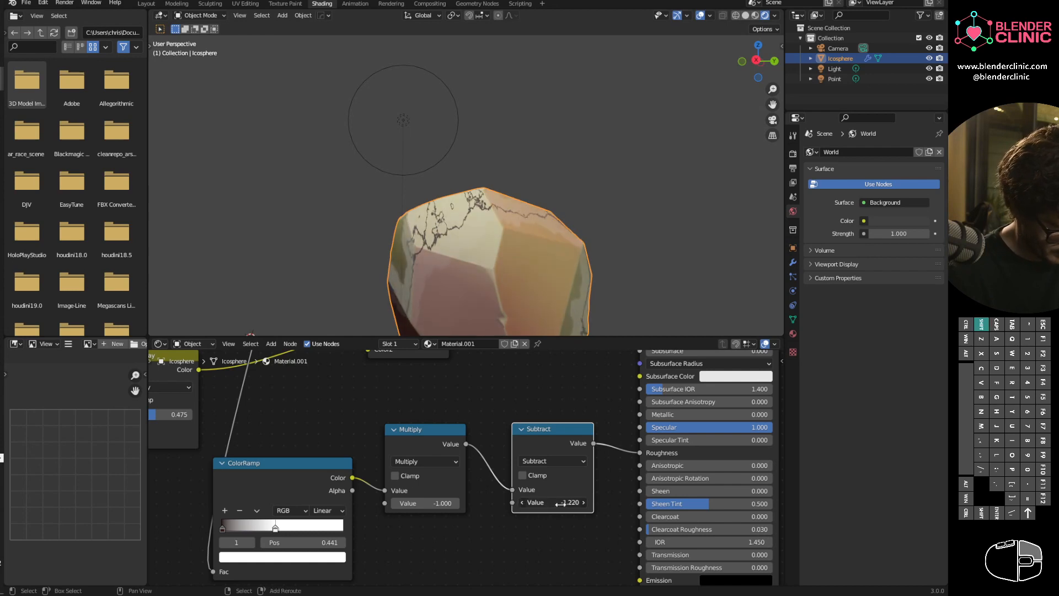
left_click_drag(552, 502, 573, 502)
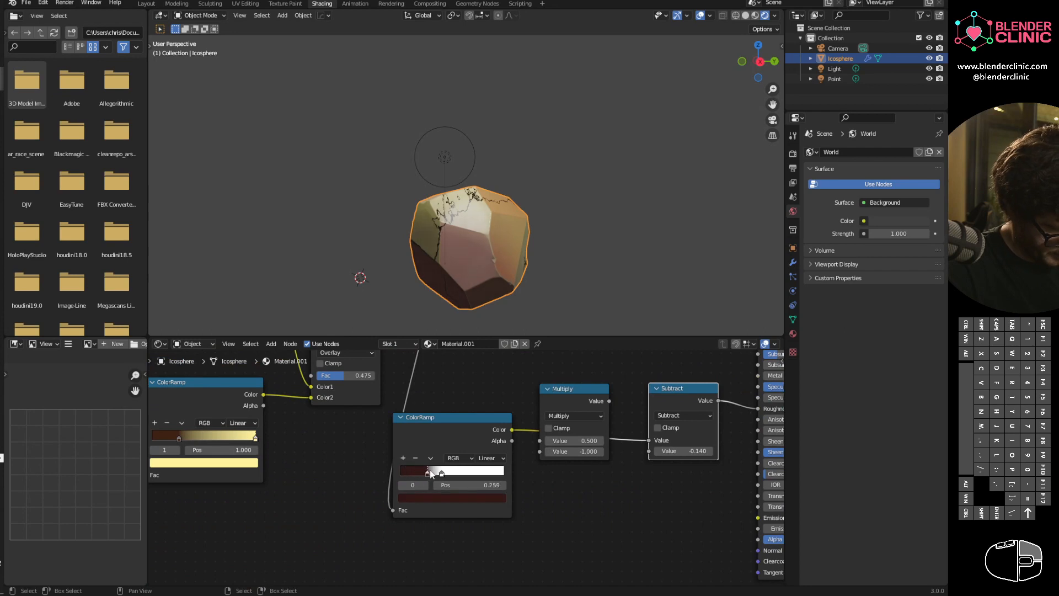
Step: Slide the dark crack ramp stop to Pos 0.059 and recolour a selected stop in the picker
left_click_drag(430, 472, 408, 472)
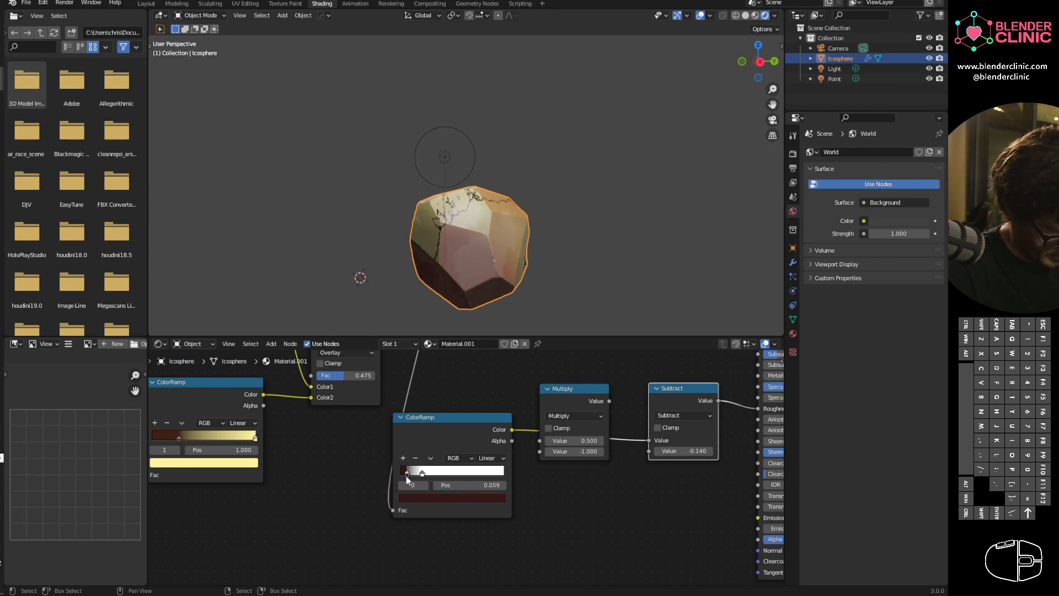
left_click(420, 471)
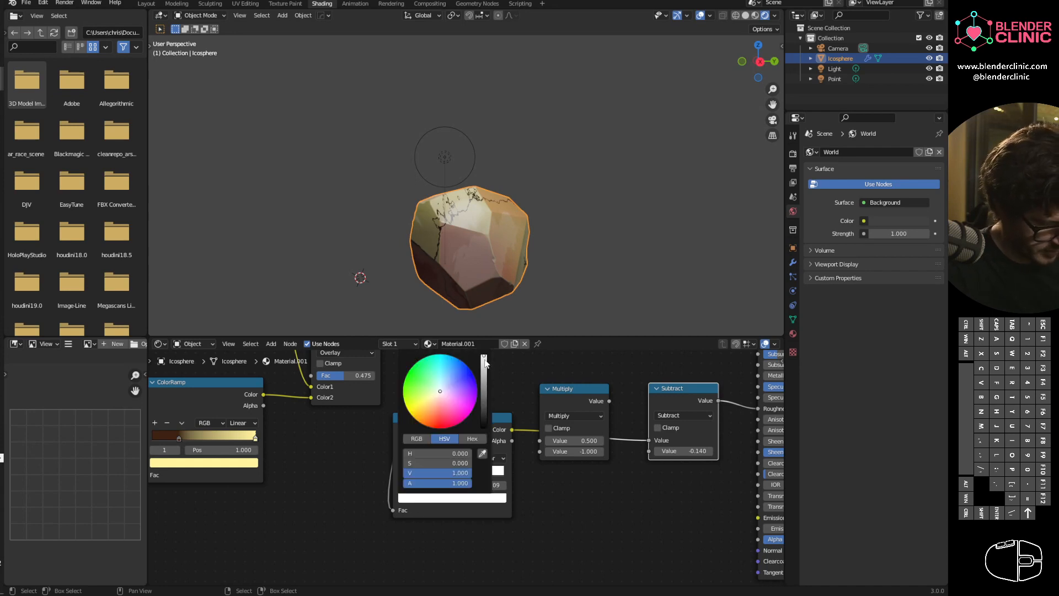
left_click_drag(483, 357, 484, 385)
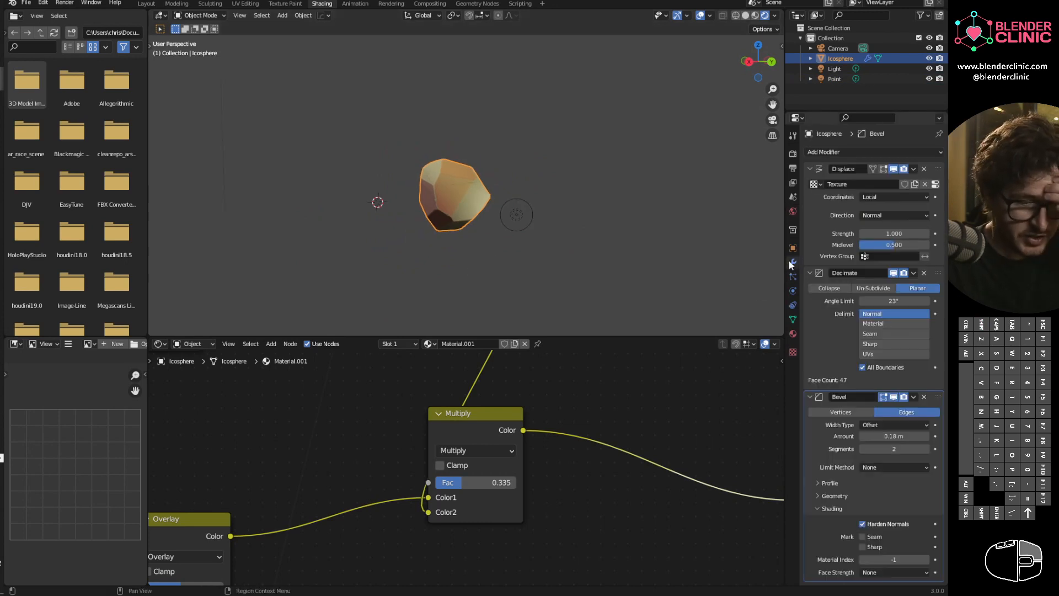
Step: Add another duplicated rock to the pile and return to Object Mode
left_click(894, 196)
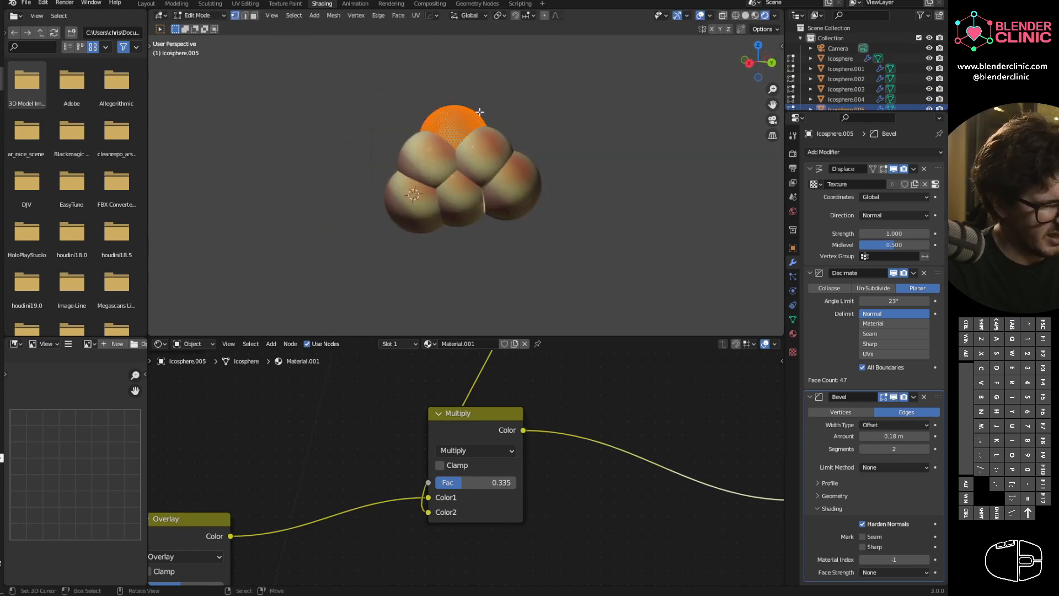
key("s")
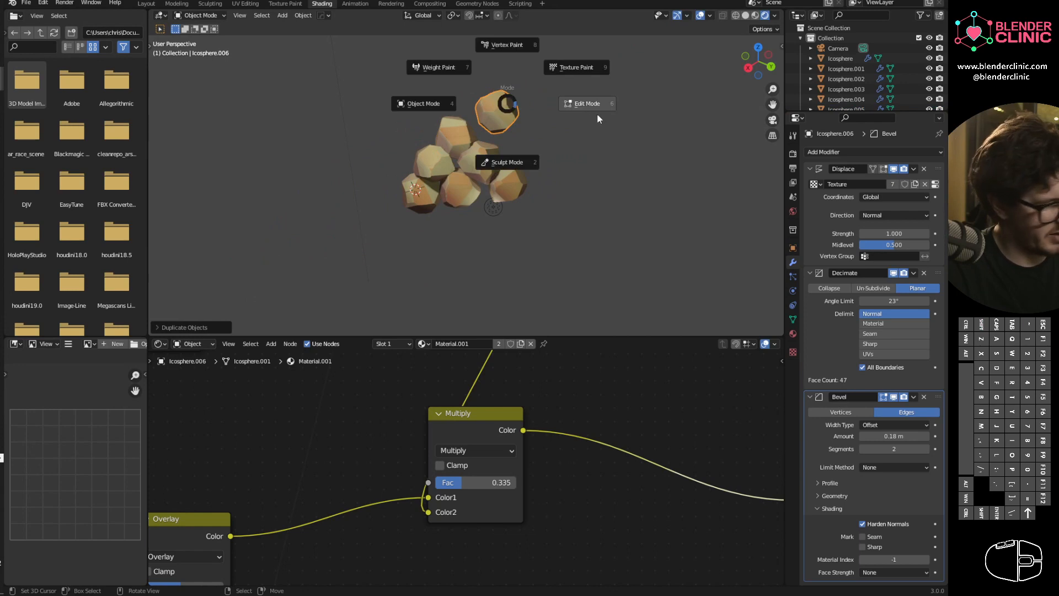
Step: Stretch the new rock into a tall shard in Edit Mode, then move and tilt it into the pile
left_click(586, 103)
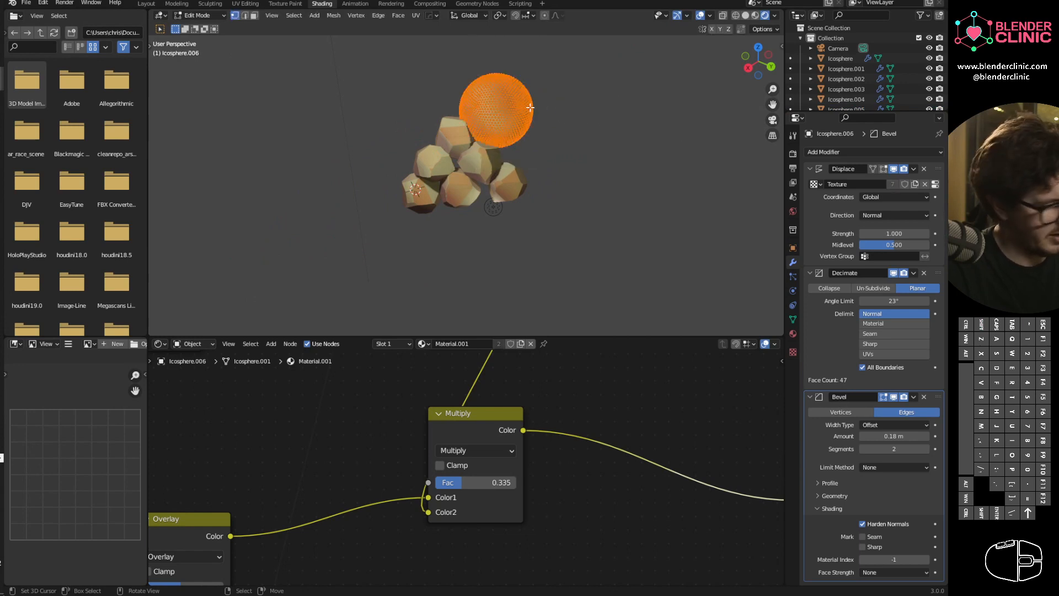
key("Tab")
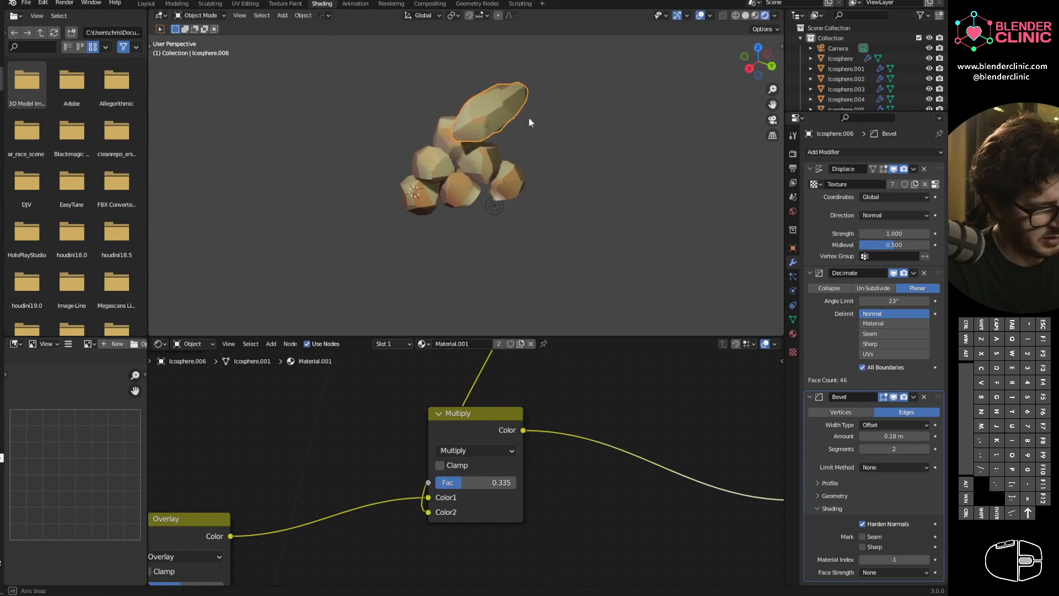
left_click_drag(530, 135, 534, 128)
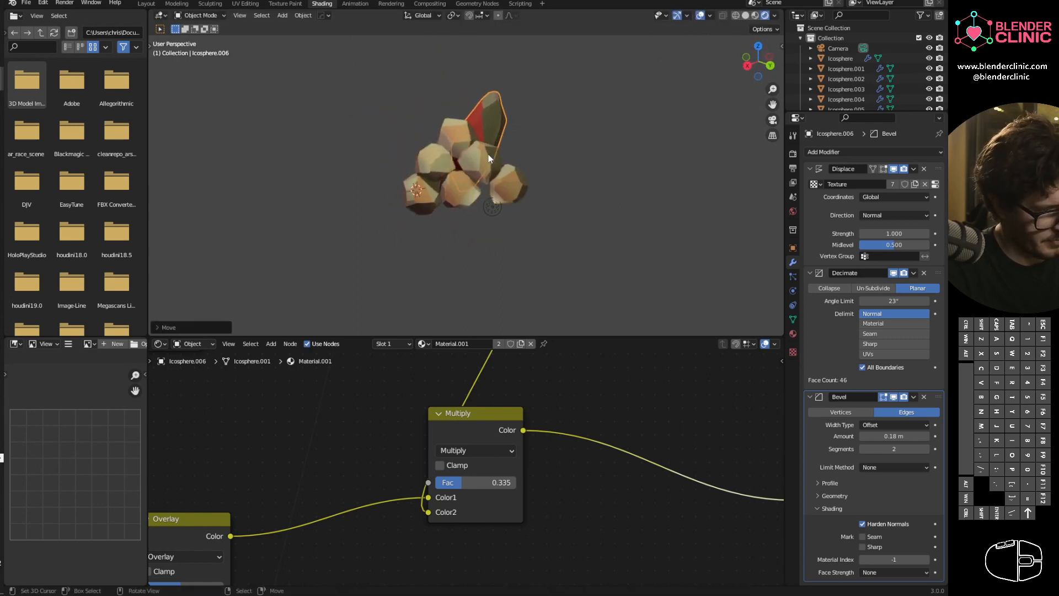
left_click(474, 217)
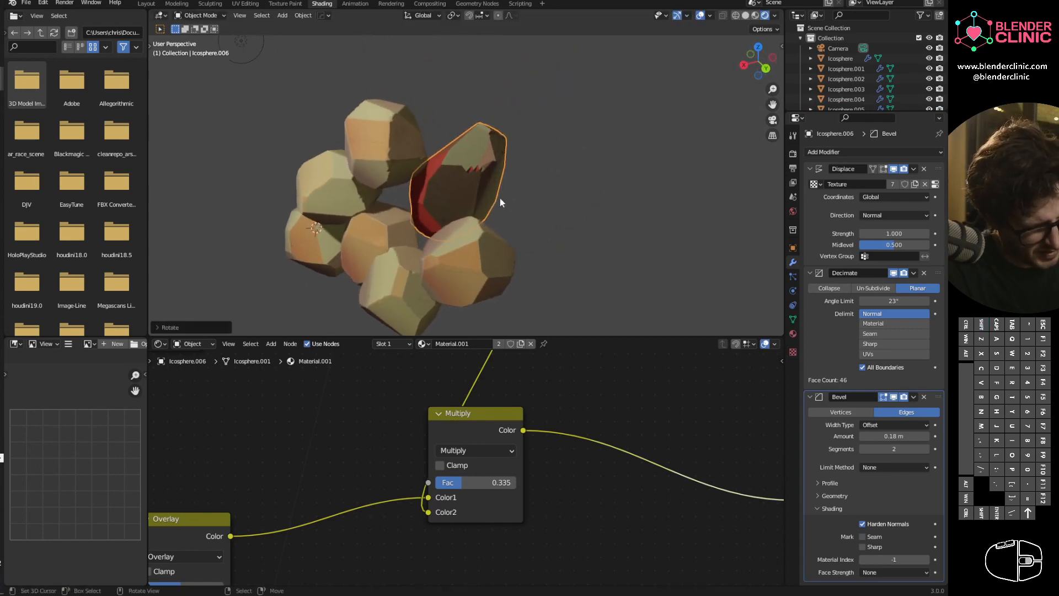
Step: Set the shard's Decimate angle limit to 21° and its Displace strength to 0.630
scroll("down", 3)
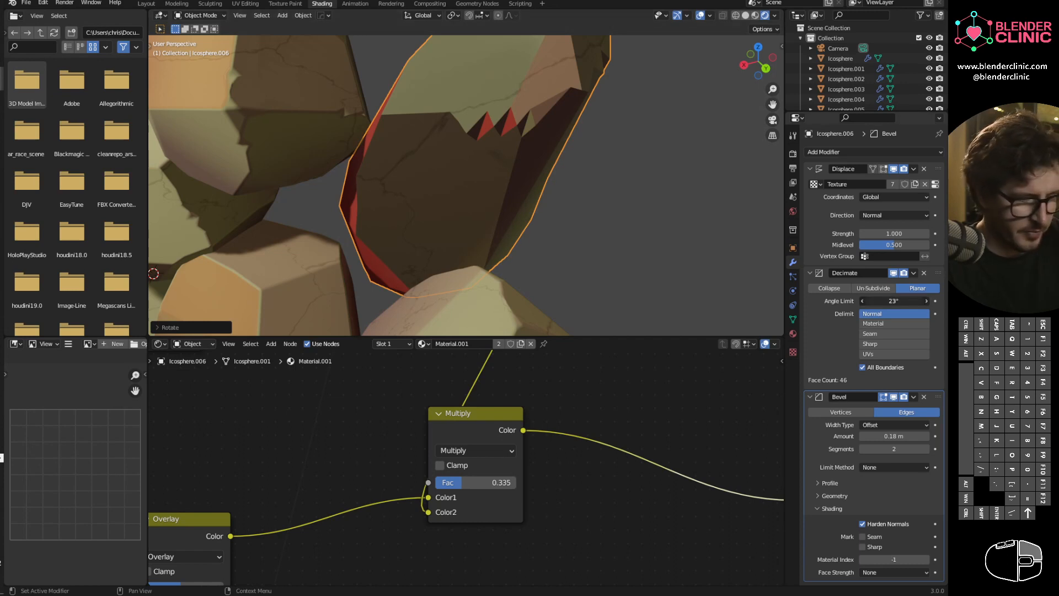
left_click(891, 300)
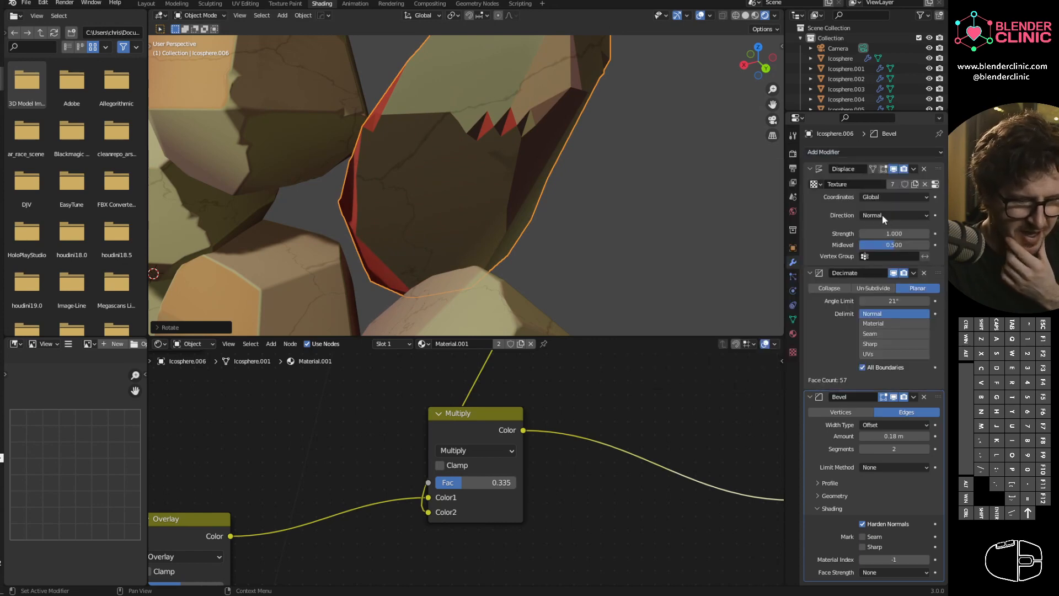
left_click_drag(920, 233, 872, 233)
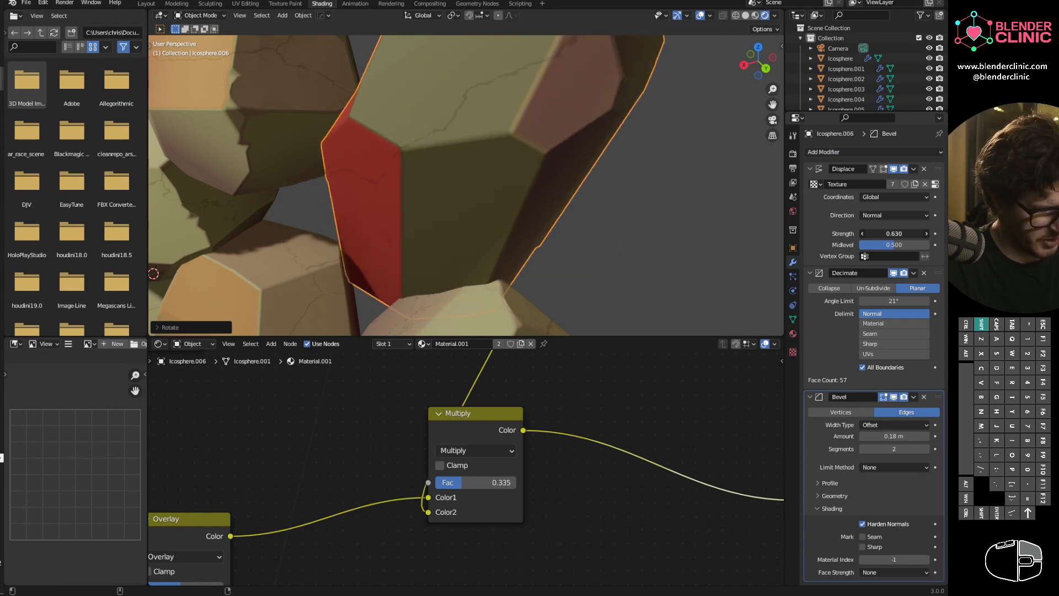
left_click_drag(474, 203, 582, 130)
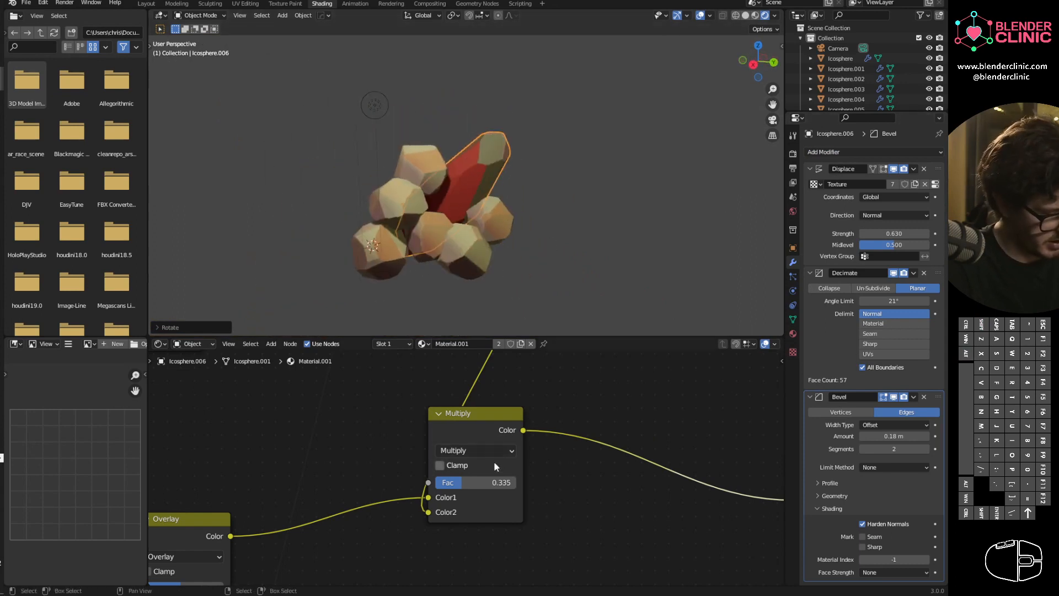
Step: Duplicate another small rock with Shift+D and resize it beside the cluster
scroll("down", 3)
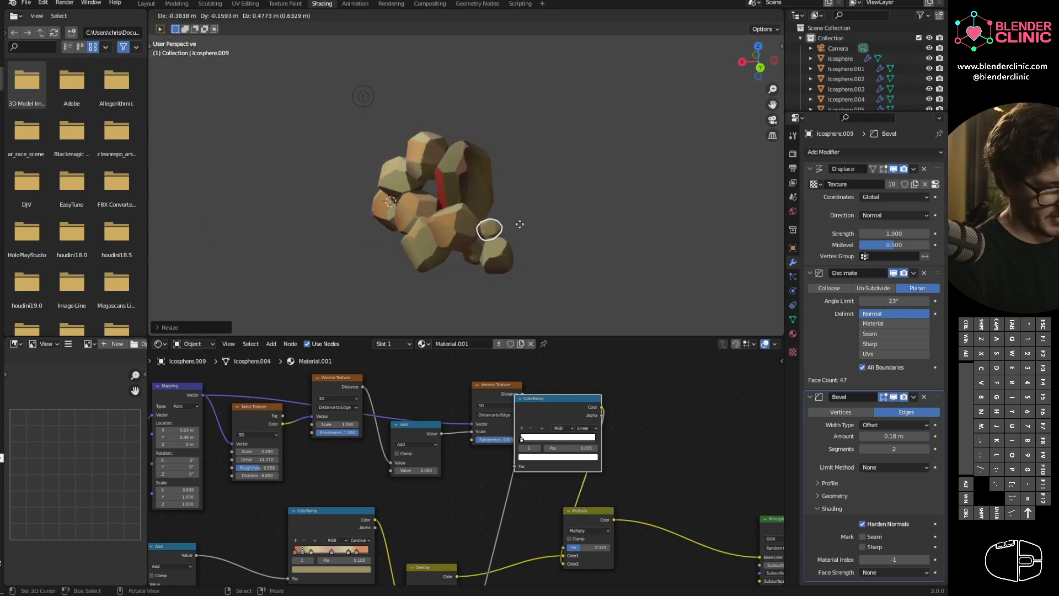
key("shift+d")
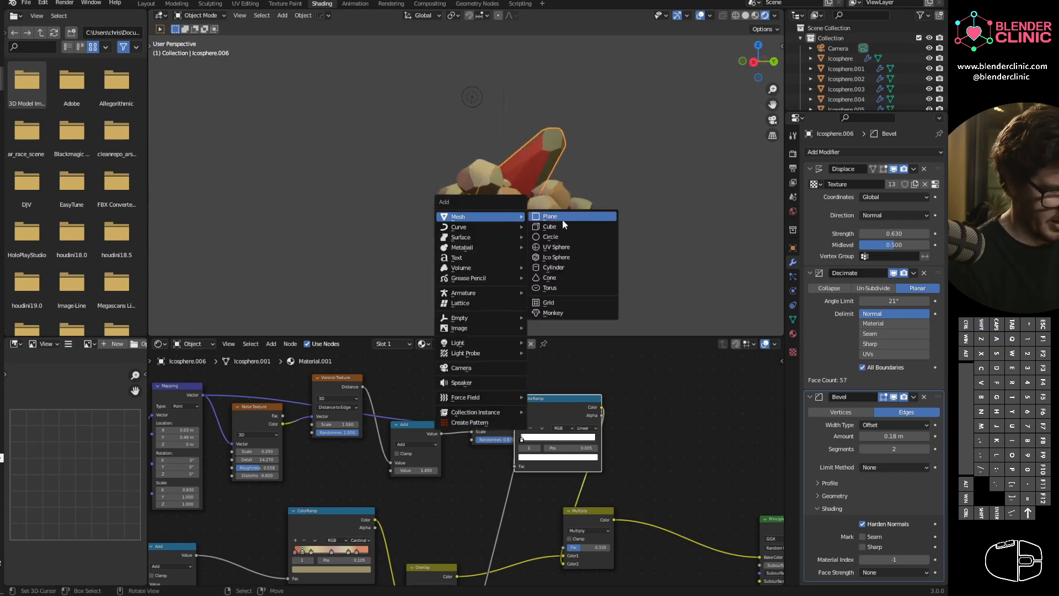
Step: Add a plane beneath the rocks and scale it far beyond the cluster as ground
left_click(548, 215)
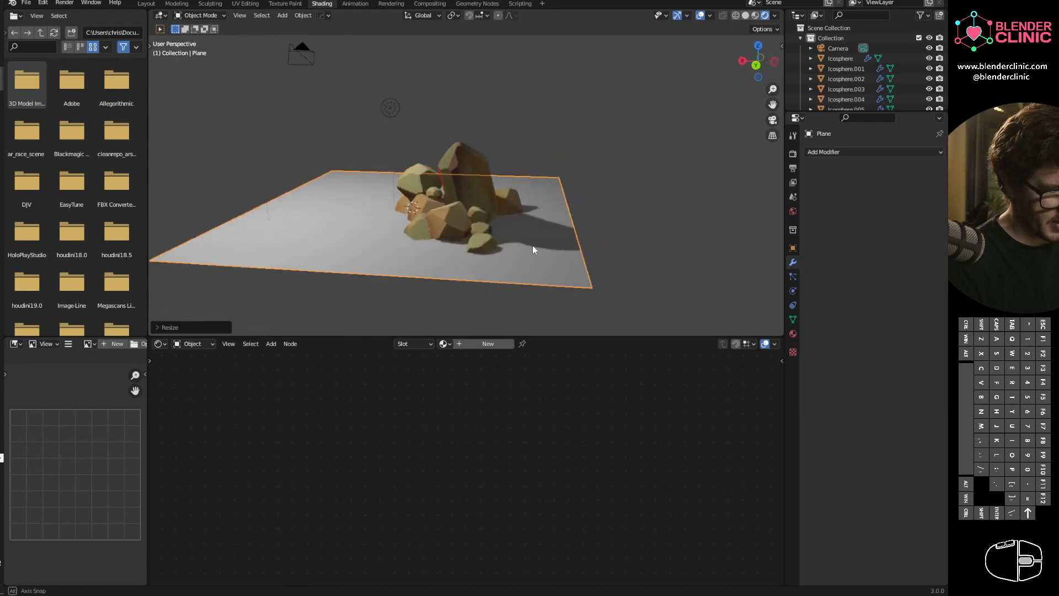
left_click_drag(534, 251, 646, 216)
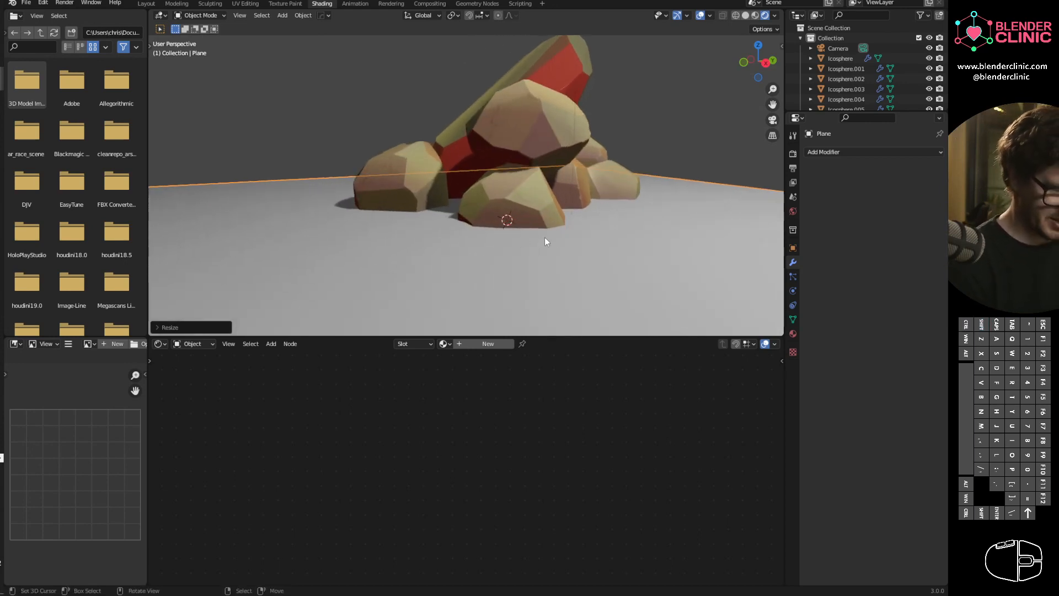
Step: Enter Edit Mode and run Subdivide on the ground plane via the 'sub' search
key("Tab")
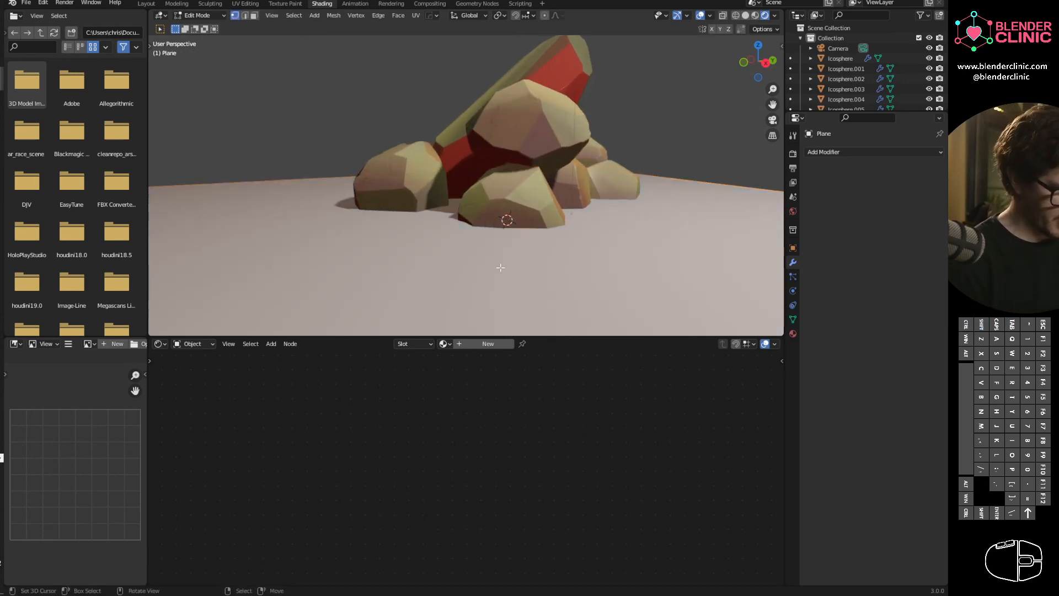
type("sub")
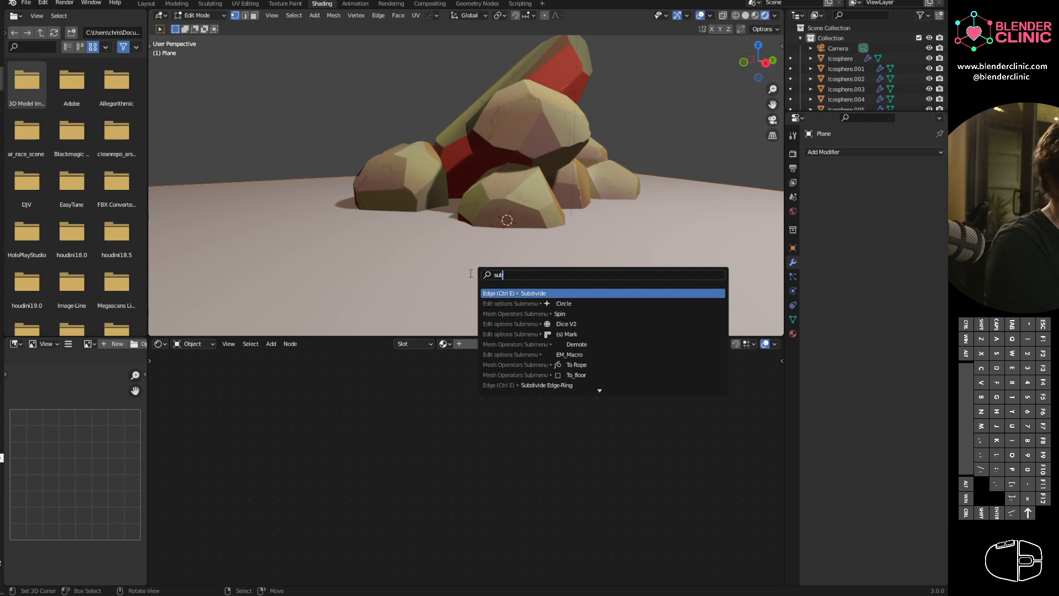
left_click(533, 292)
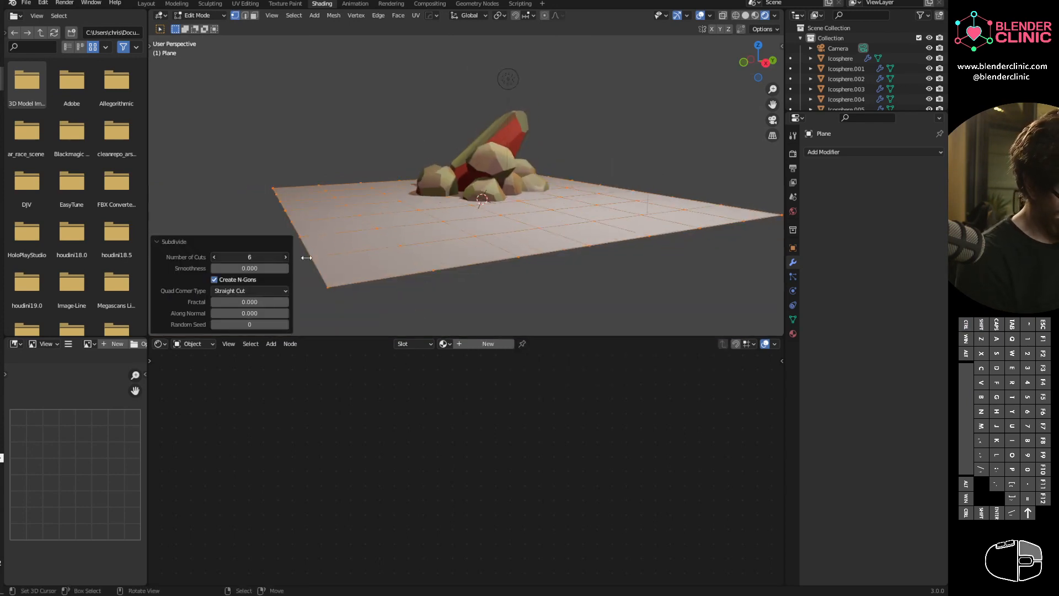
Step: In the Subdivide panel change the quad corner type, add Fractal roughness and cut Number of Cuts from 100 to about 10
left_click(249, 257)
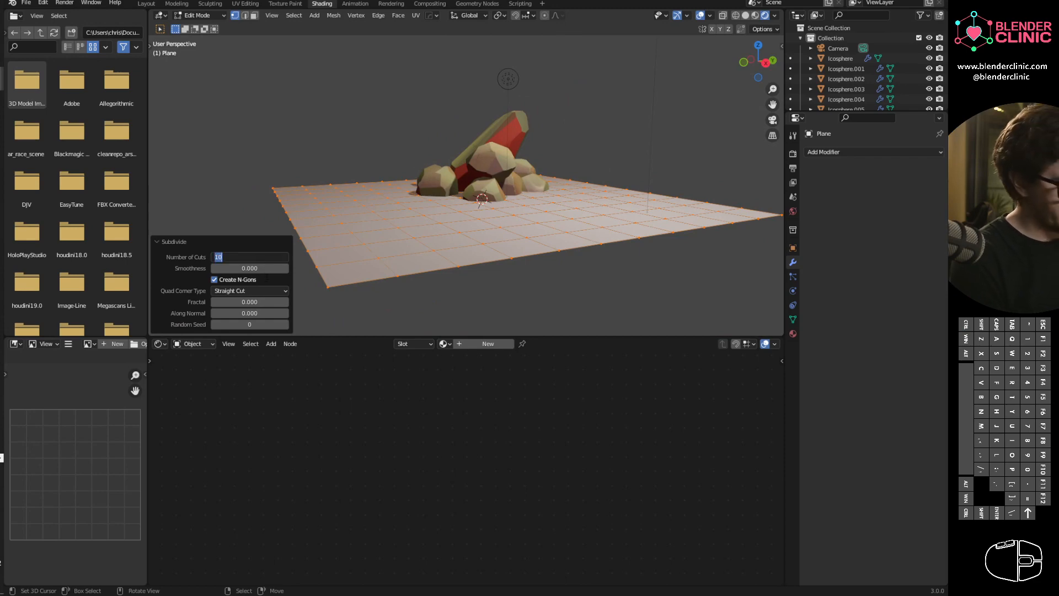
left_click(248, 291)
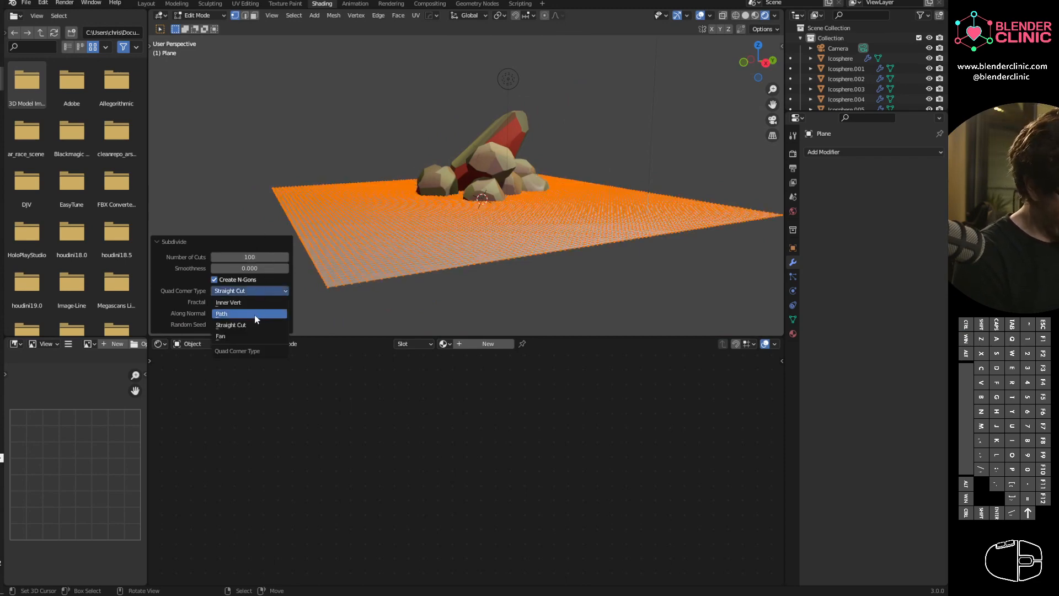
left_click(220, 312)
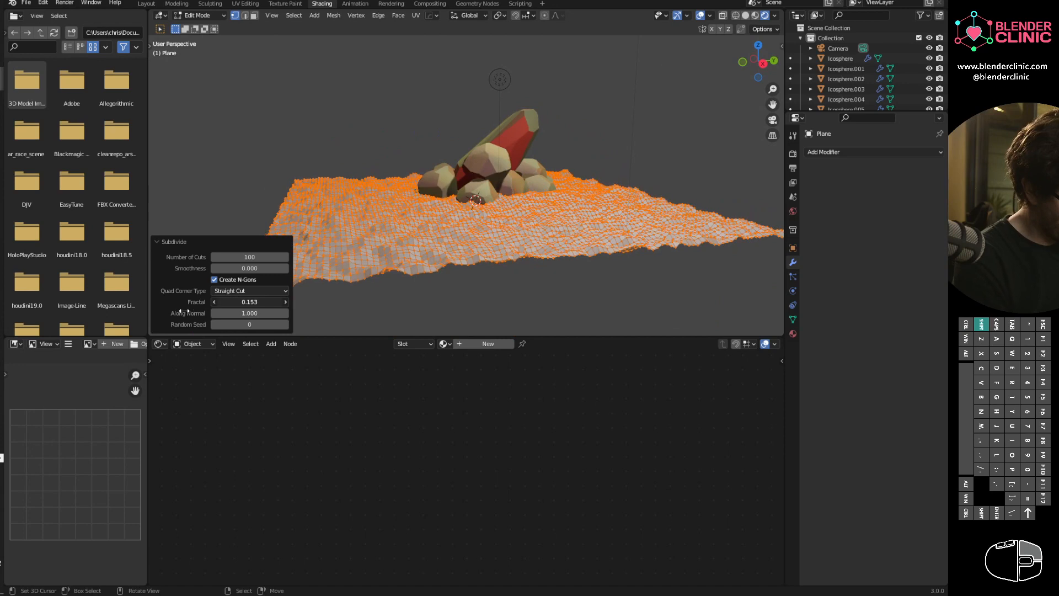
left_click_drag(250, 301, 246, 301)
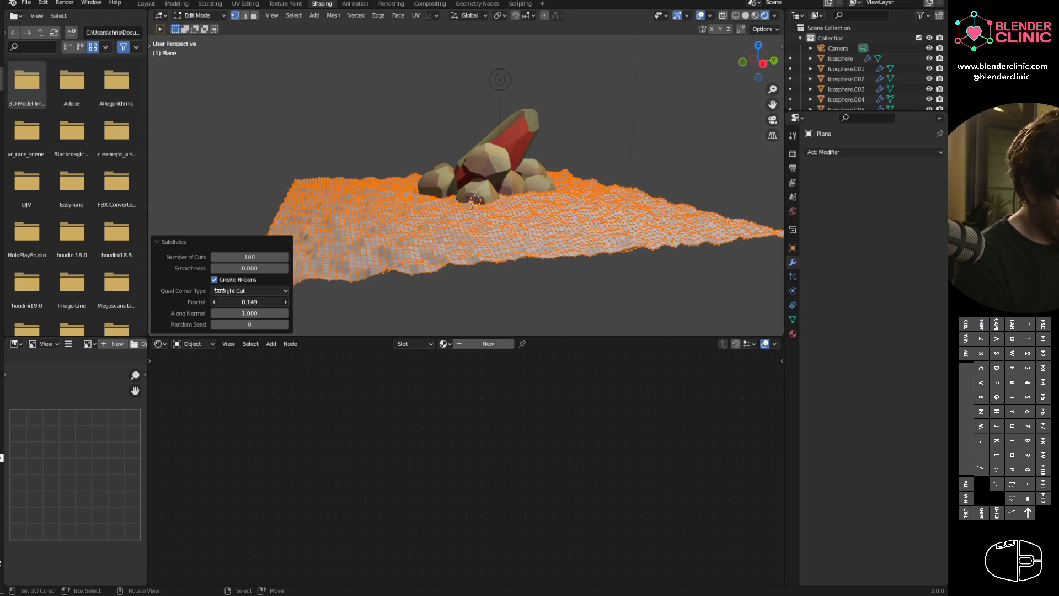
left_click_drag(270, 257, 237, 257)
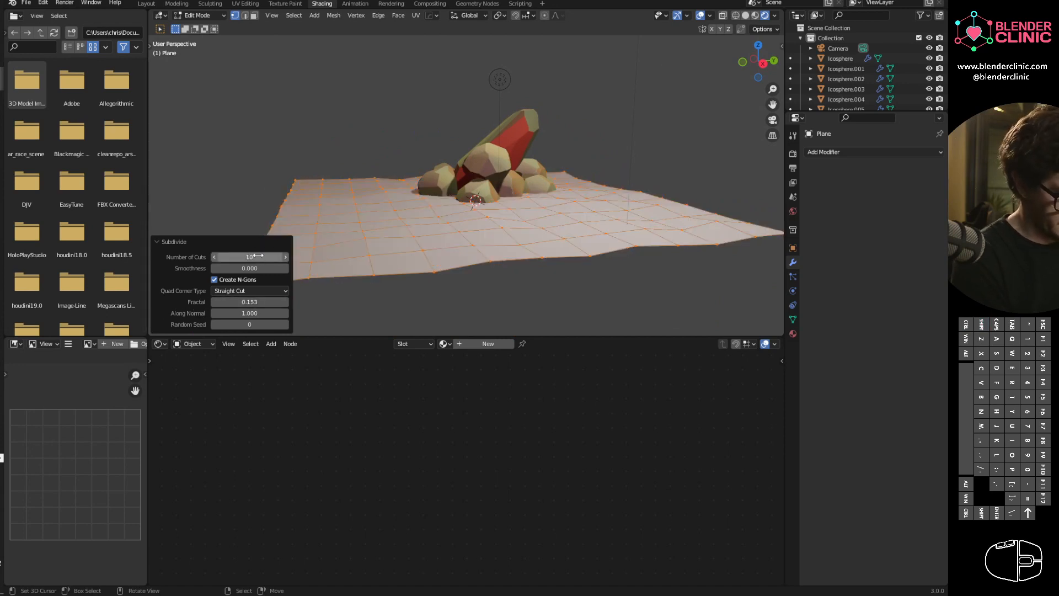
left_click_drag(249, 302, 284, 302)
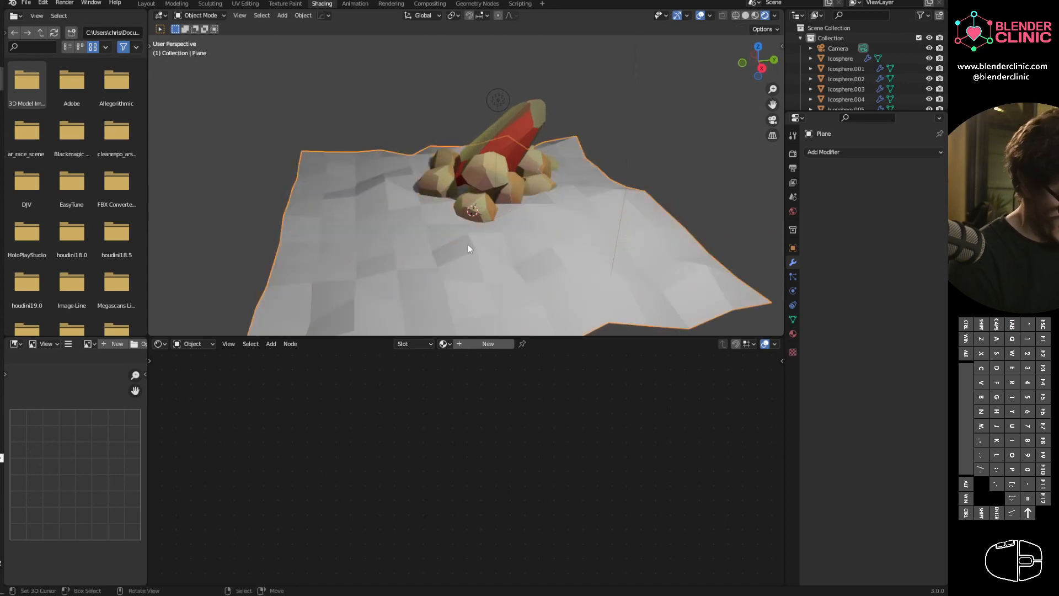
mouse_move(534, 254)
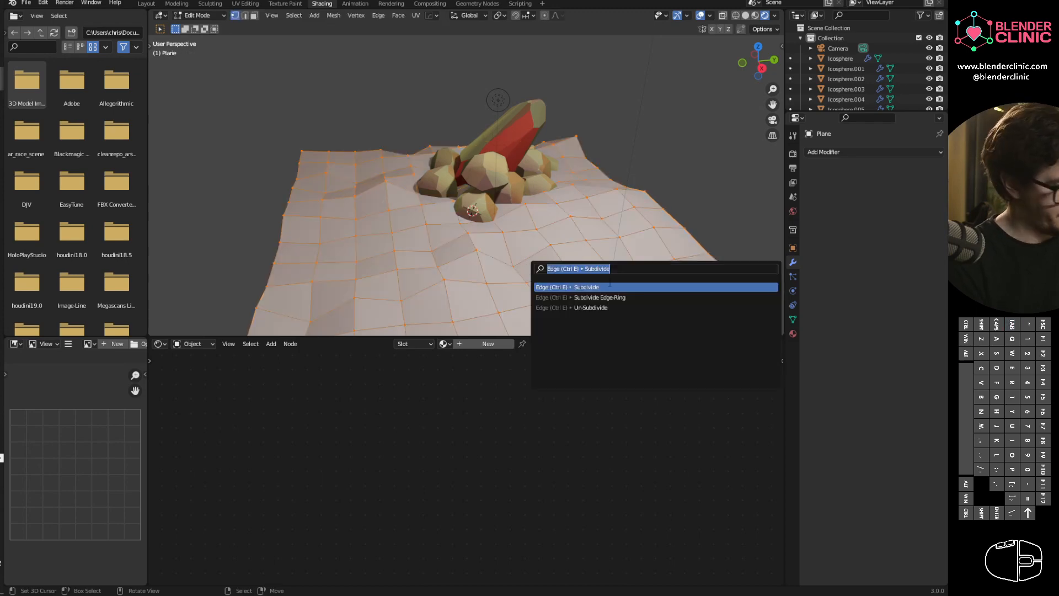
Step: Subdivide the ground again with 7 cuts and Fractal 0.212
left_click(586, 287)
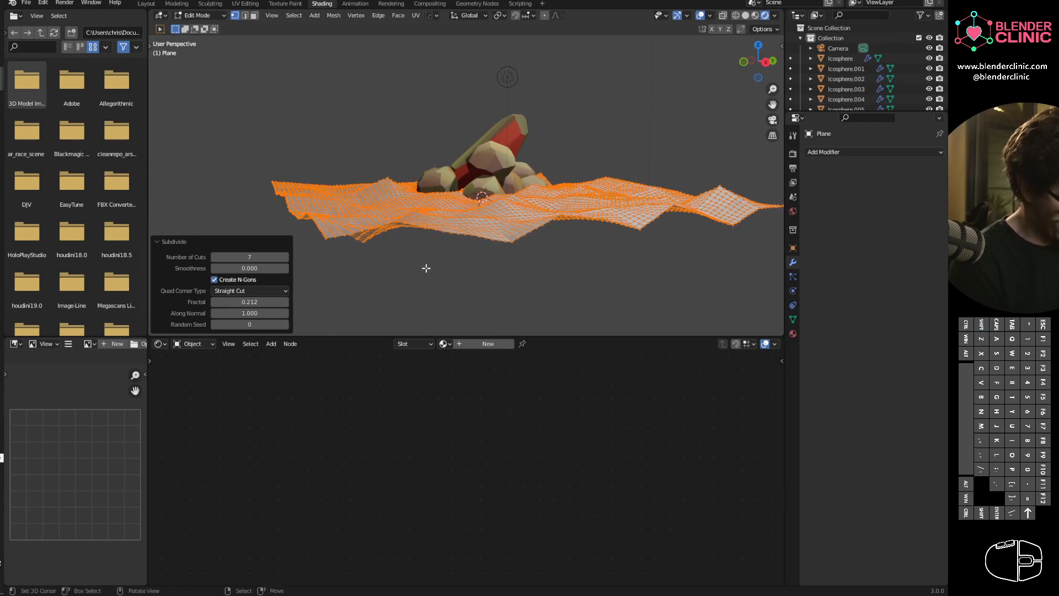
left_click(196, 14)
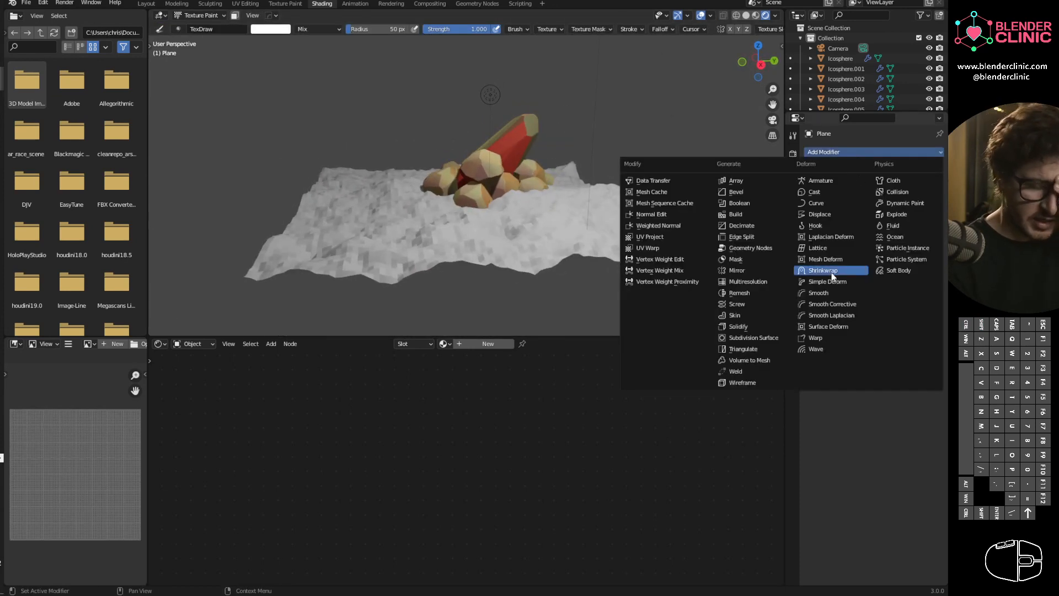
mouse_move(777, 225)
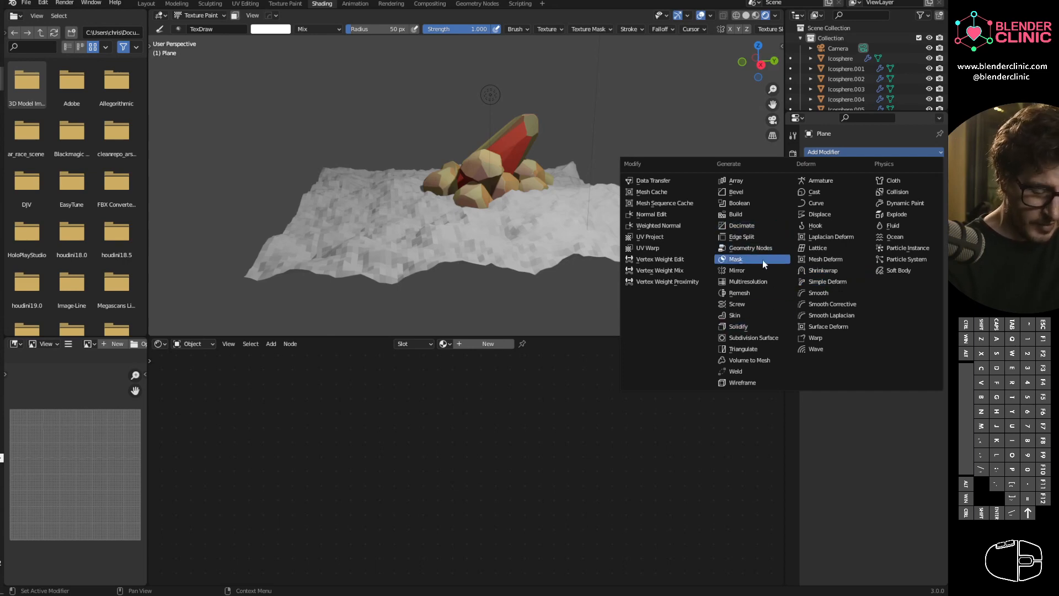
Step: Add a Displace modifier to the ground driven by the existing 'Texture'
left_click(818, 214)
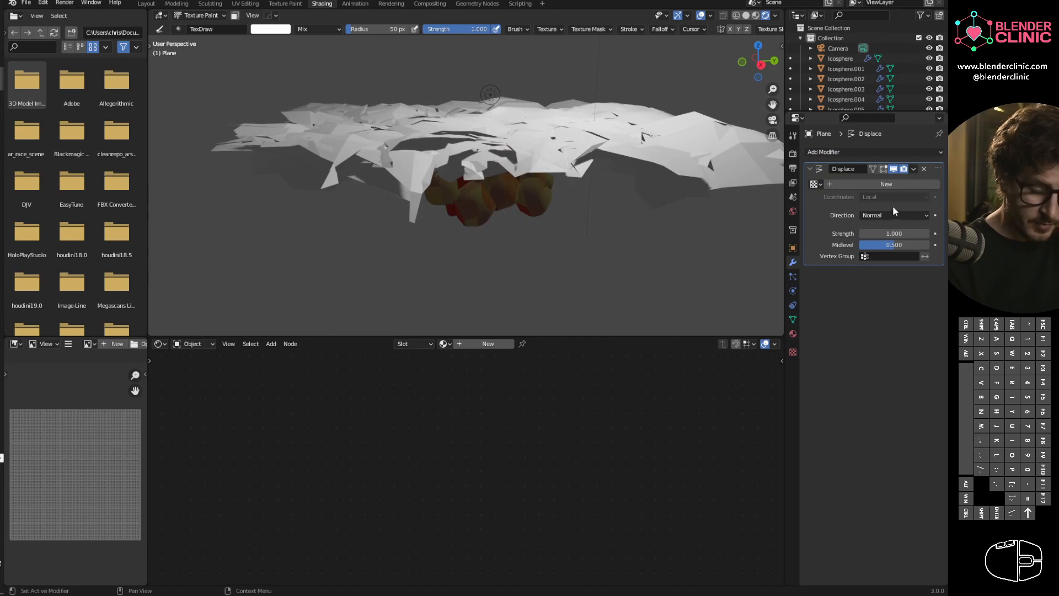
left_click(892, 196)
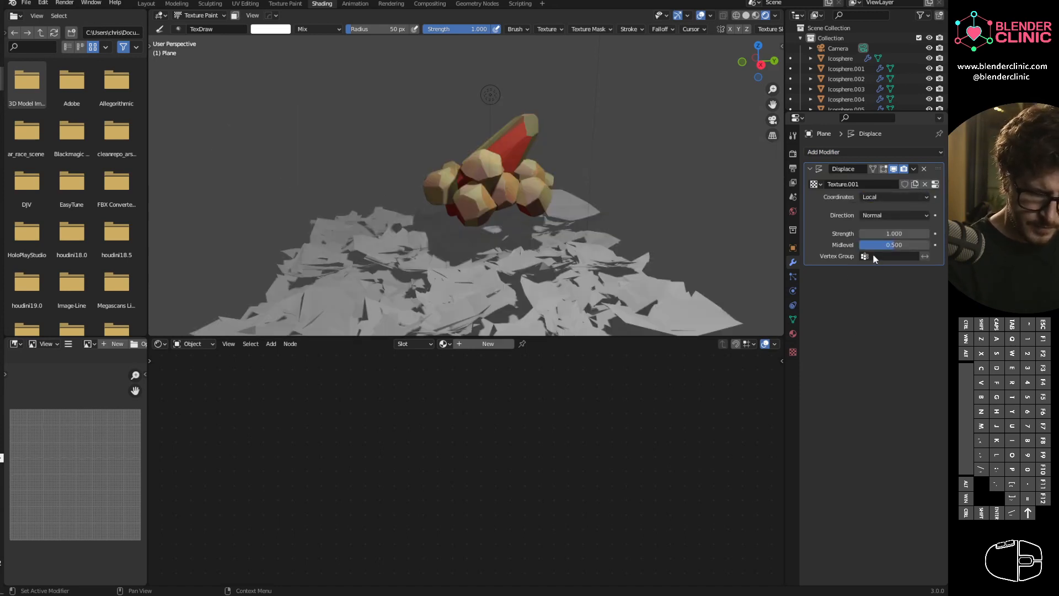
left_click(816, 184)
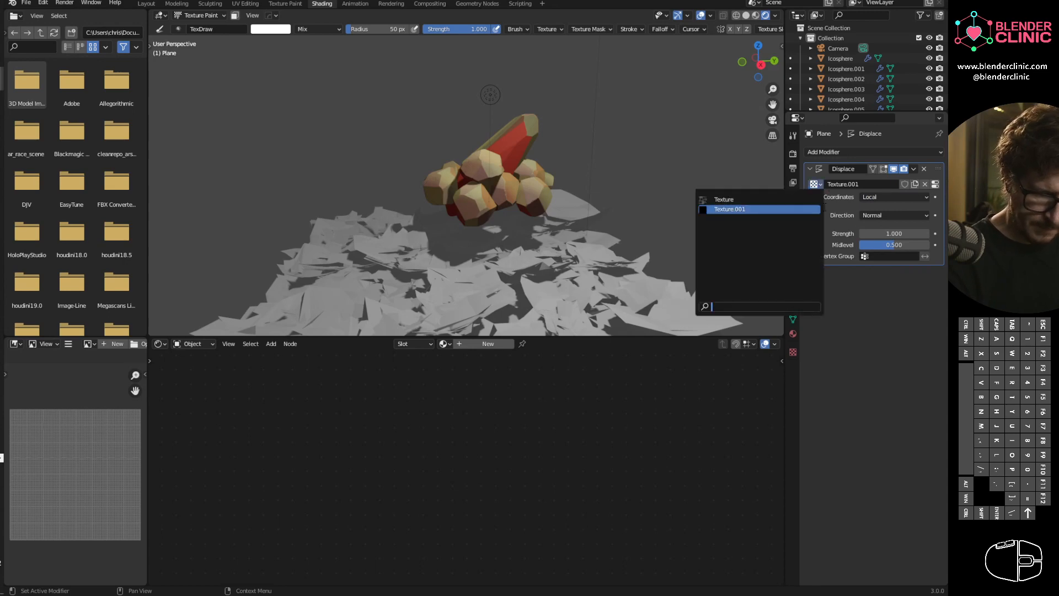
left_click(729, 208)
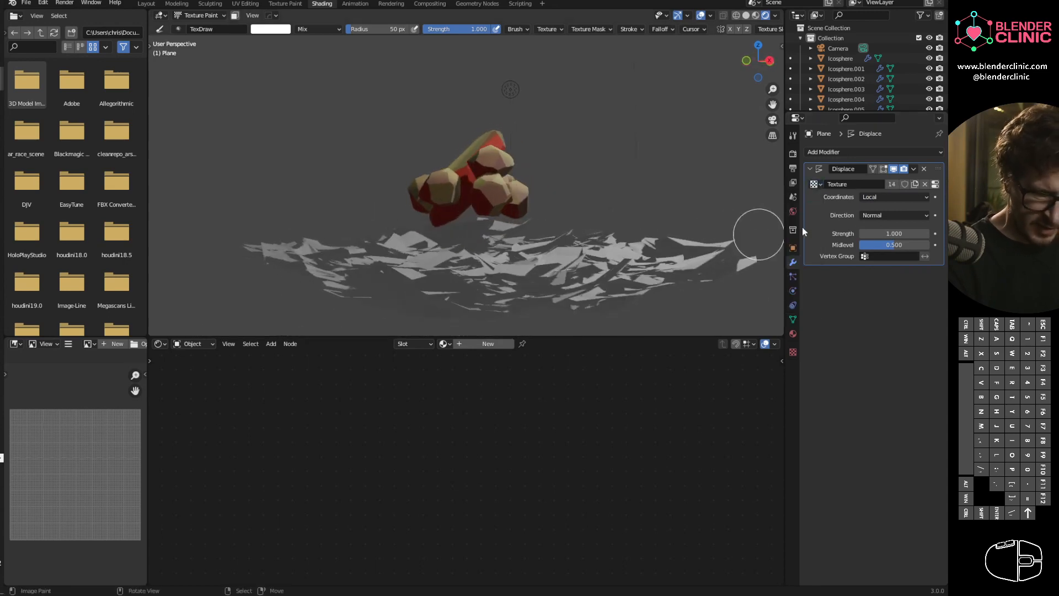
Step: Lower the displacement strength to 0.03 and set its direction to Normal
left_click_drag(894, 233, 879, 233)
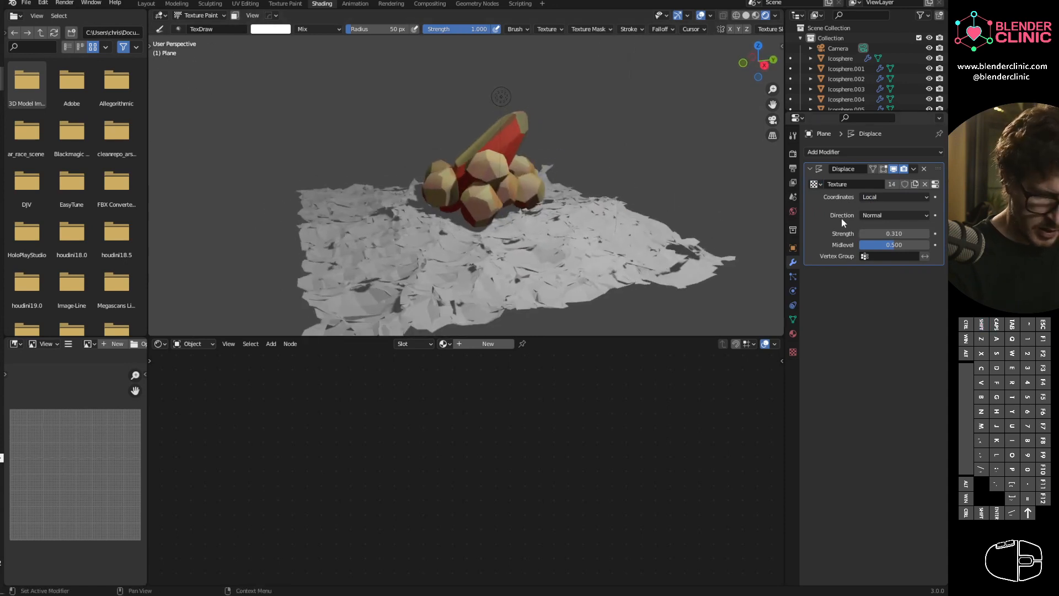
left_click(893, 216)
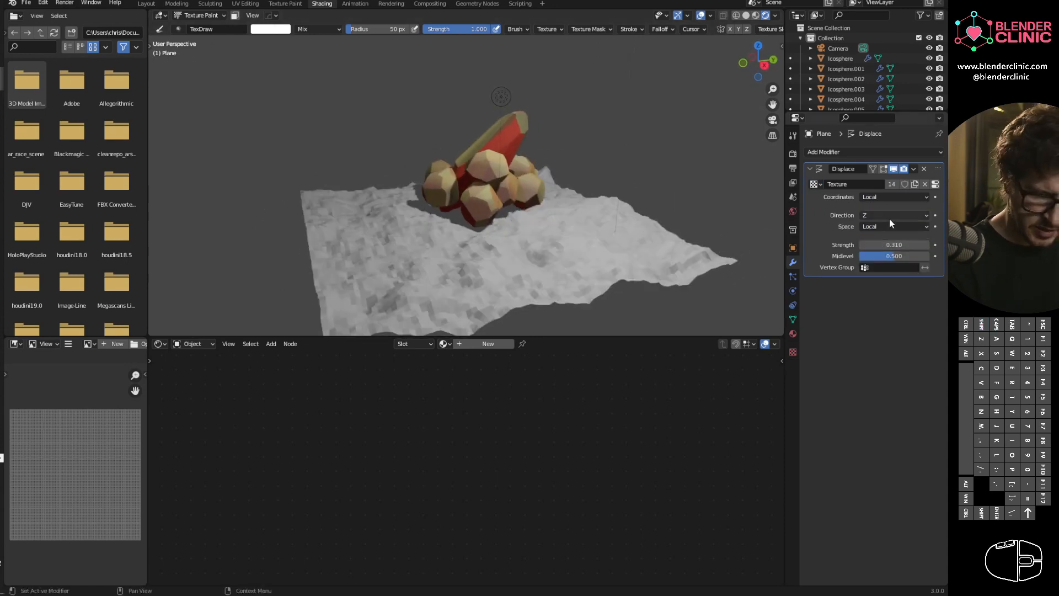
left_click_drag(905, 245, 878, 245)
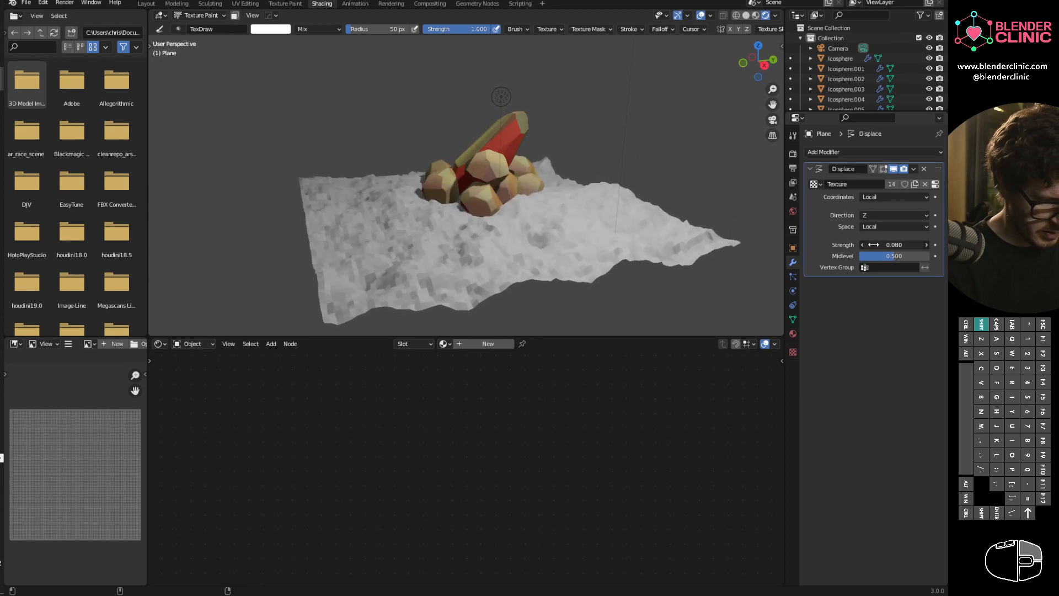
left_click(893, 216)
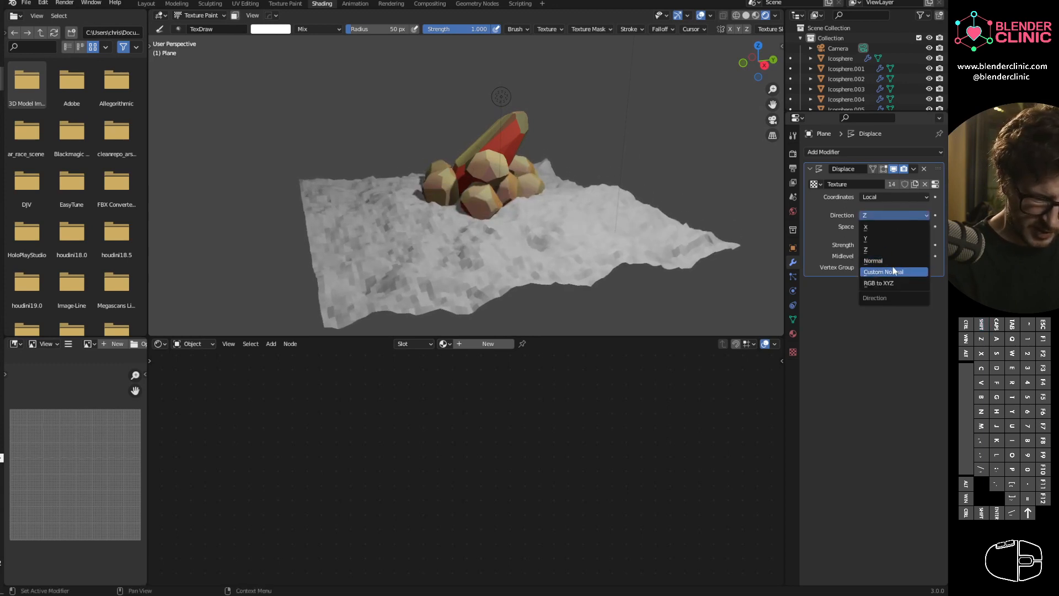
left_click(874, 260)
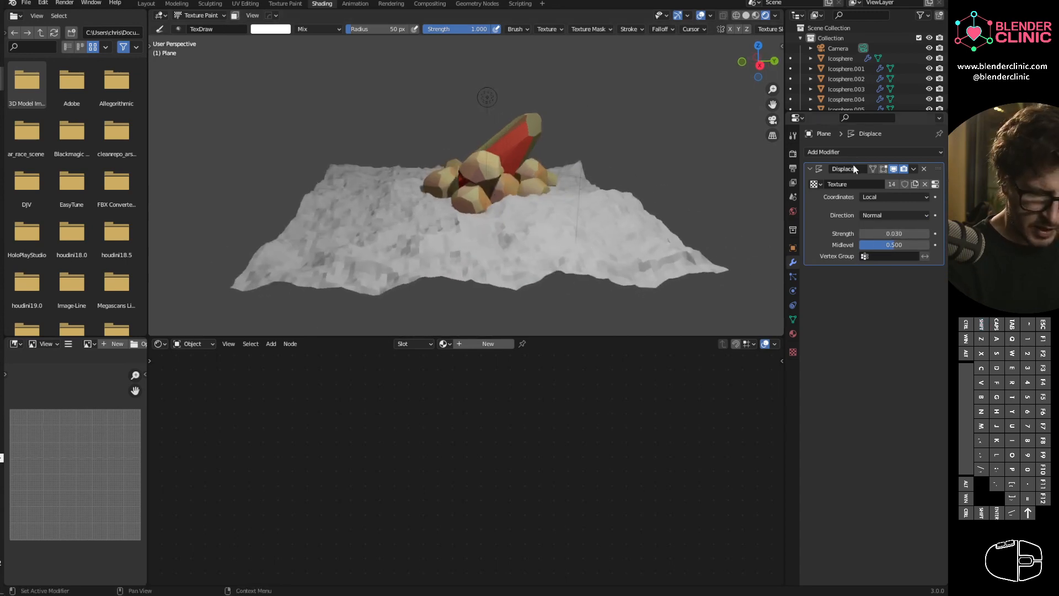
Step: Add a Planar Decimate with All Boundaries and a 20° angle limit, reducing the ground to 1184 faces
left_click(824, 151)
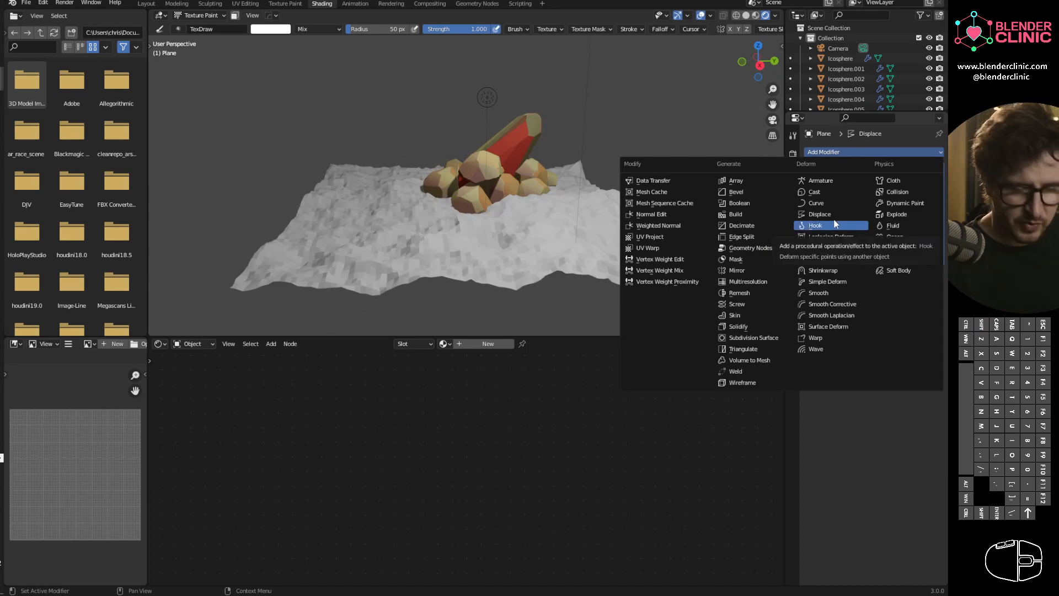
mouse_move(737, 305)
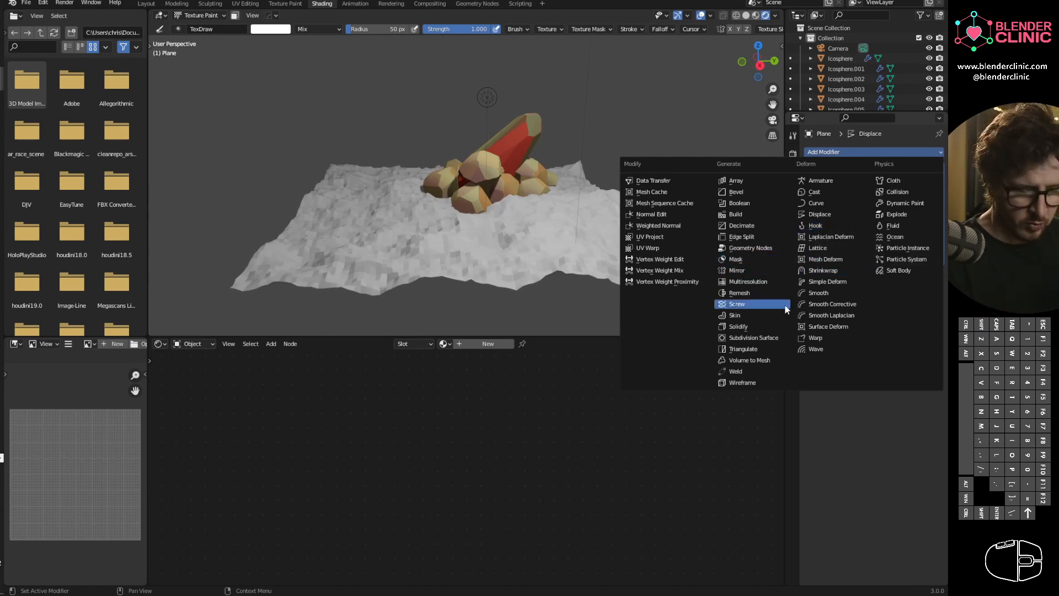
mouse_move(752, 338)
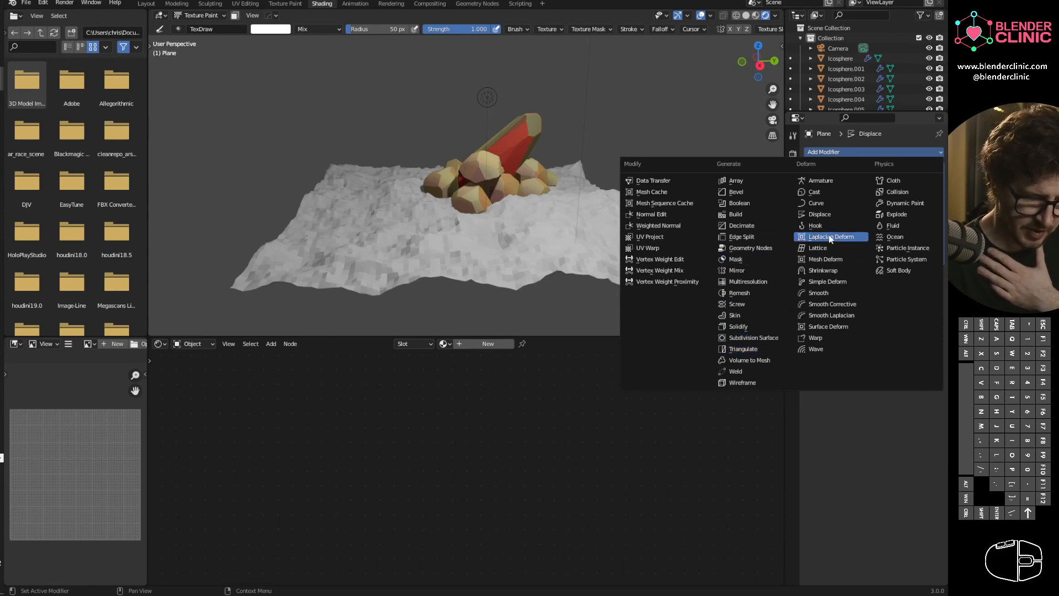
left_click(740, 225)
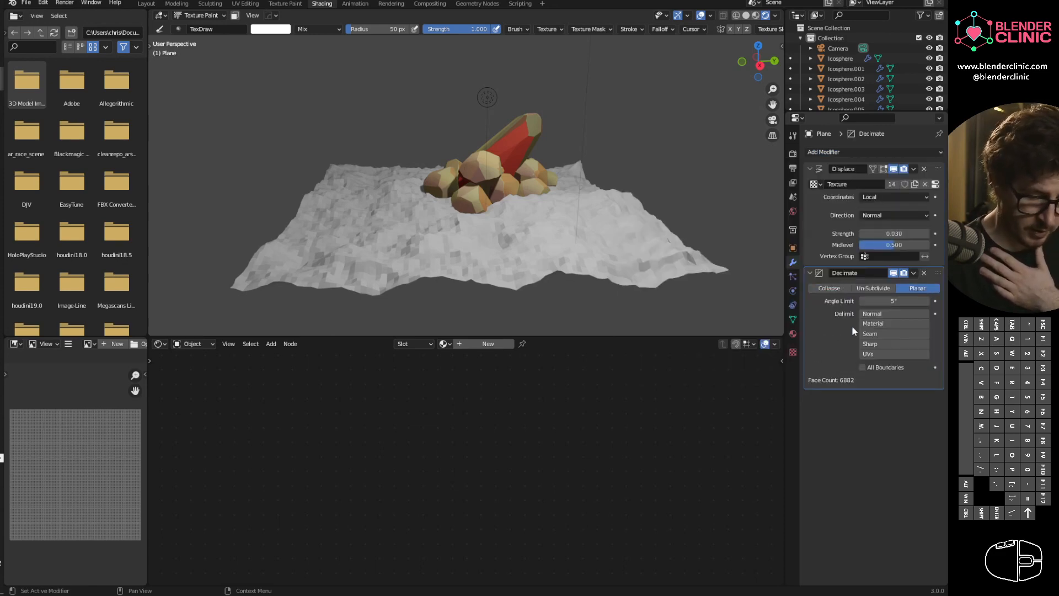
left_click(863, 366)
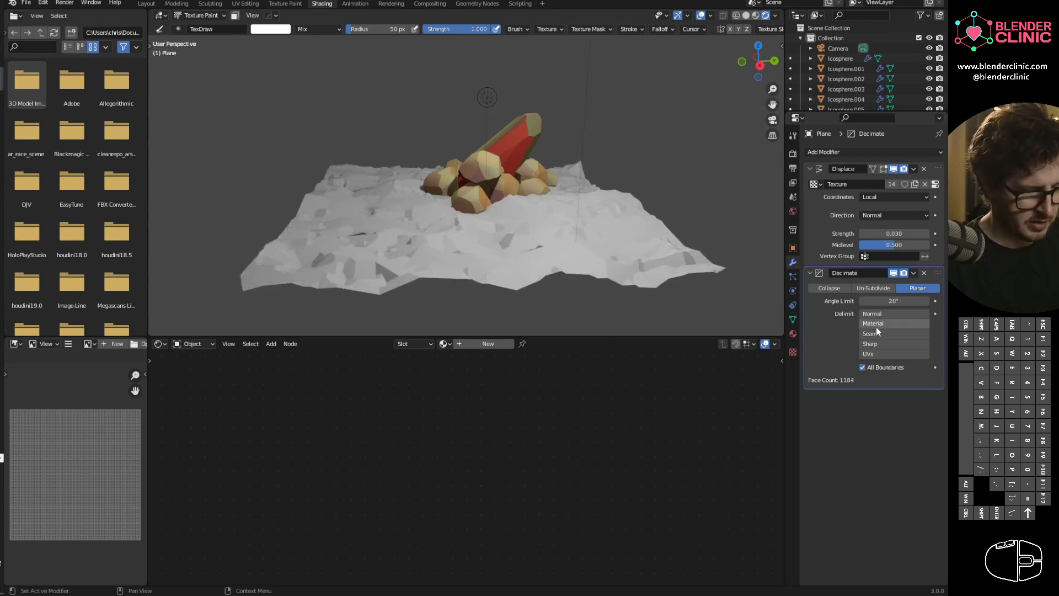
left_click_drag(895, 300, 908, 300)
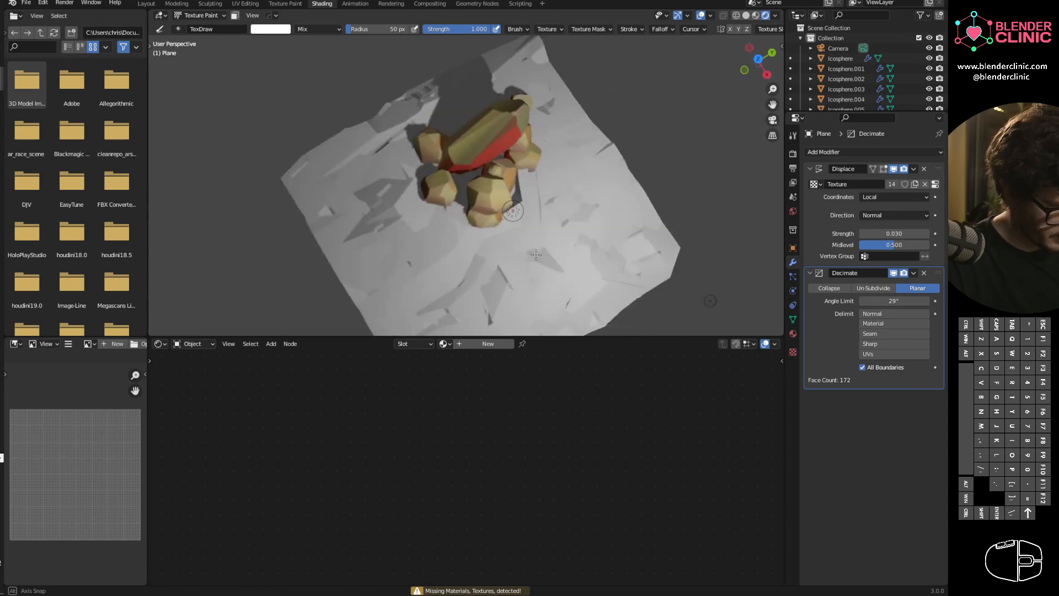
left_click_drag(513, 210, 500, 206)
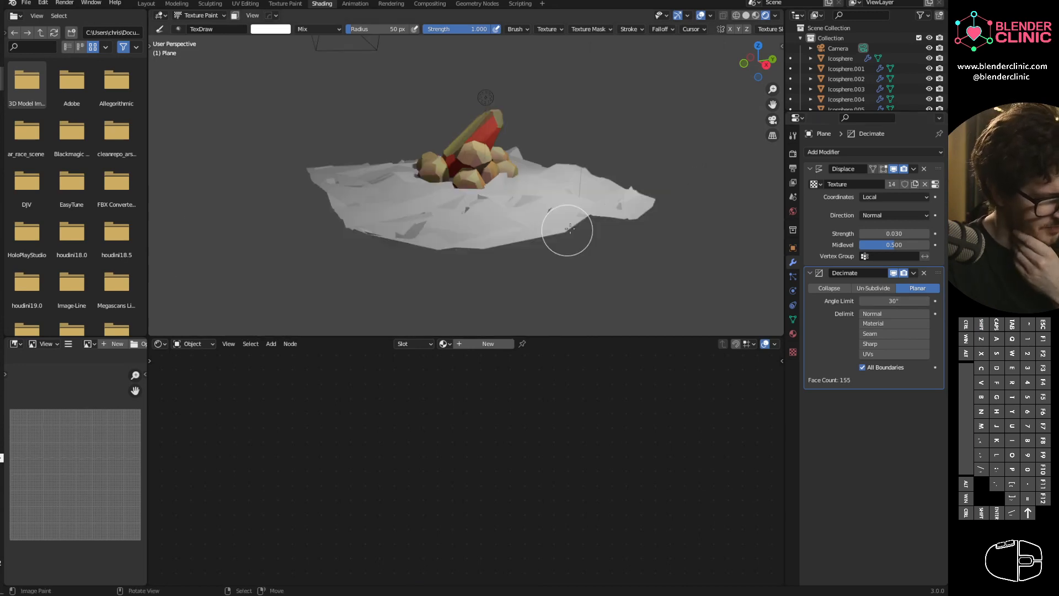
left_click(892, 300)
type("20")
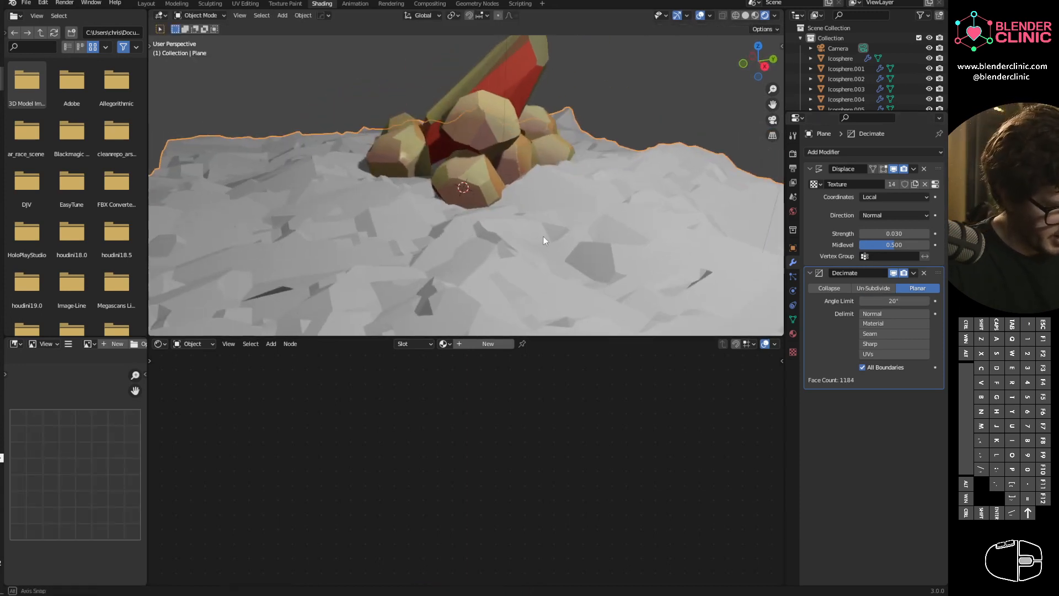
Step: Assign the rocks' Material.001 to the ground so both share one material
left_click(444, 344)
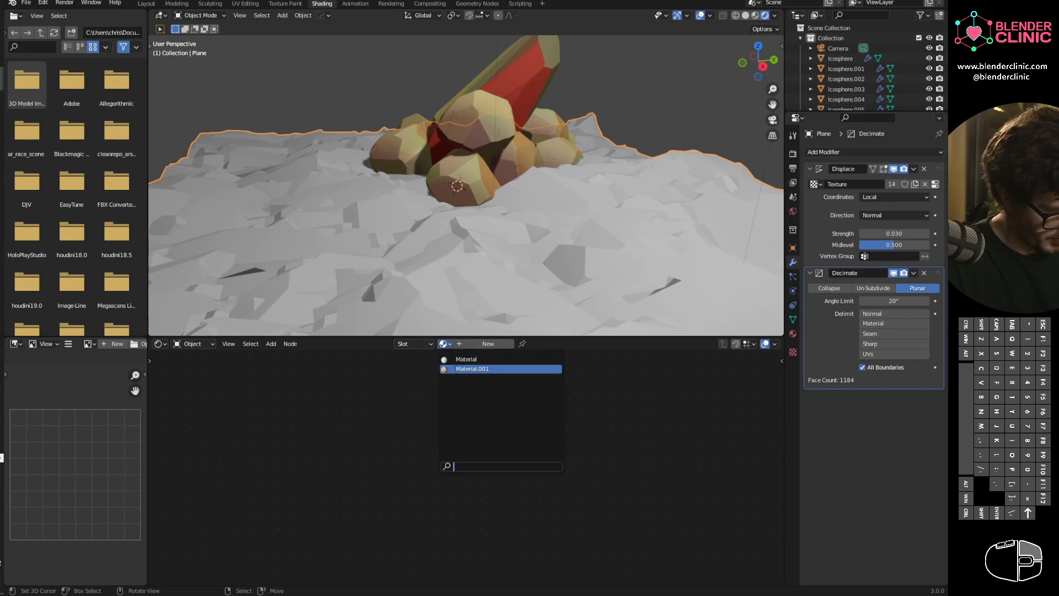
left_click(471, 368)
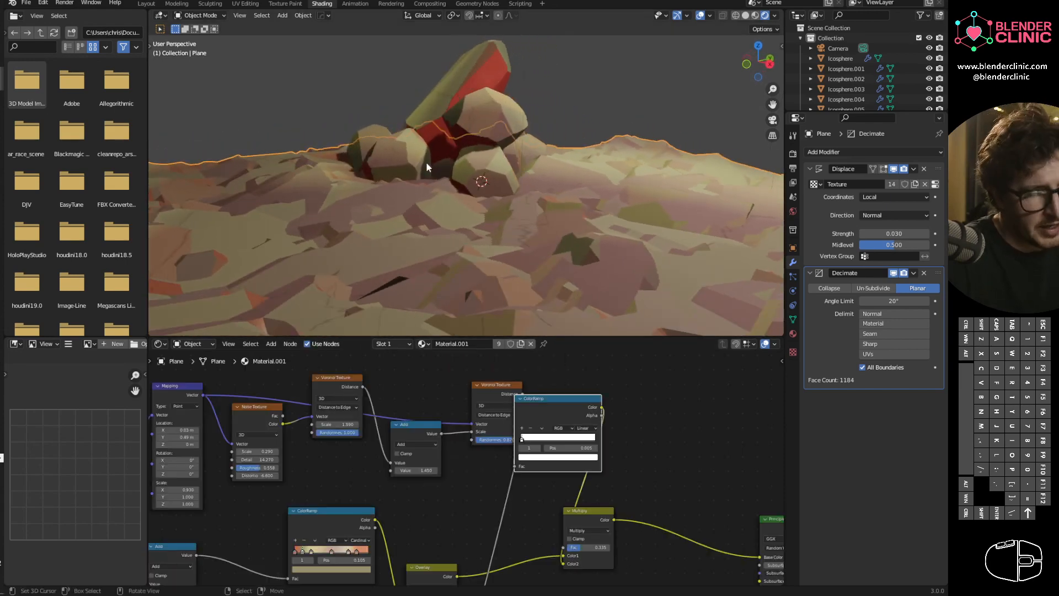
Step: Raise the ground's Displace strength to 0.19 and decimate at 30° Angle Limit, leaving 134 faces
left_click_drag(426, 166, 527, 213)
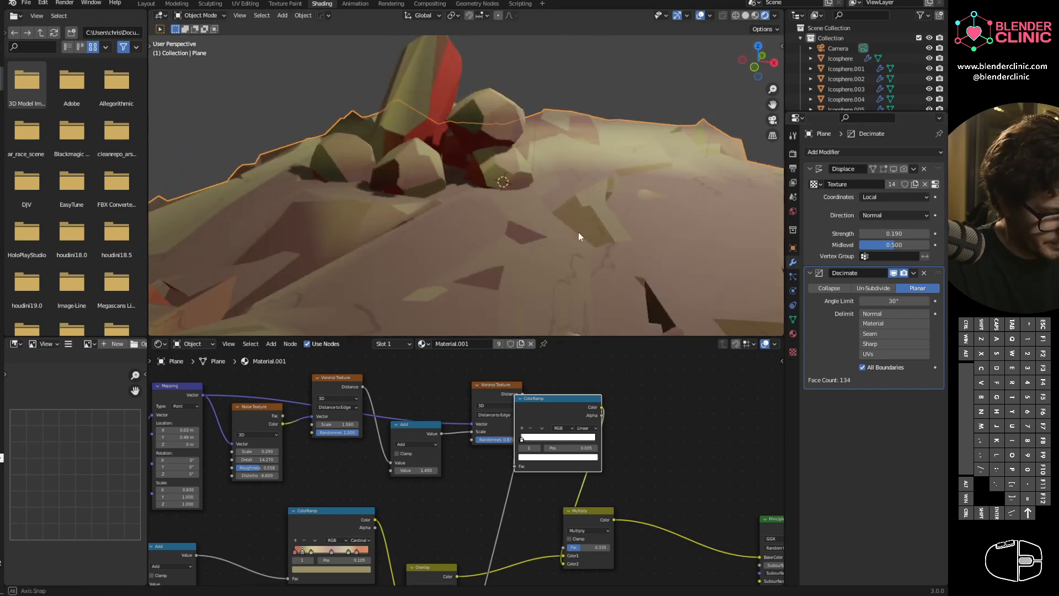
left_click_drag(578, 236, 493, 222)
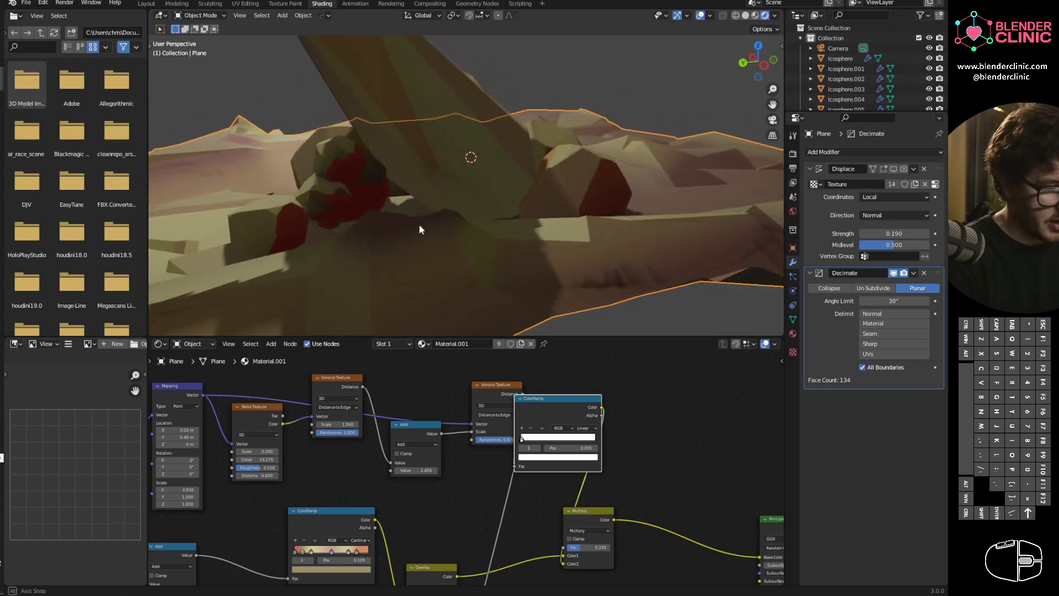
left_click_drag(419, 230, 493, 251)
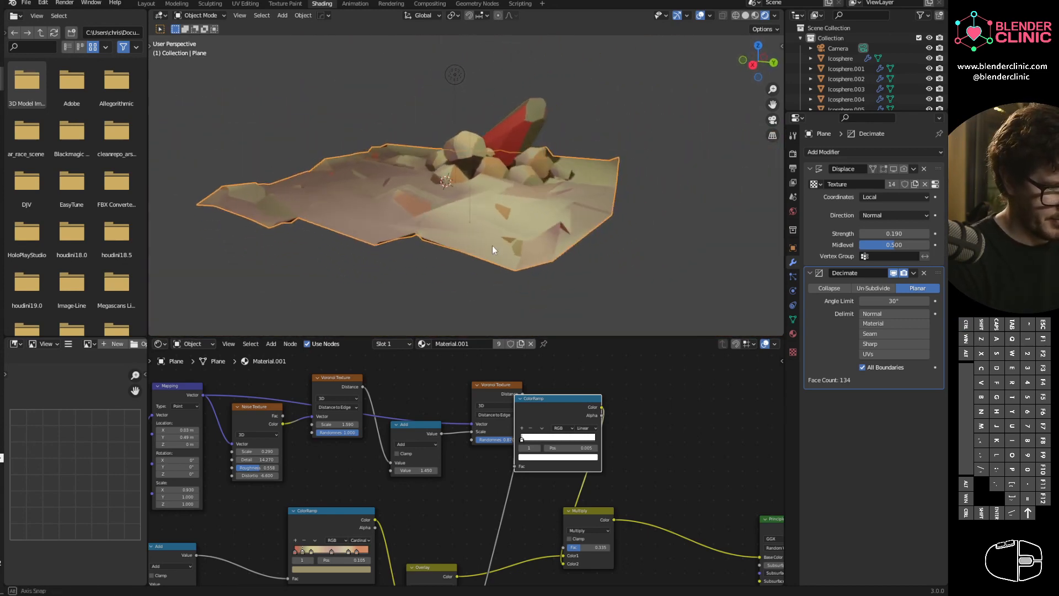